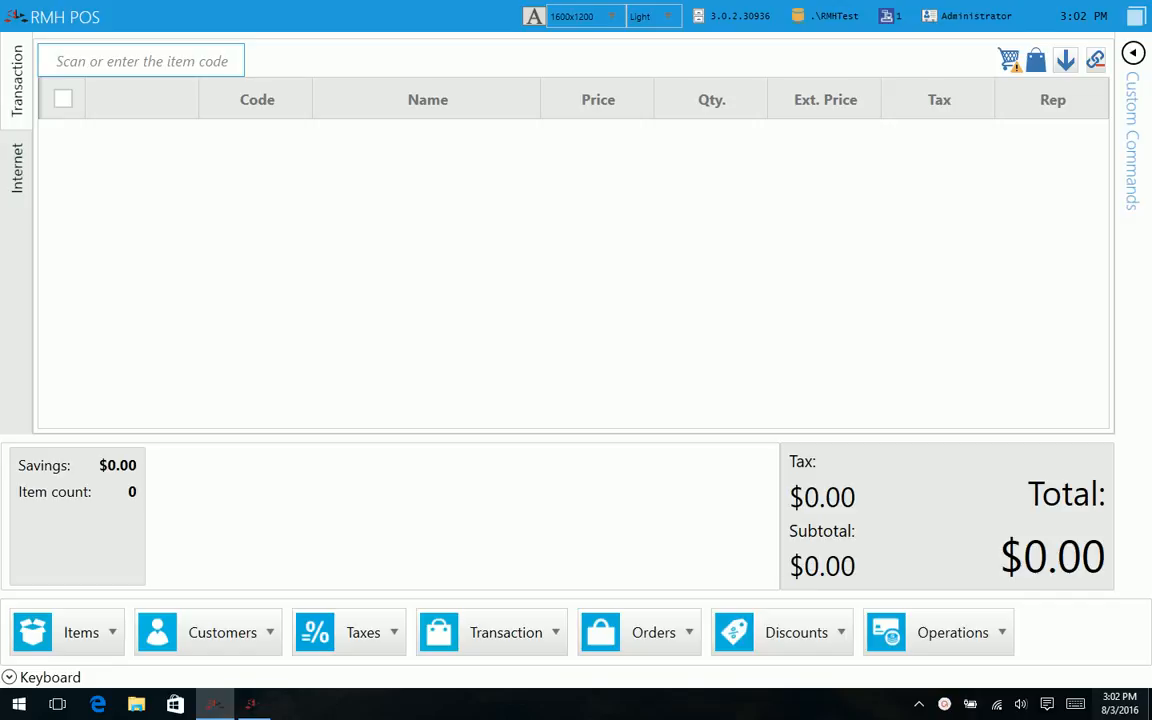
Step: Activate the RMH POS sale screen ready to enter items
click(140, 61)
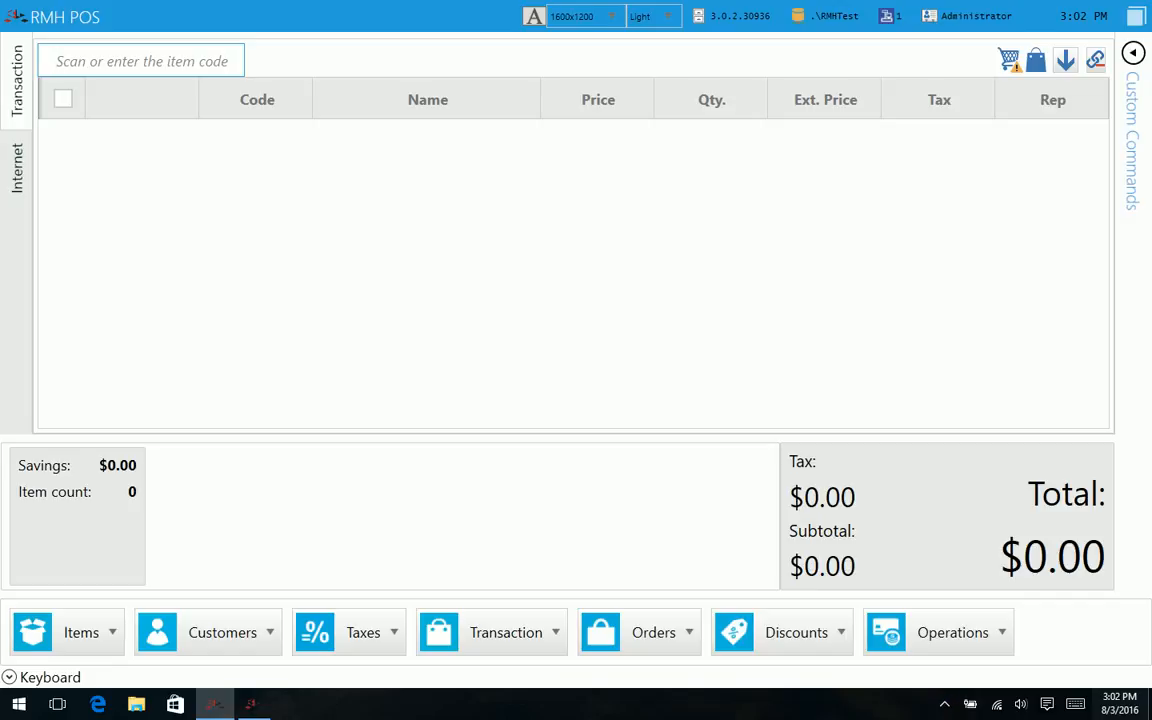
click(140, 61)
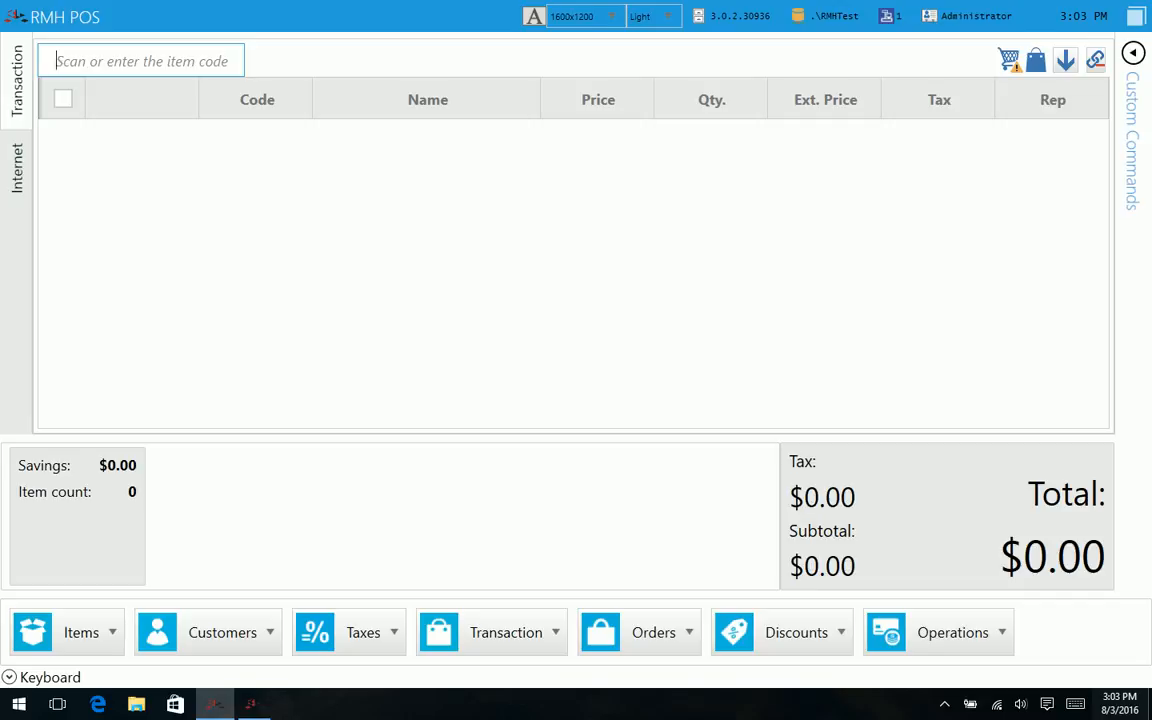
mouse_move(716, 361)
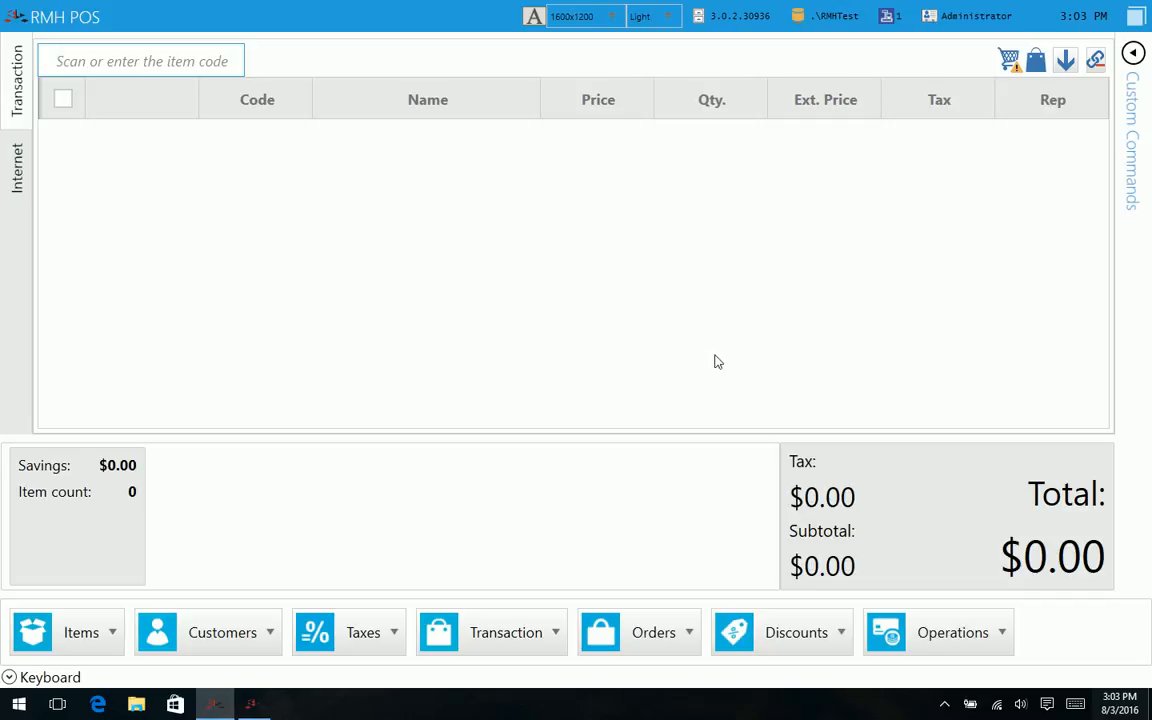
mouse_move(288, 7)
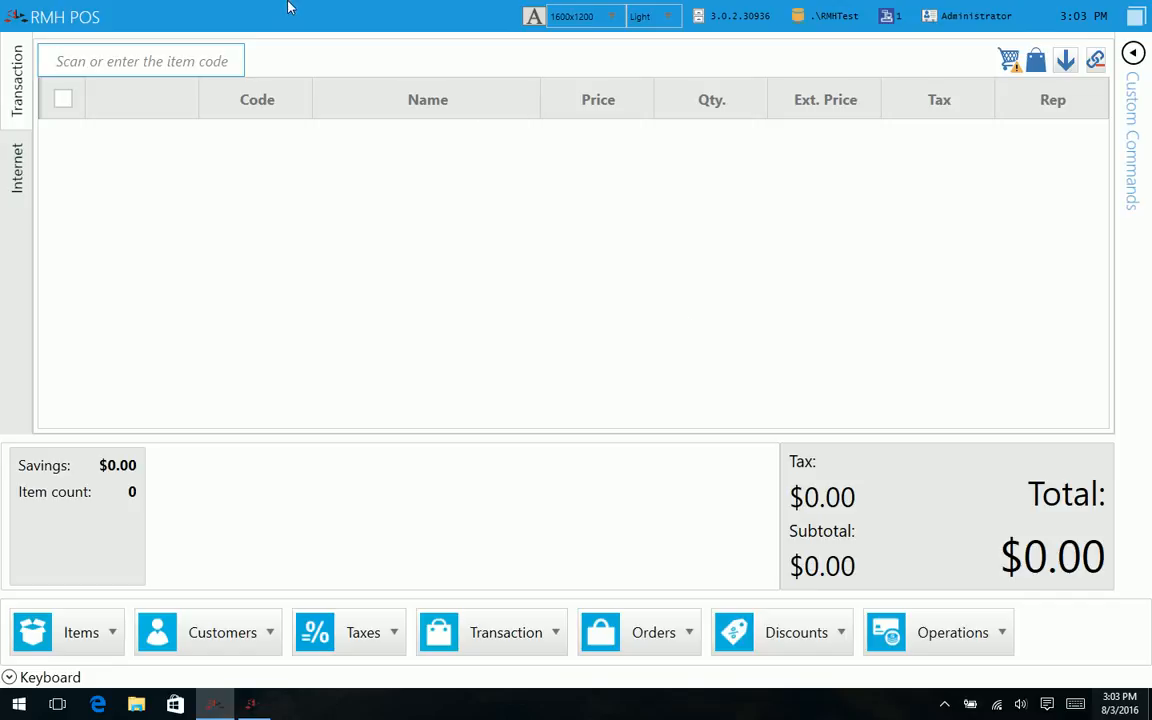
click(140, 61)
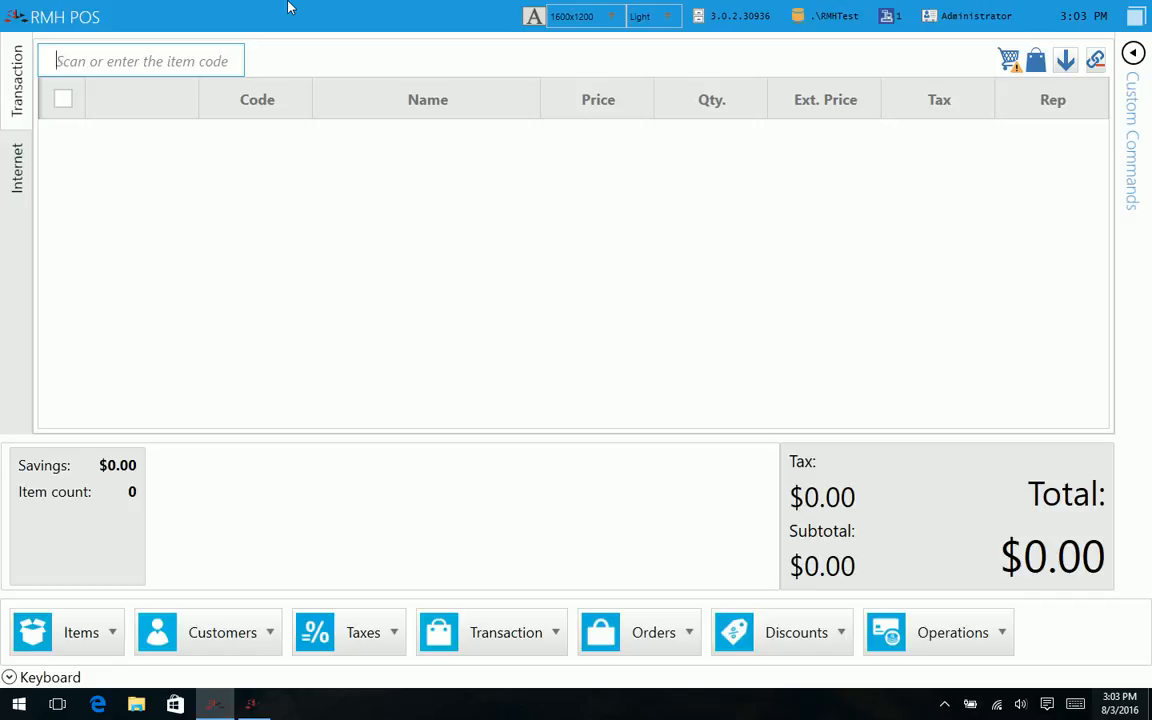
Step: Look up and attach the customer from Nampa, ID to the sale
click(222, 632)
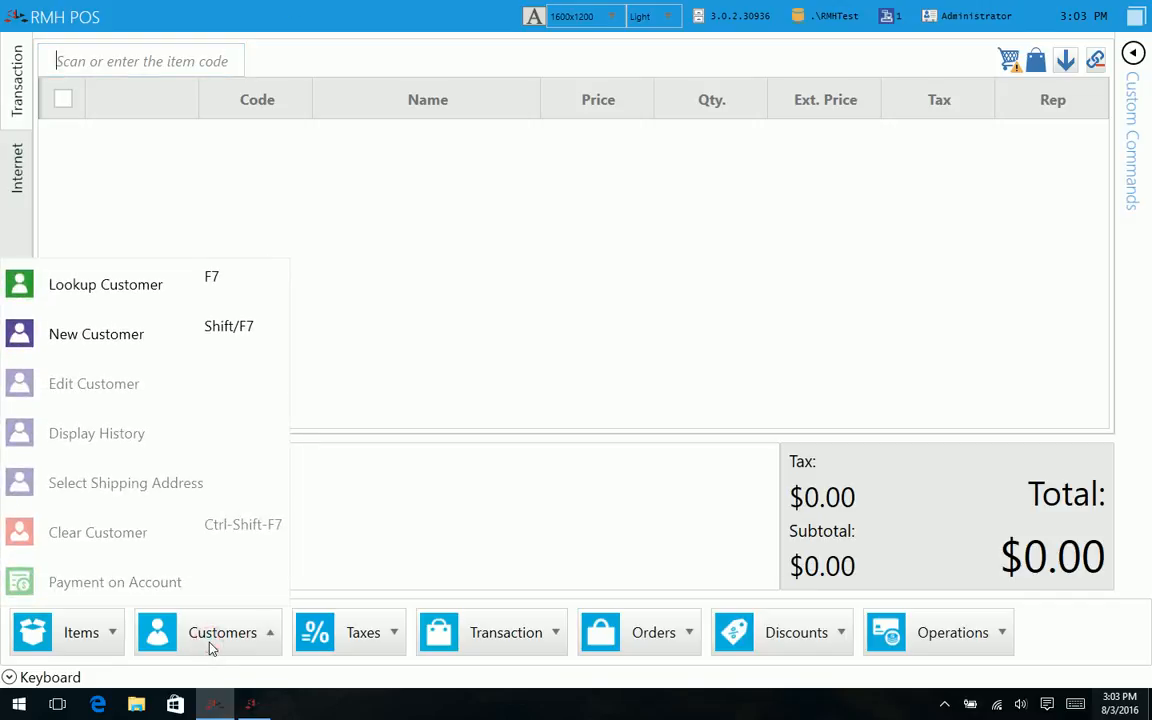
click(105, 284)
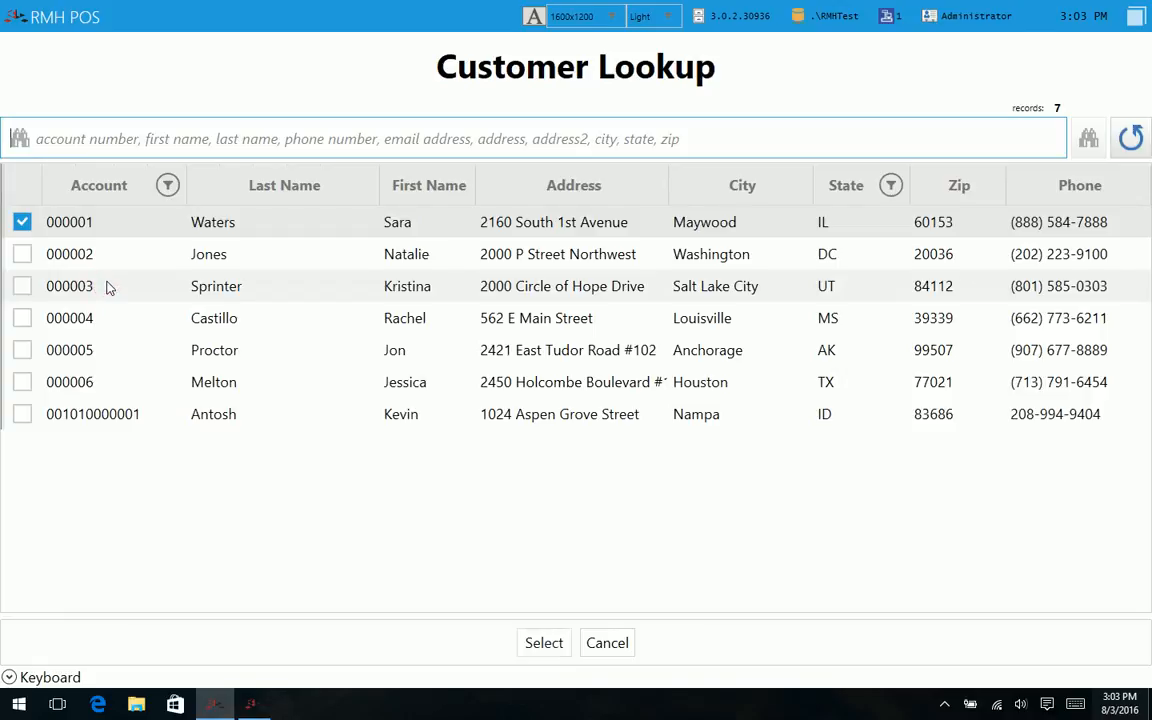
click(22, 414)
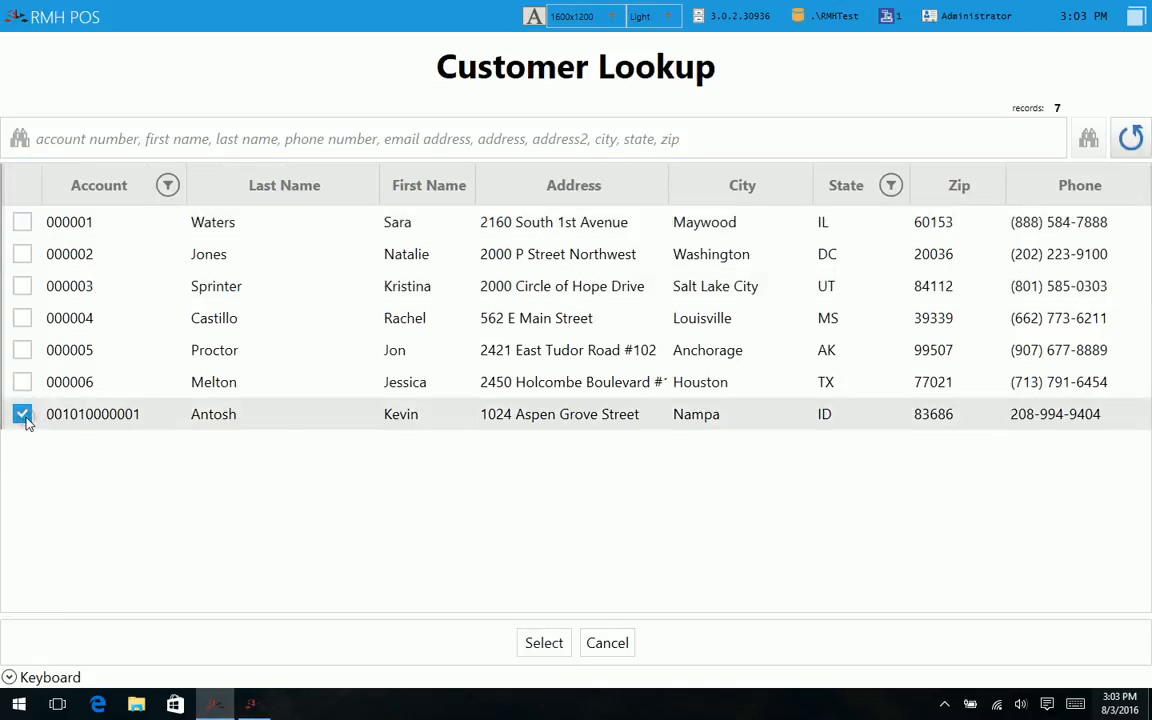
click(543, 642)
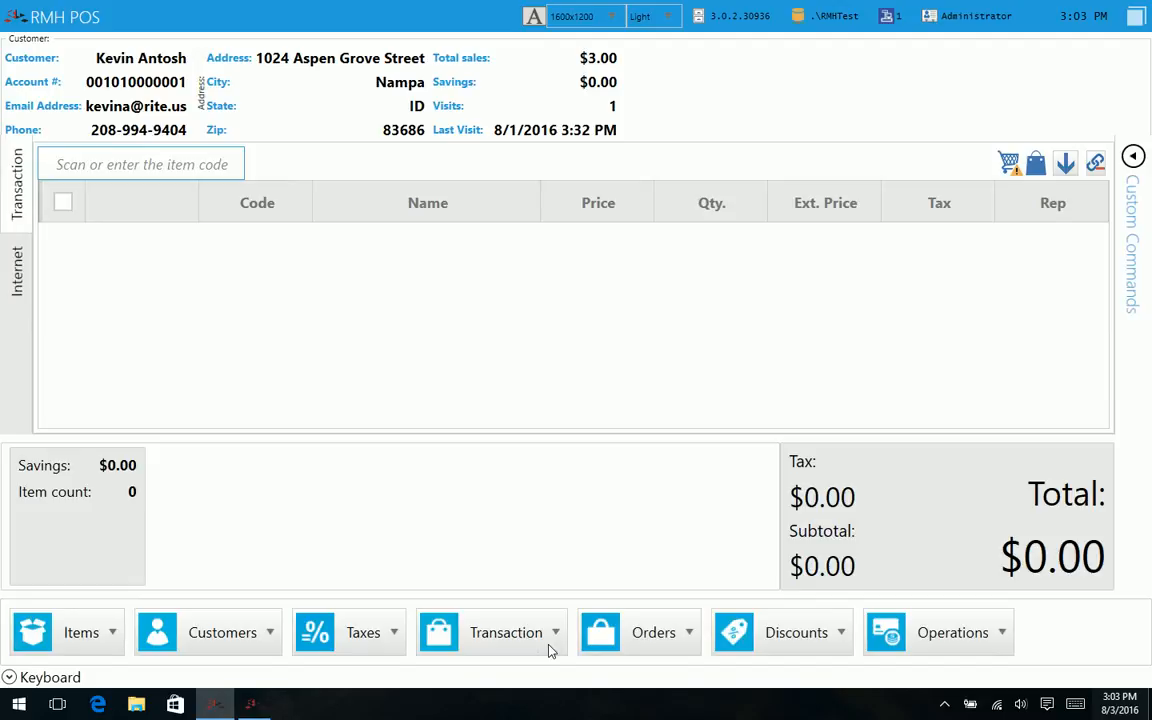
Step: Add Dasani Bottle Water to the sale and bring up tendering for $3.00 due
click(140, 164)
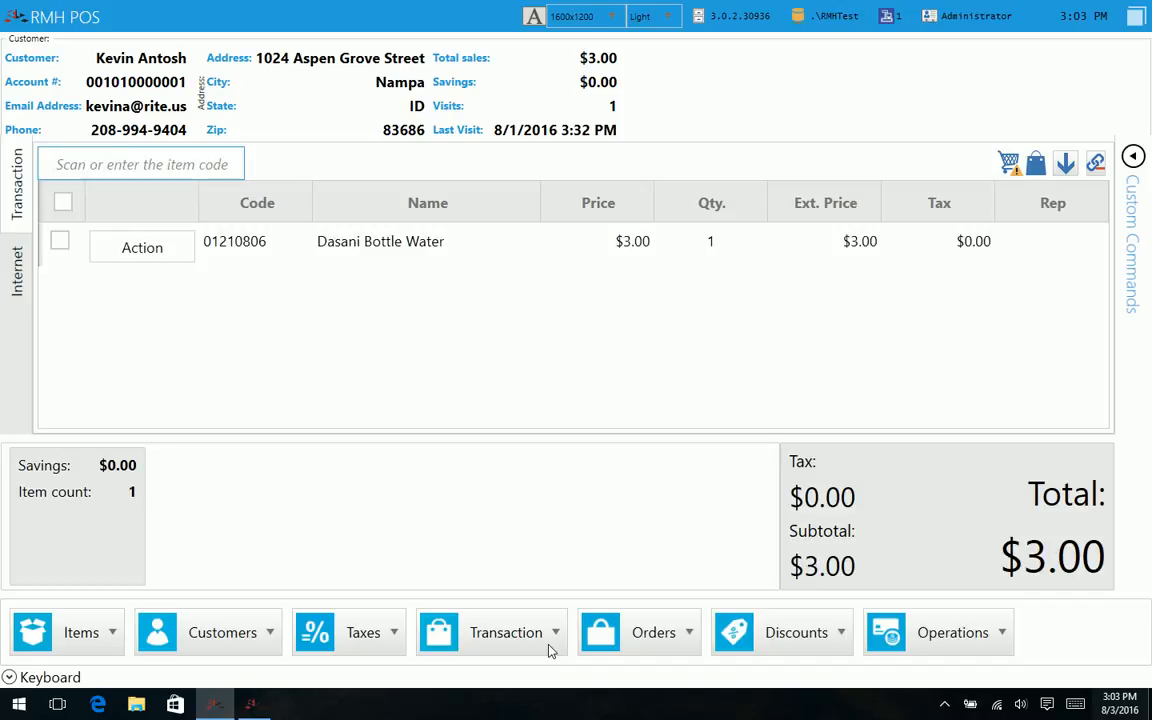
click(506, 632)
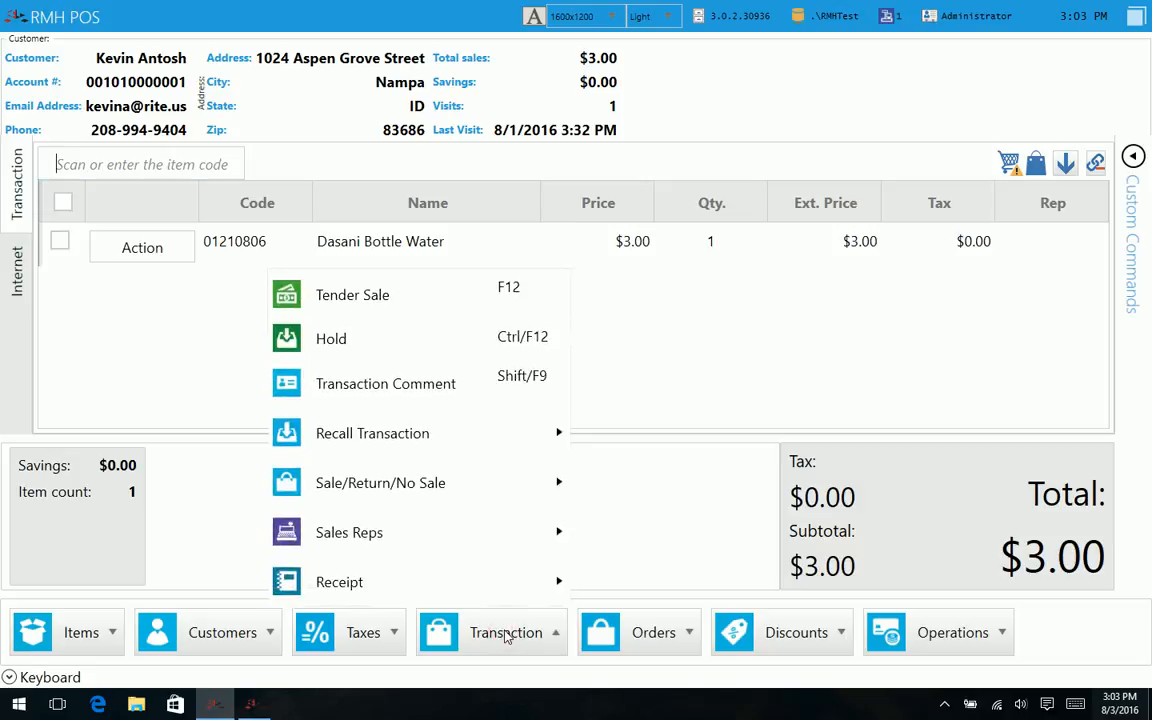
click(352, 294)
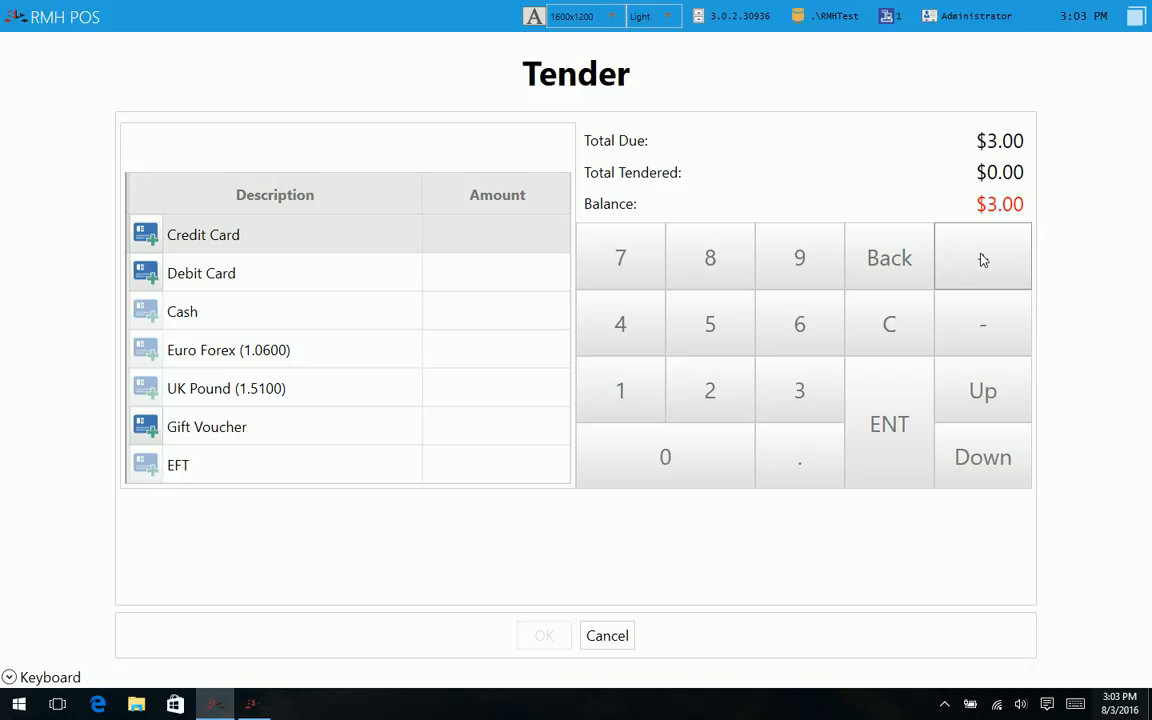
Step: Cancel tendering and return to the unpaid $3.00 water sale
click(982, 257)
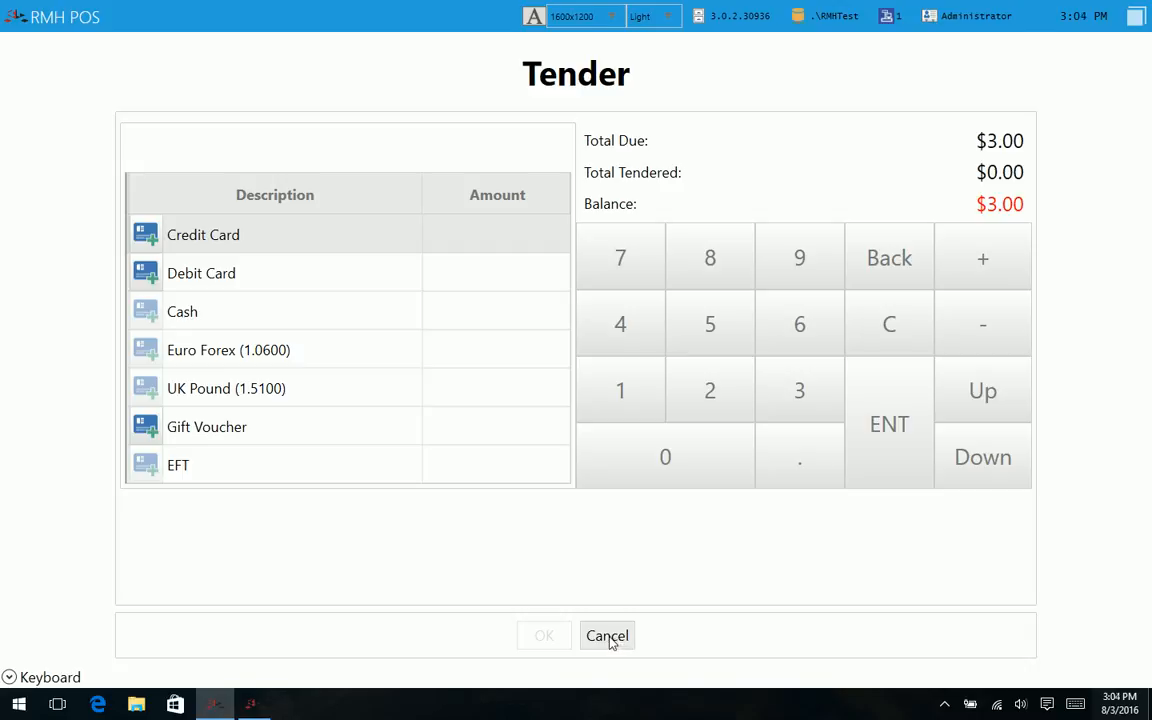
click(607, 635)
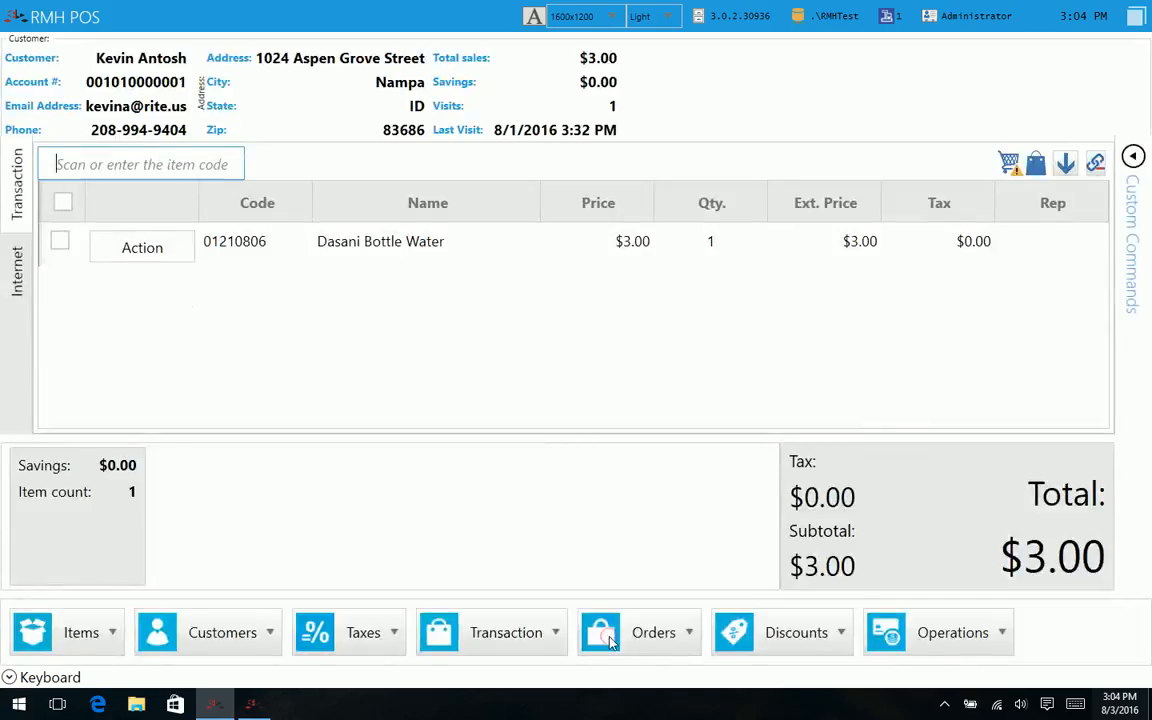
mouse_move(547, 480)
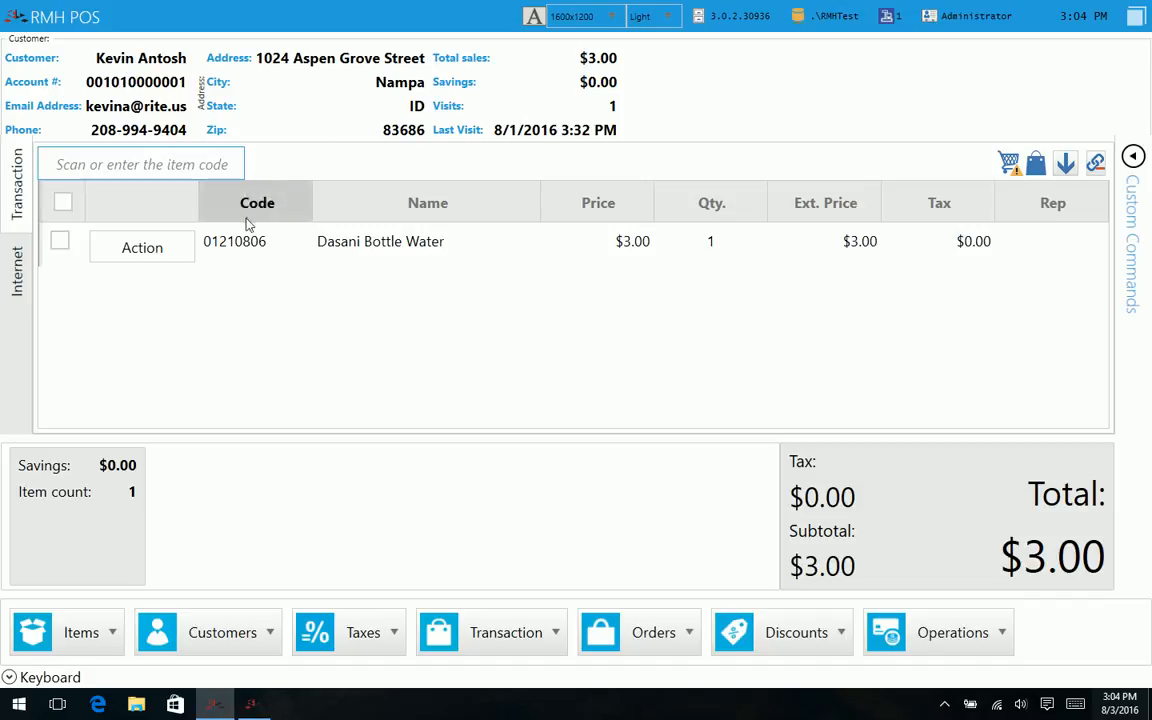
mouse_move(238, 312)
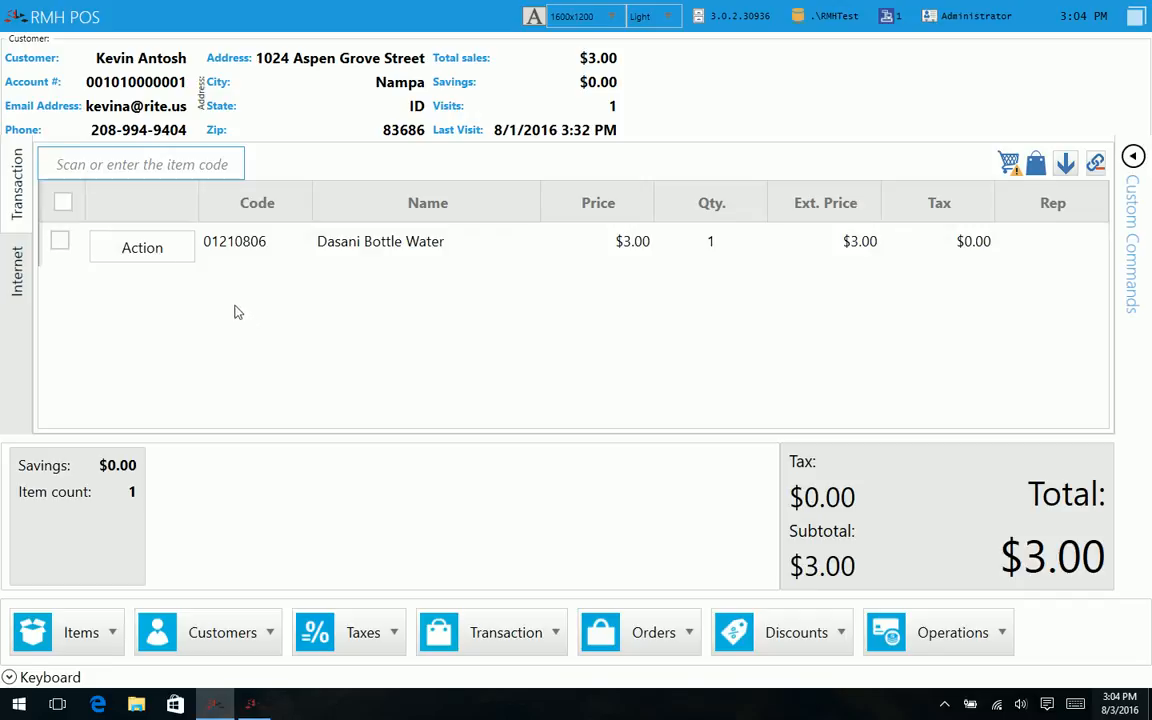
click(141, 247)
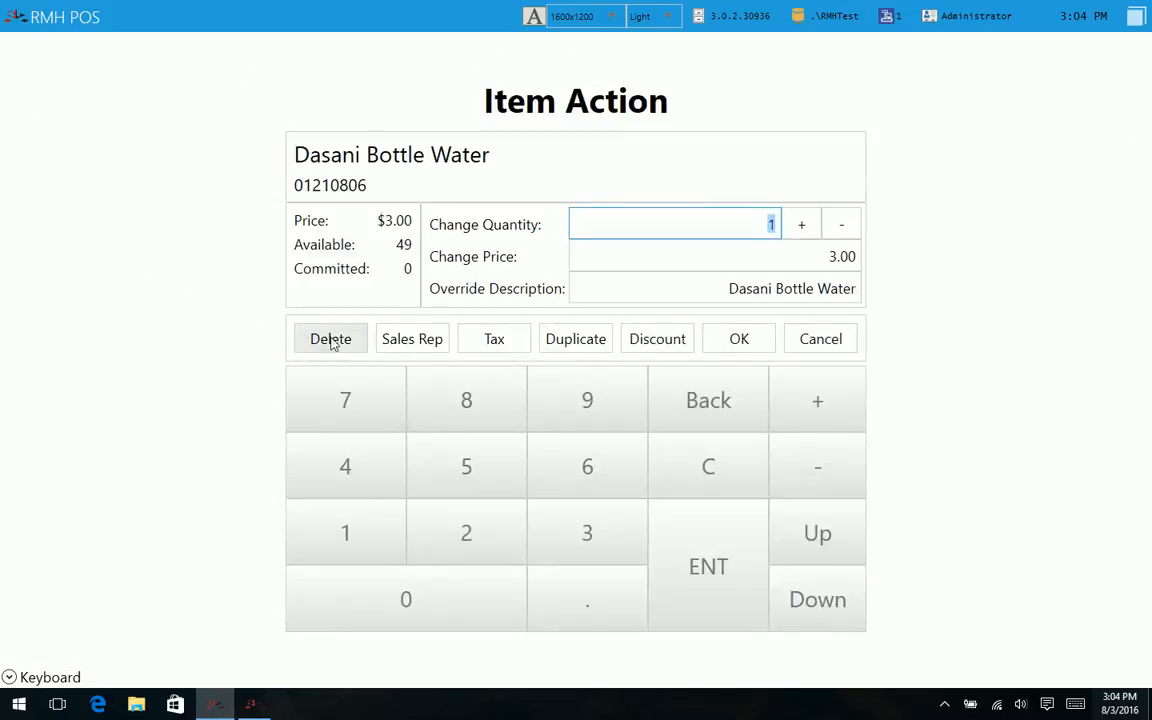
mouse_move(412, 338)
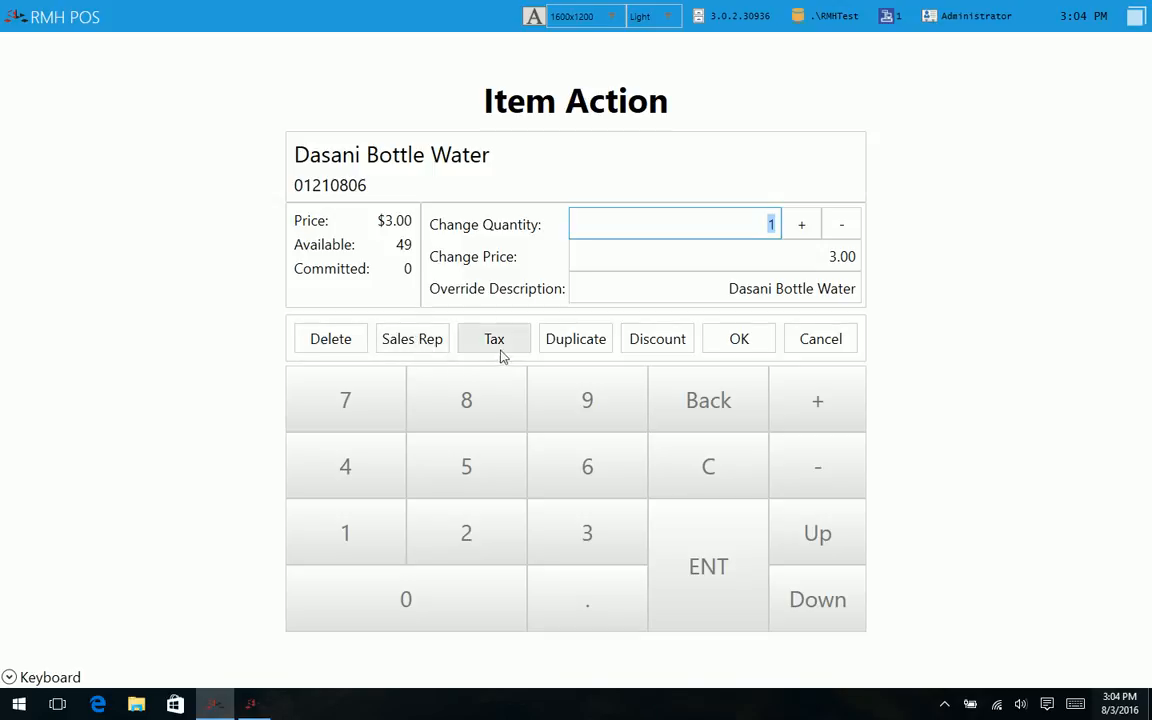
mouse_move(657, 338)
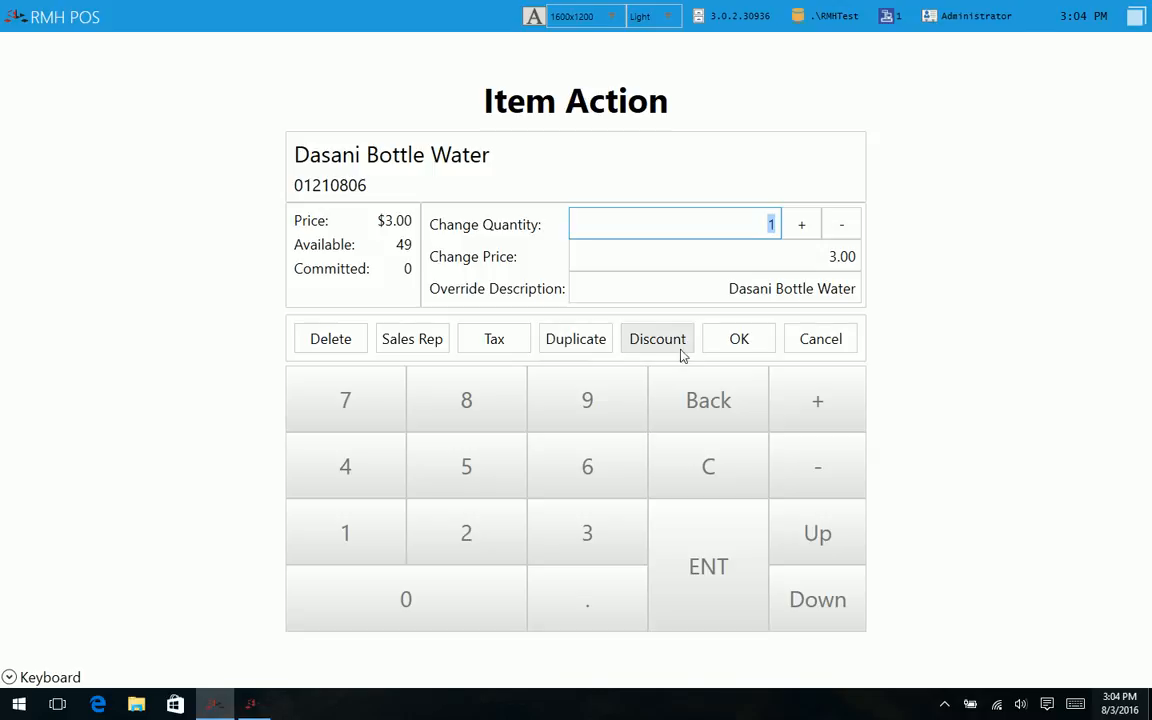
mouse_move(817, 399)
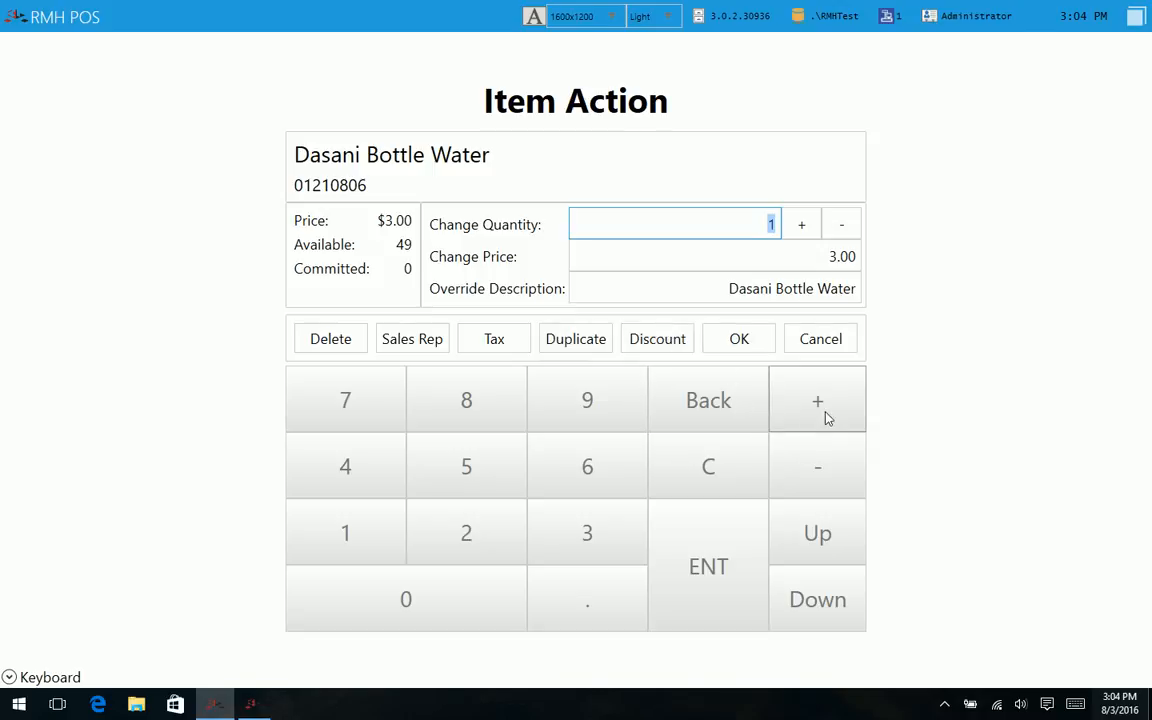
click(738, 338)
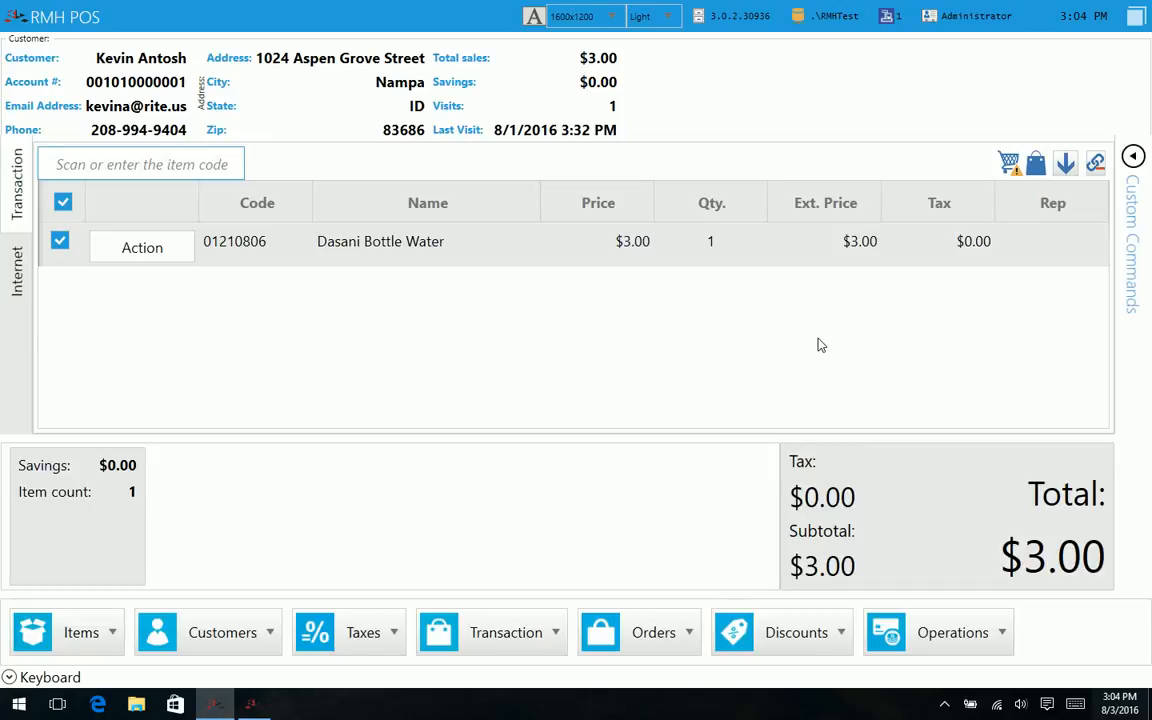
mouse_move(818, 345)
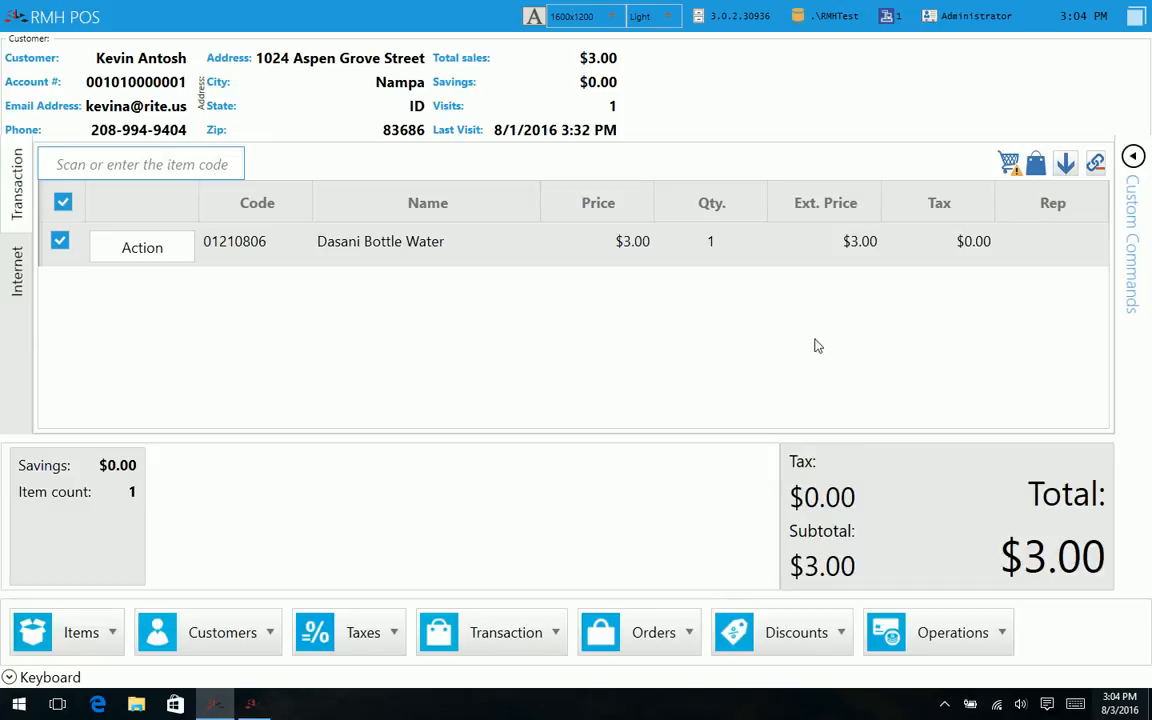
mouse_move(1052, 190)
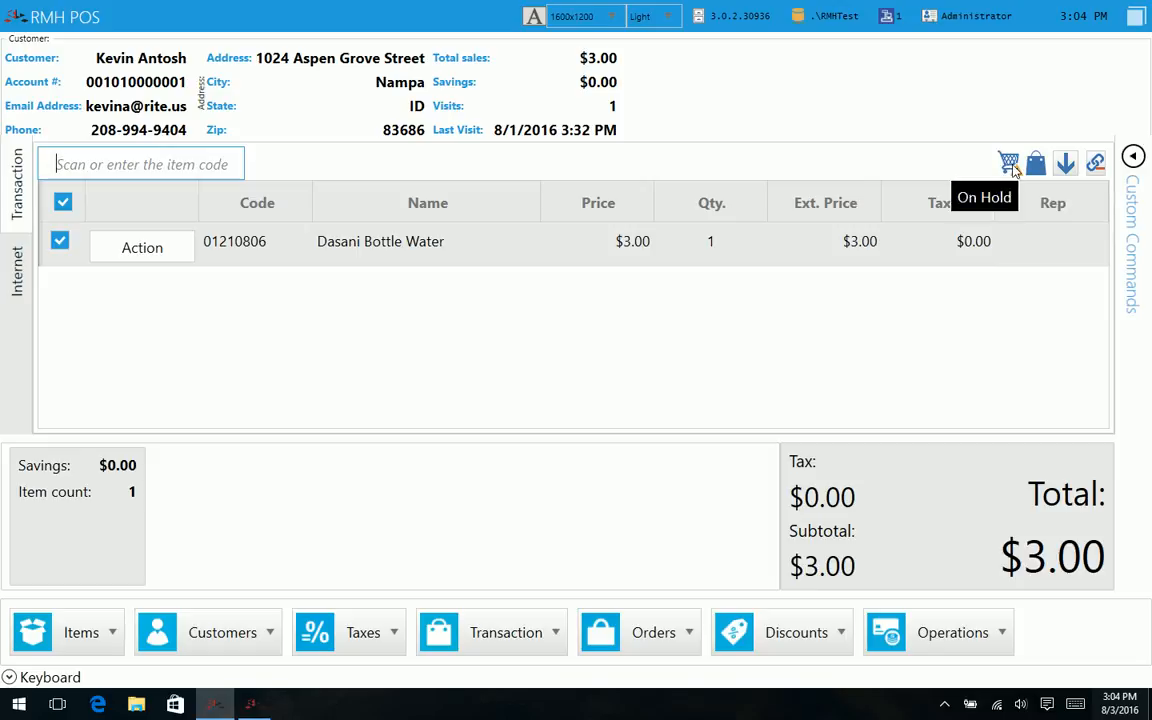
mouse_move(1037, 163)
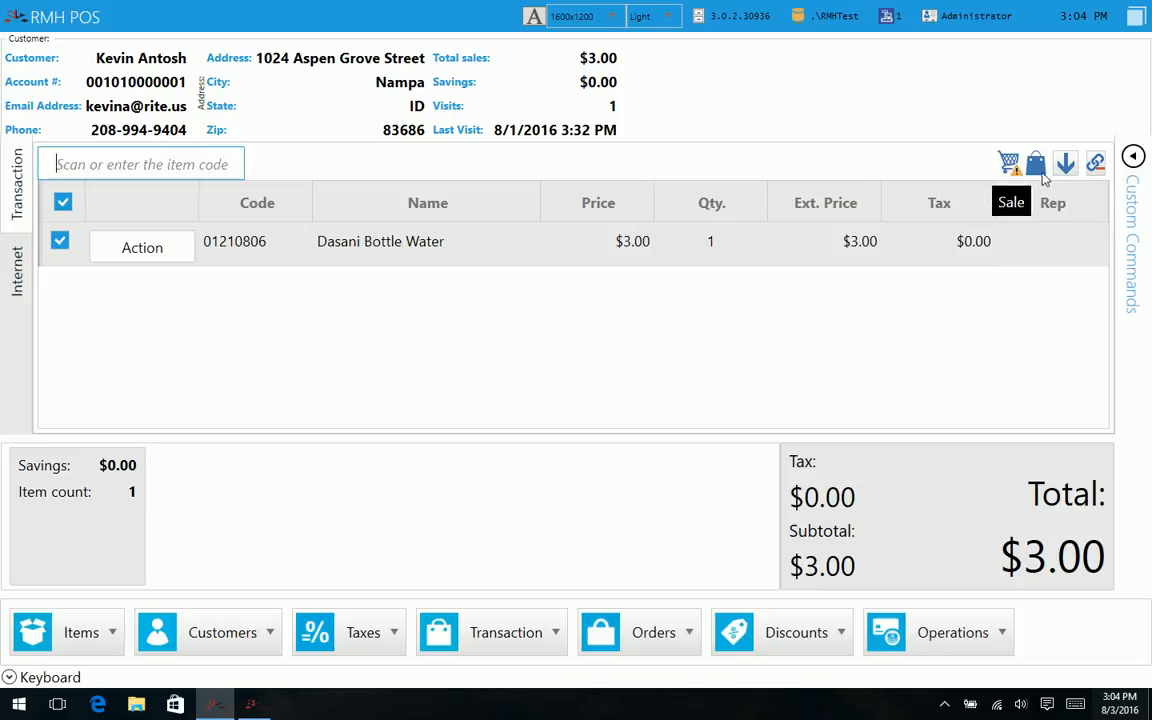
mouse_move(1065, 164)
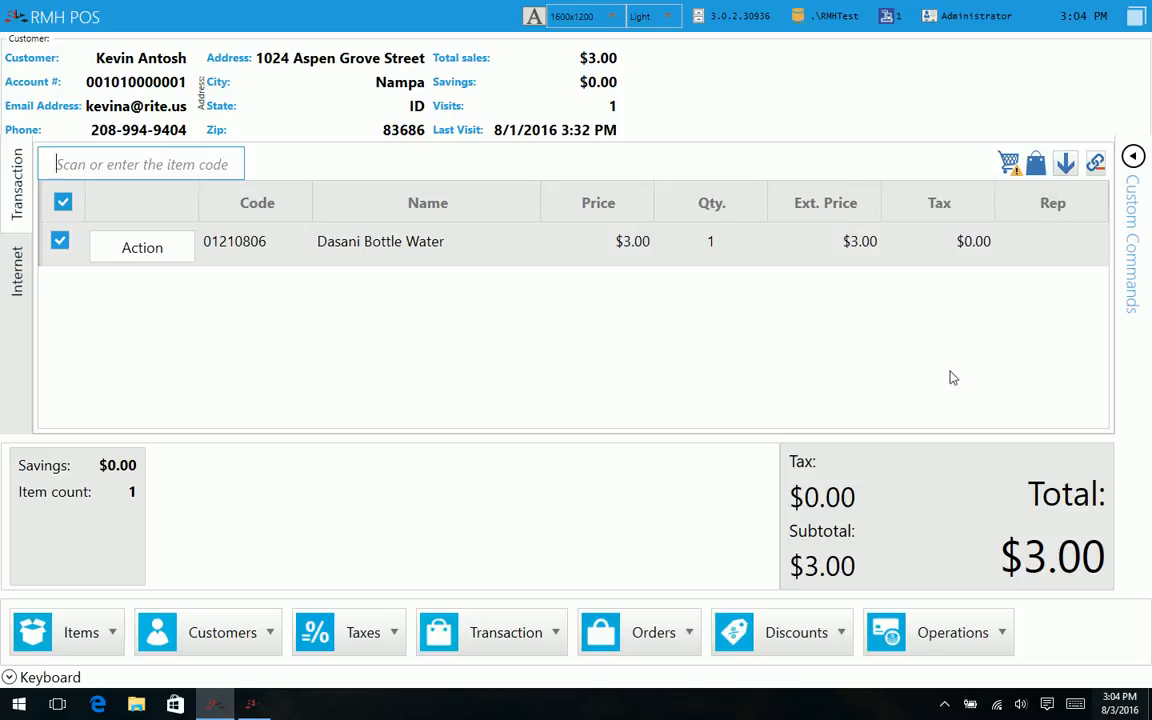
mouse_move(700, 374)
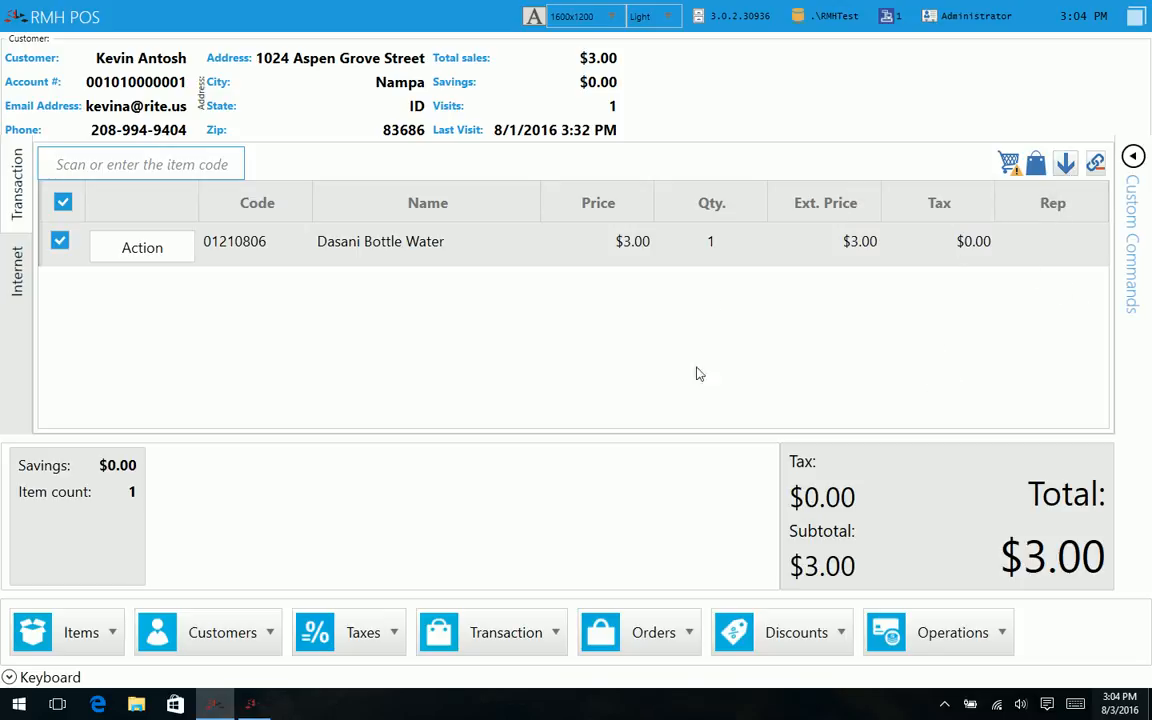
mouse_move(1096, 163)
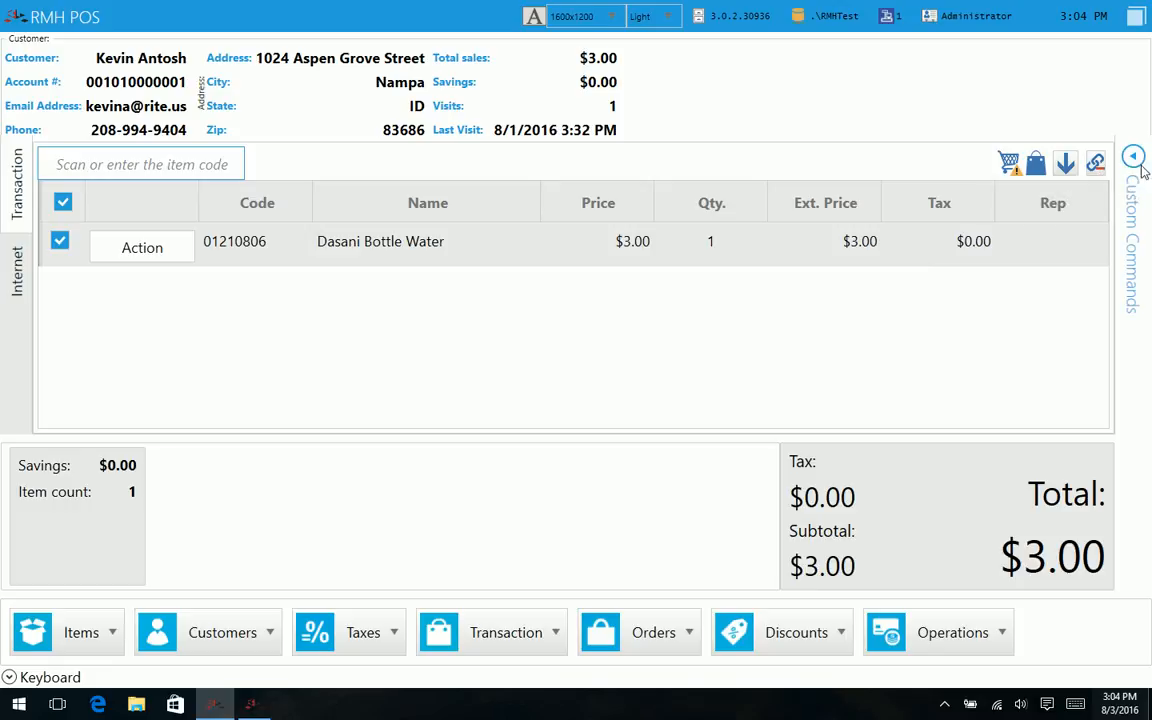
Step: Expand the empty Custom Commands pane beside the sale
click(1132, 157)
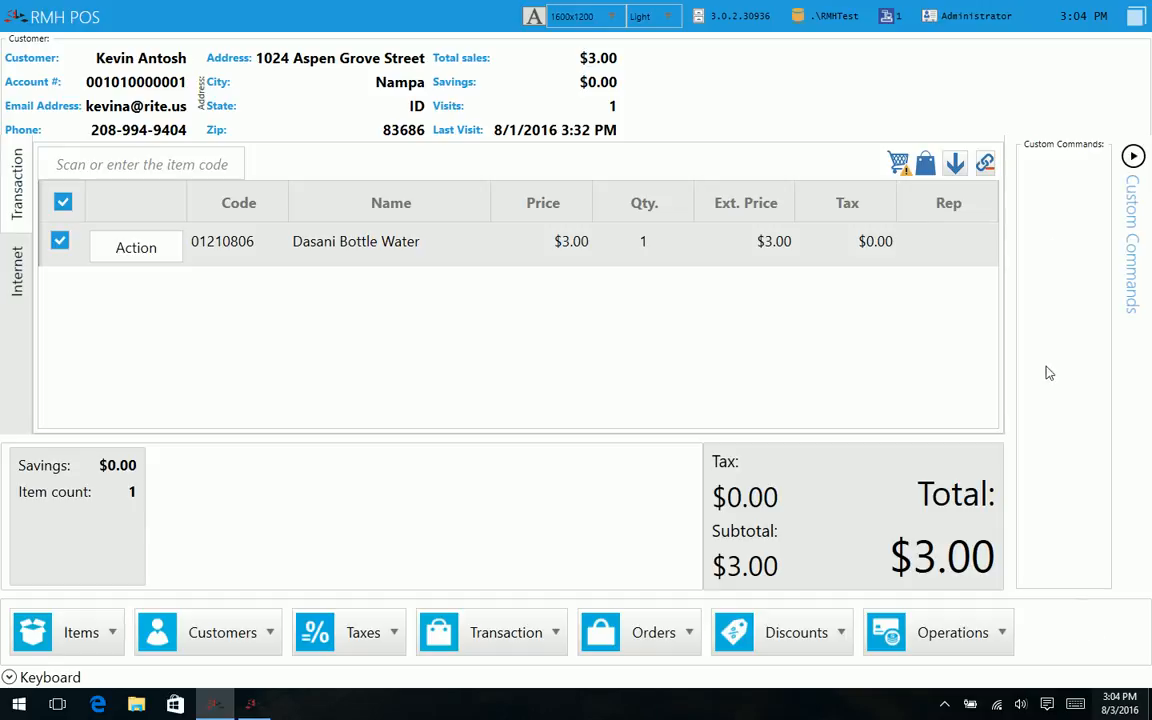
mouse_move(1065, 259)
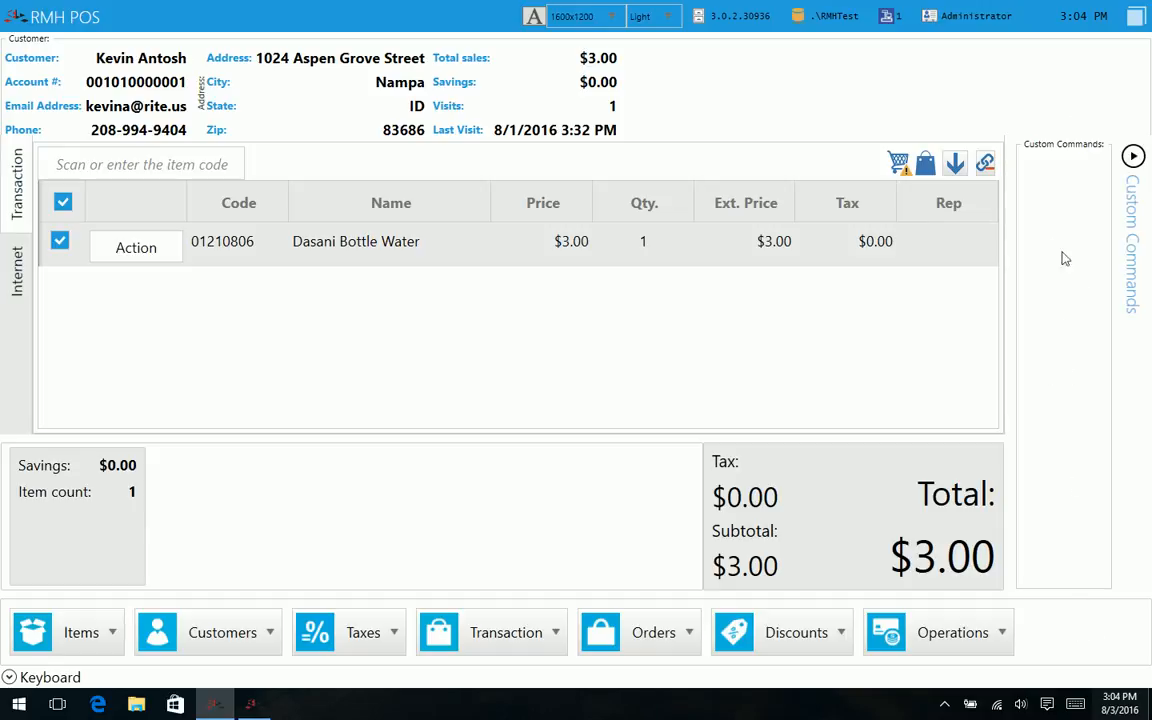
mouse_move(1043, 177)
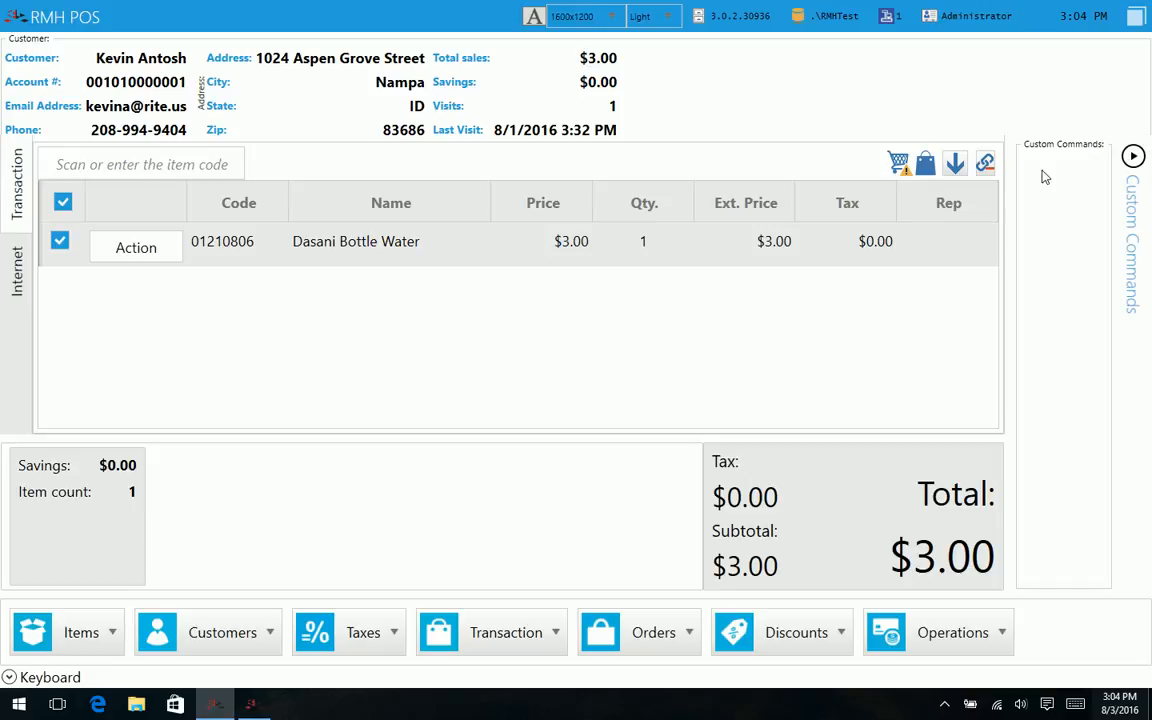
mouse_move(1072, 331)
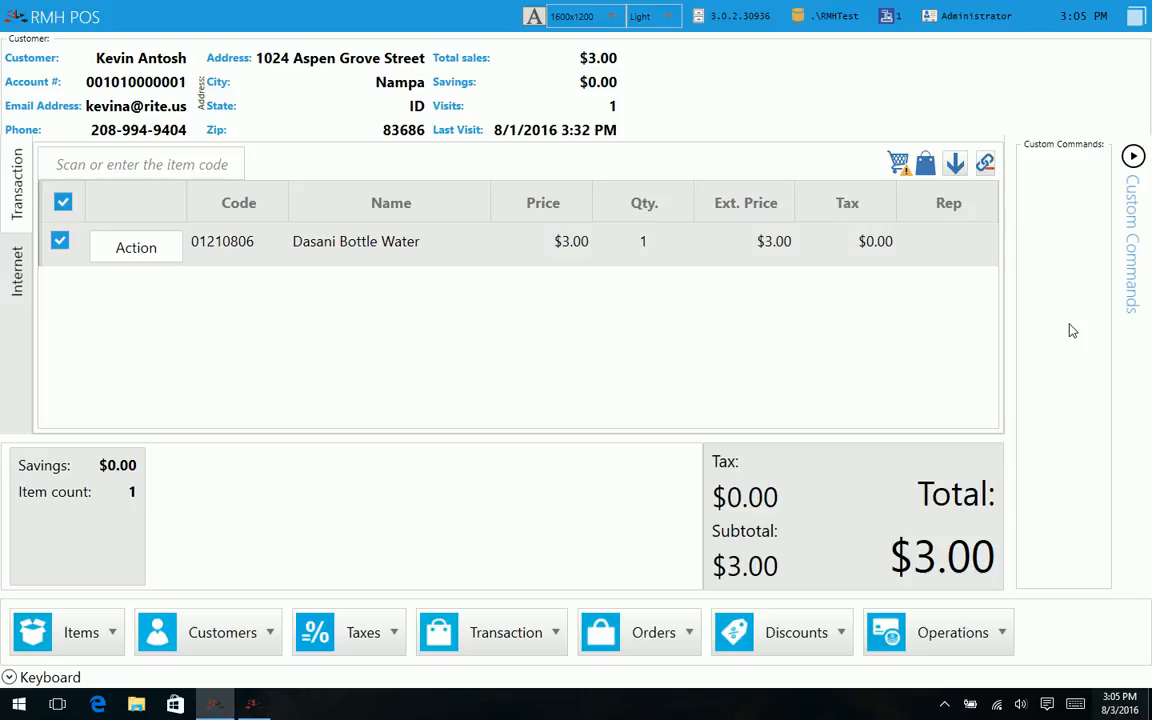
mouse_move(1049, 333)
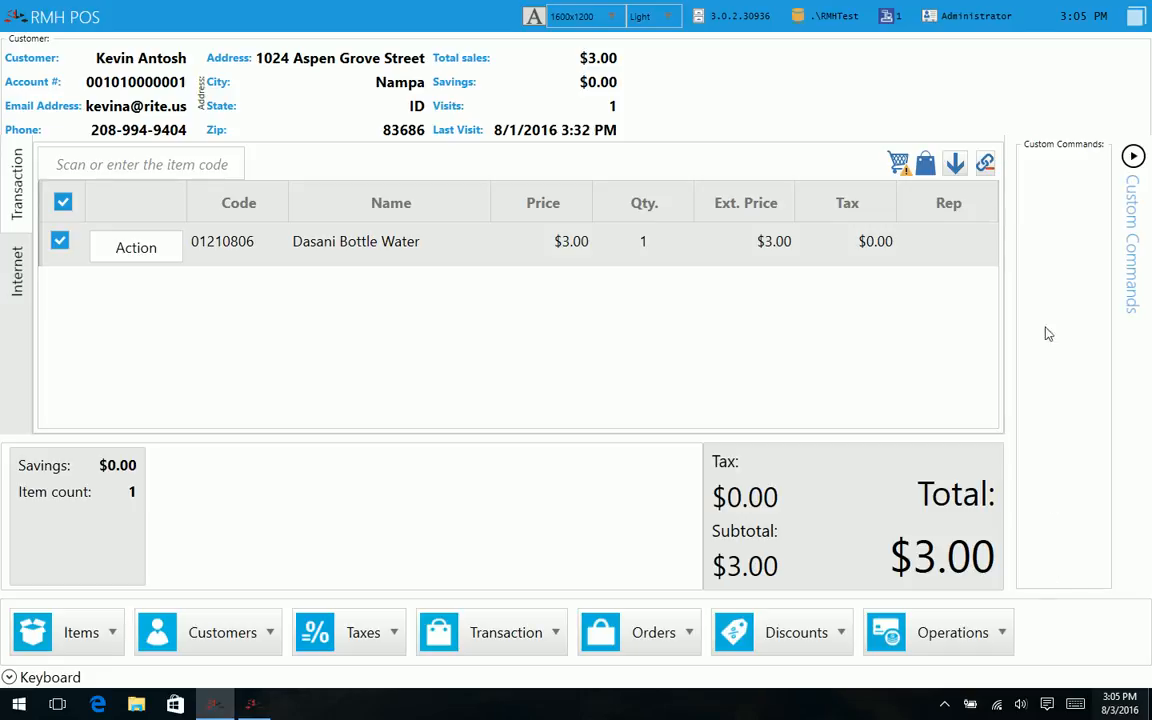
mouse_move(1065, 585)
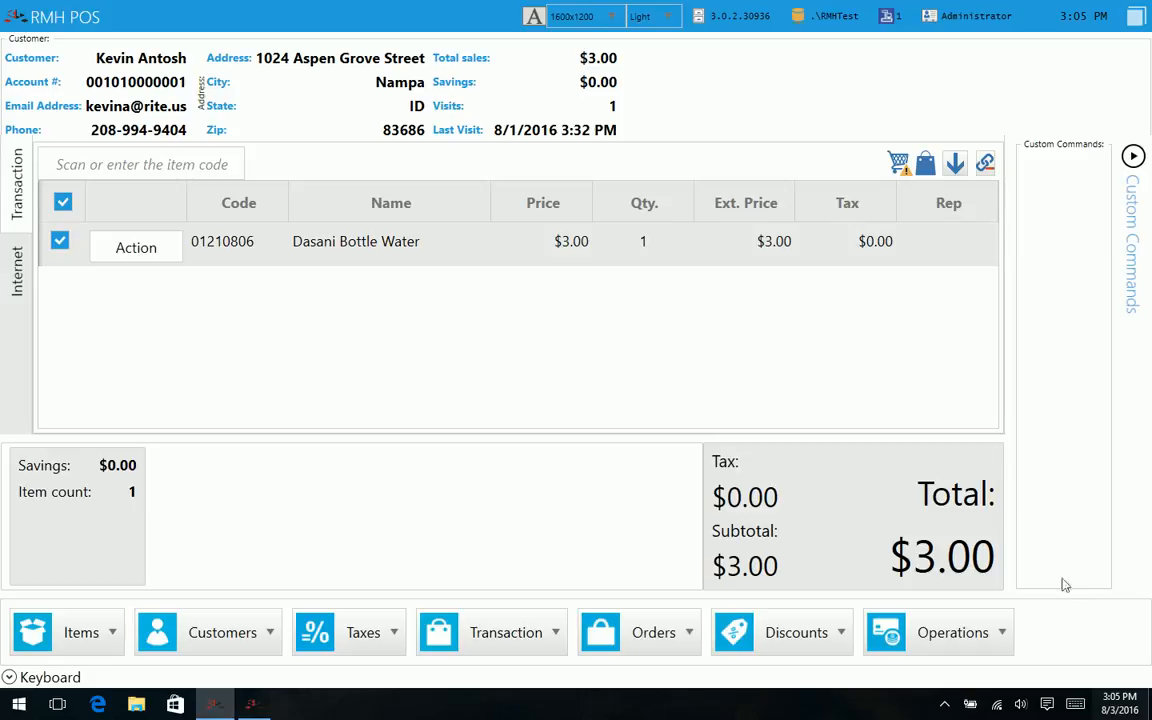
mouse_move(1078, 474)
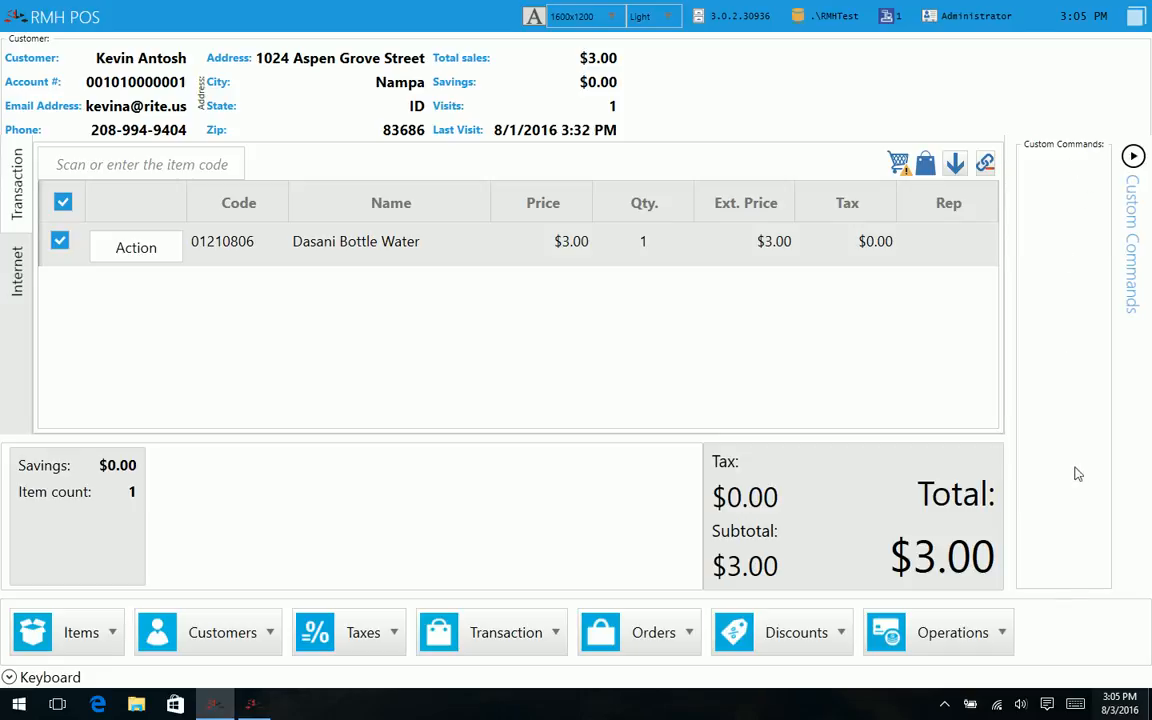
mouse_move(1086, 270)
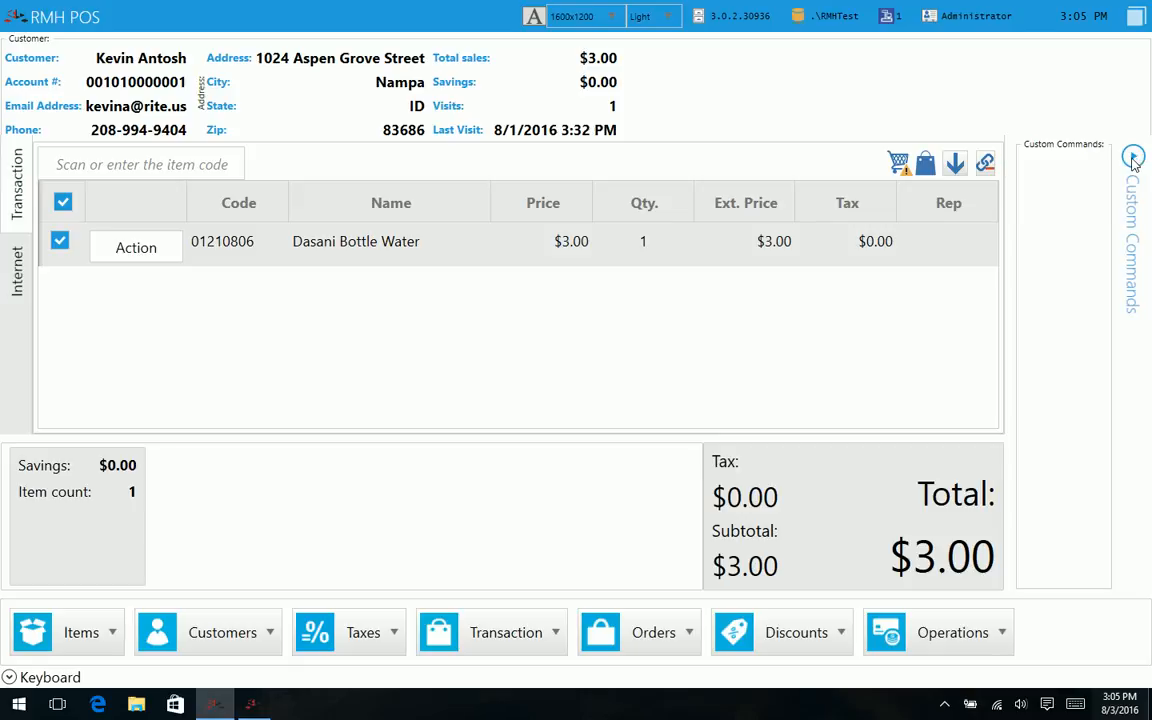
Step: Collapse the Custom Commands pane and show the Items menu with its tax options
click(1133, 158)
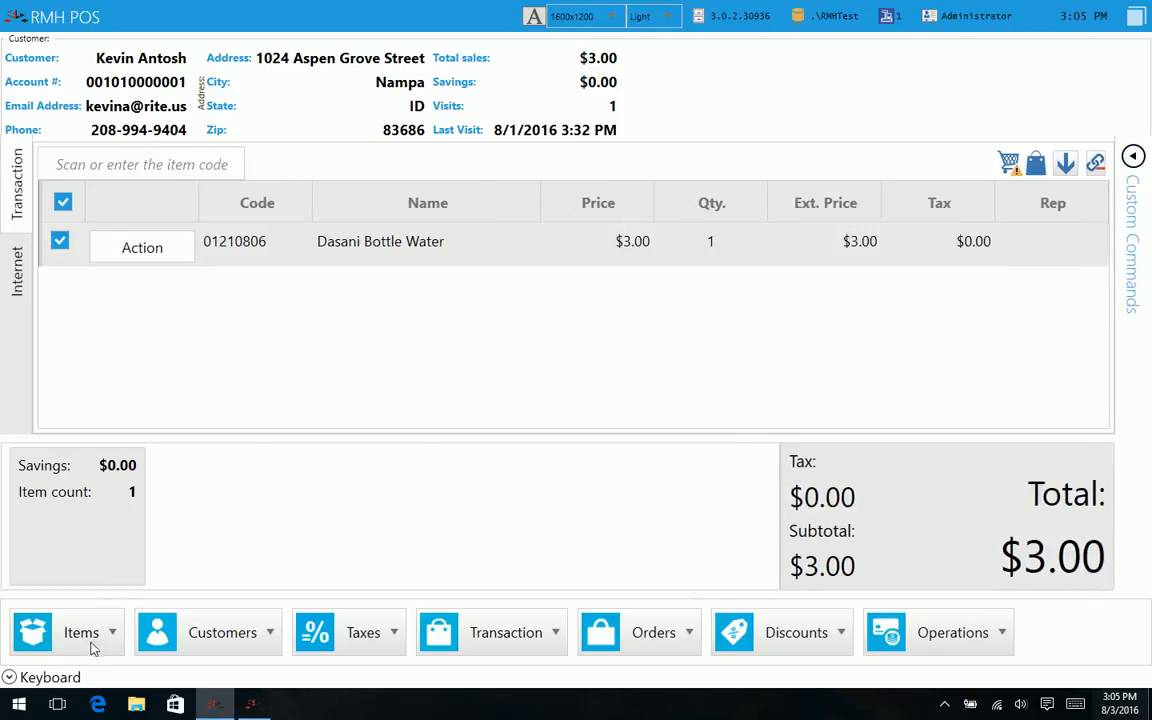
click(81, 632)
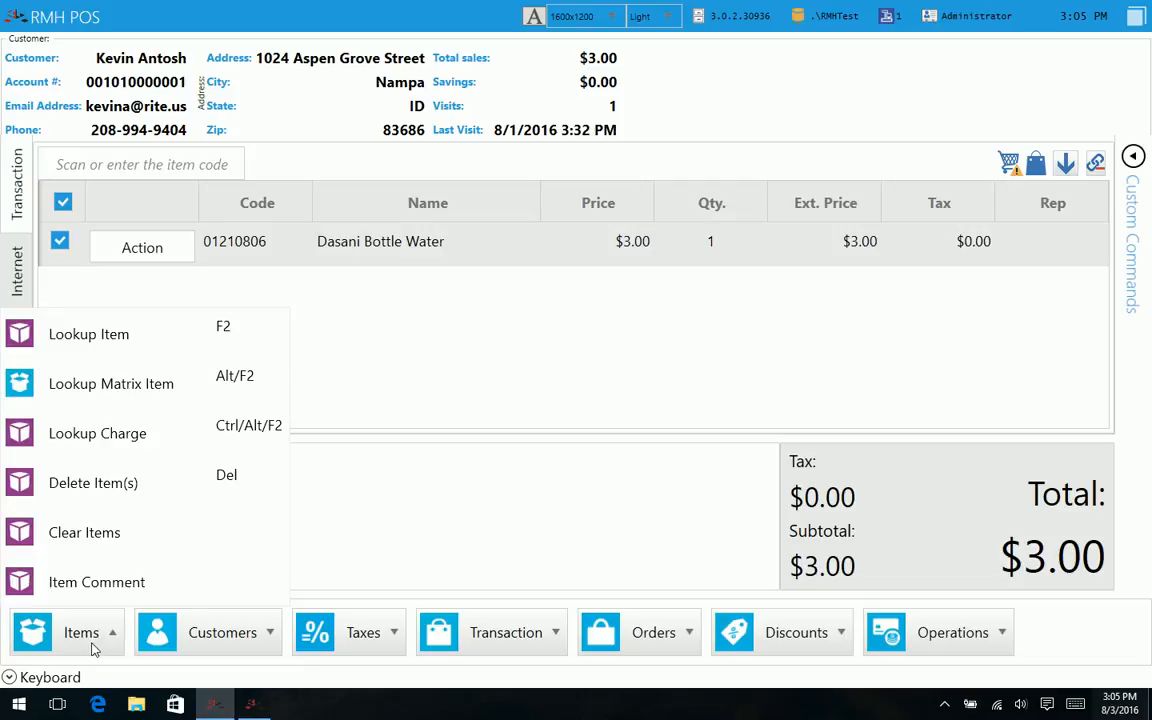
mouse_move(145, 622)
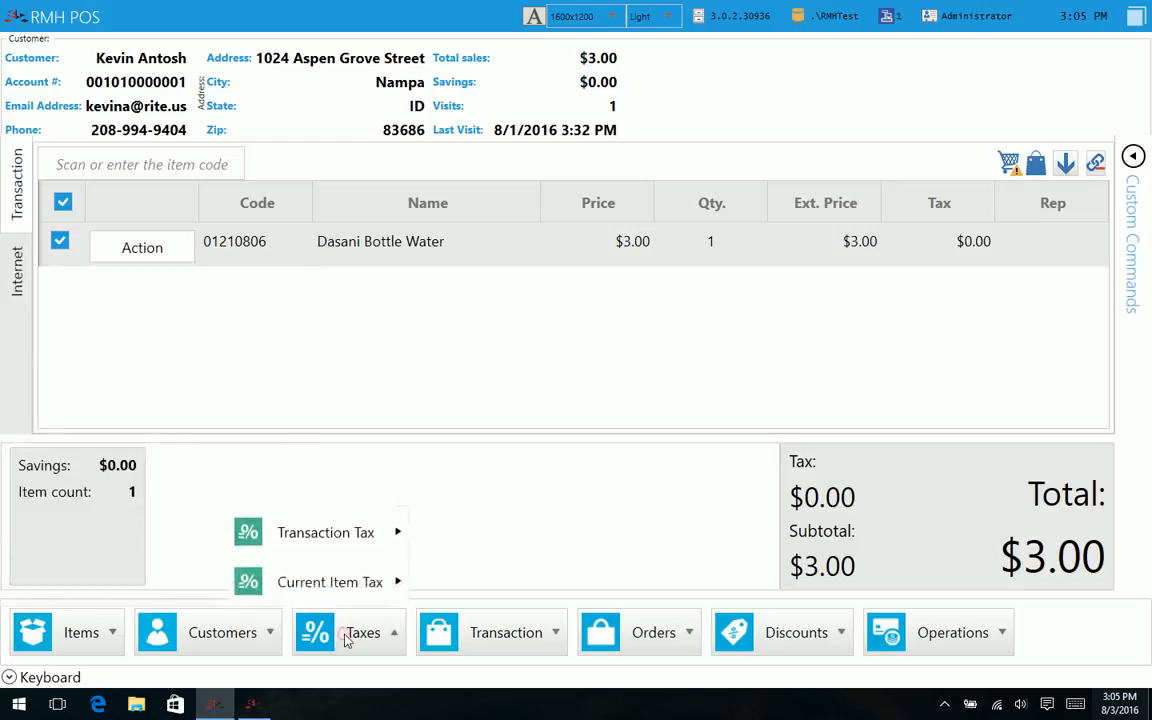
Step: Browse the Transaction submenus, then list the Orders options: Quote, Work Order, Layaway, Recalls
click(505, 632)
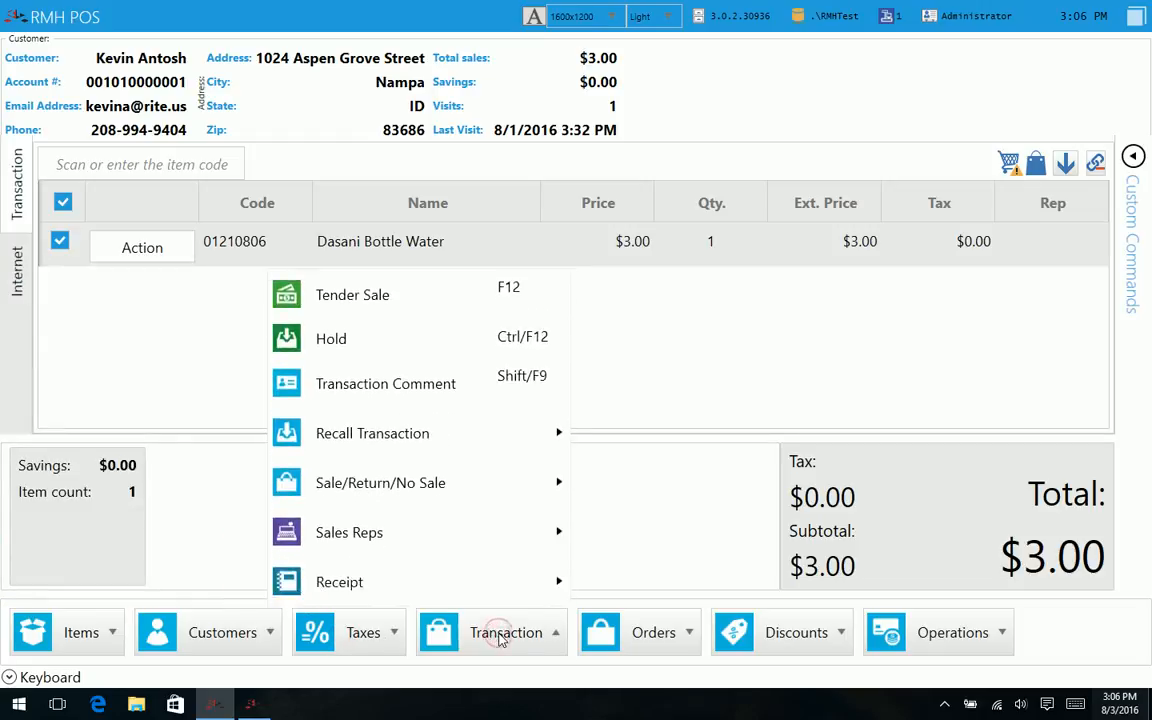
mouse_move(339, 581)
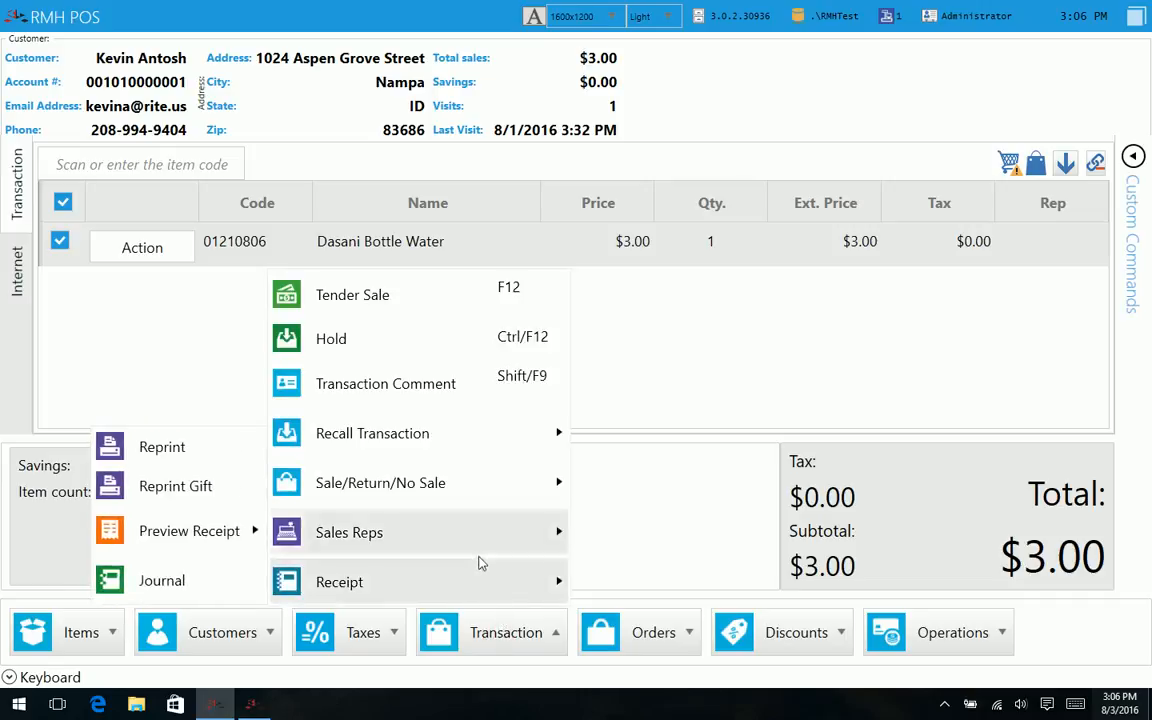
click(349, 532)
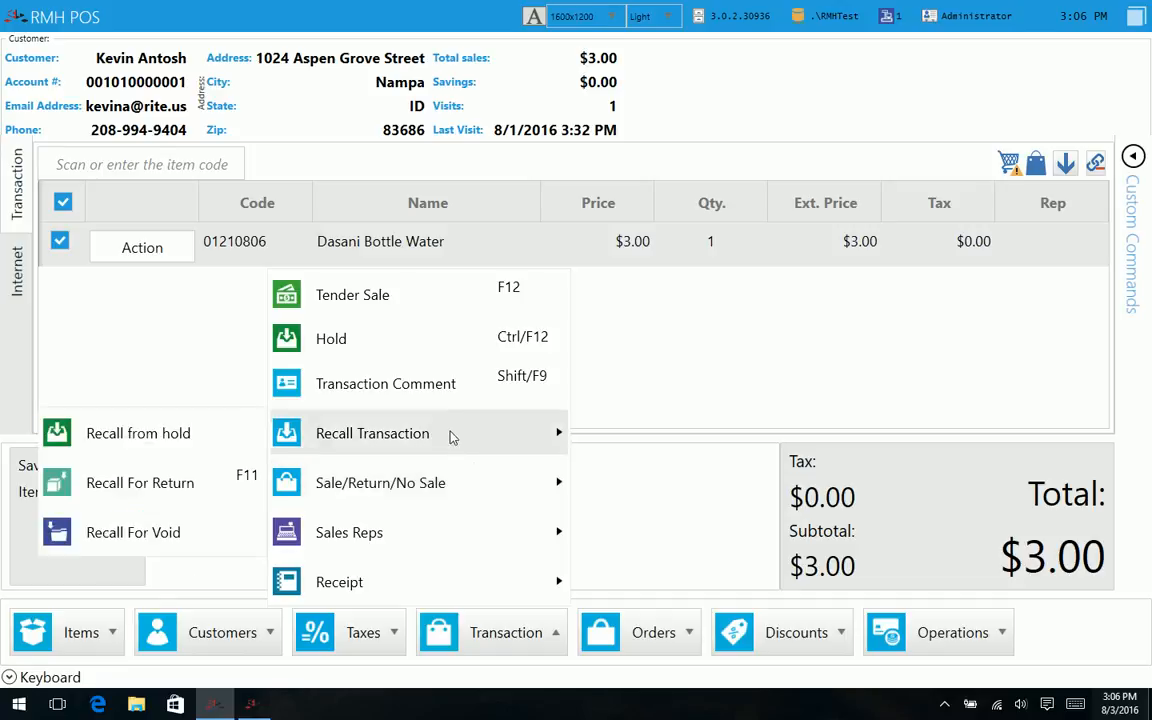
mouse_move(445, 417)
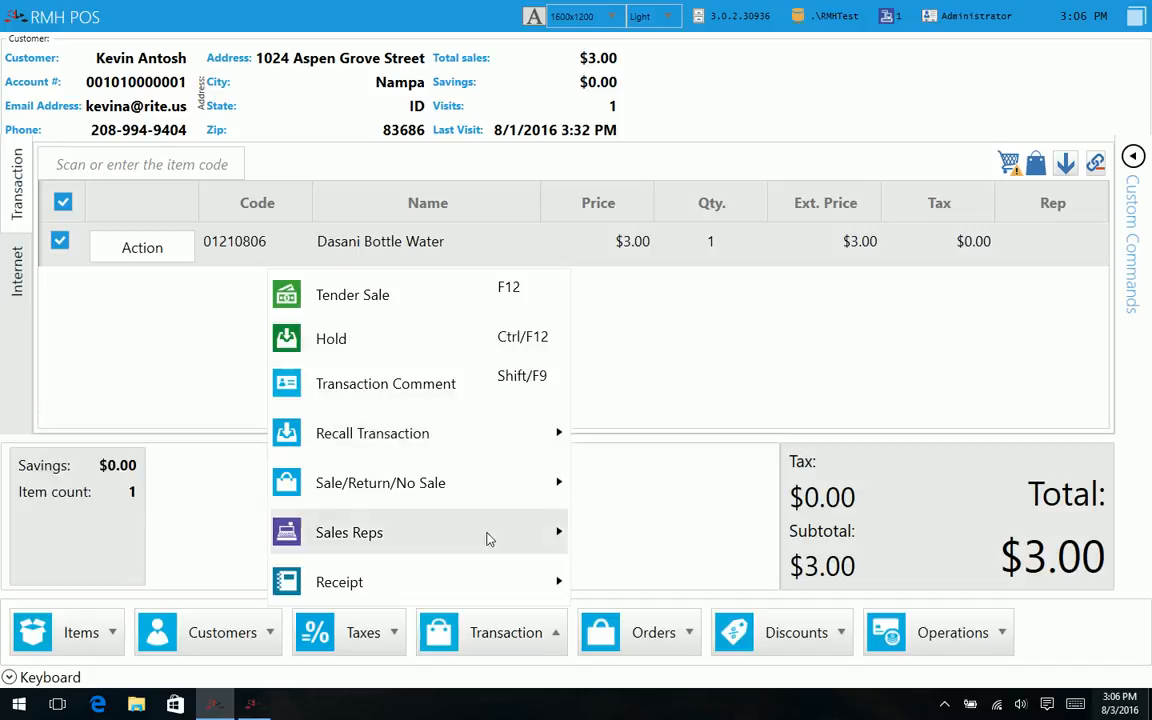
click(653, 632)
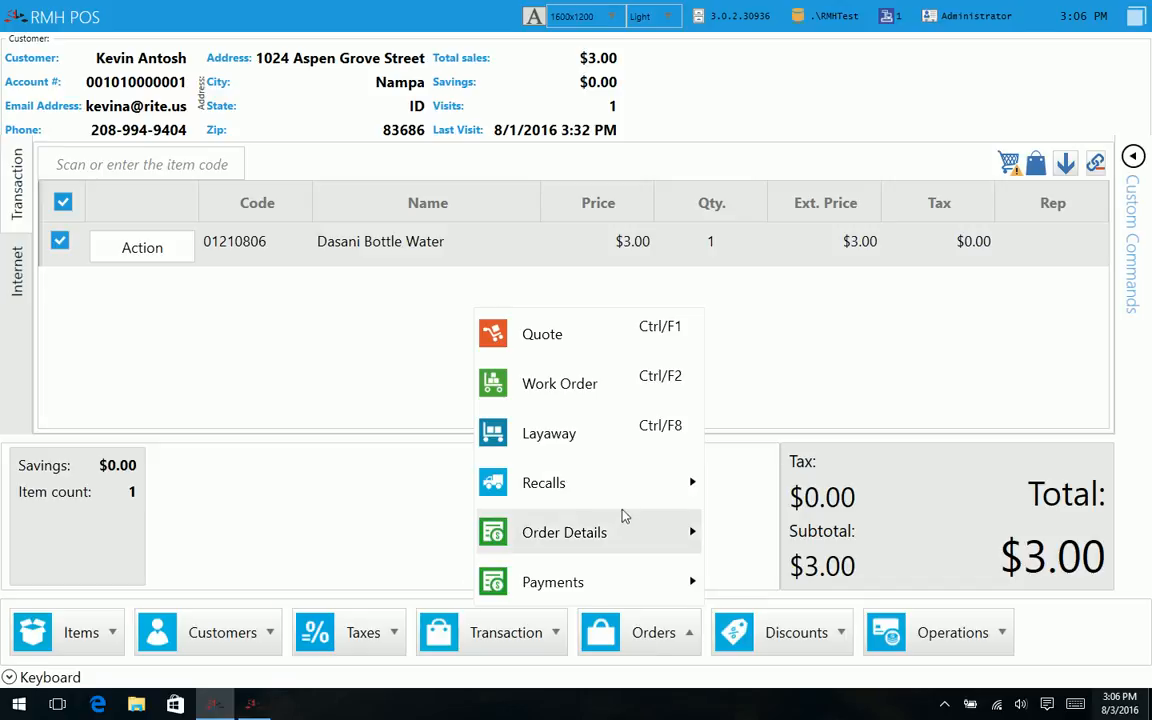
mouse_move(585, 389)
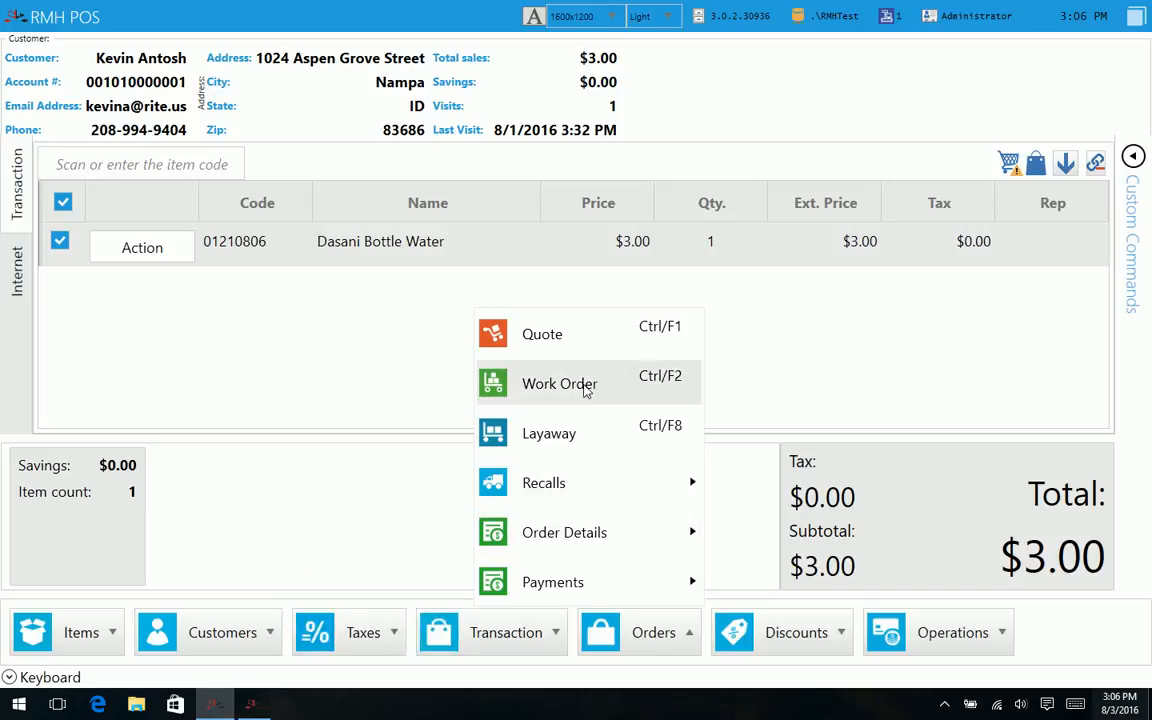
mouse_move(558, 433)
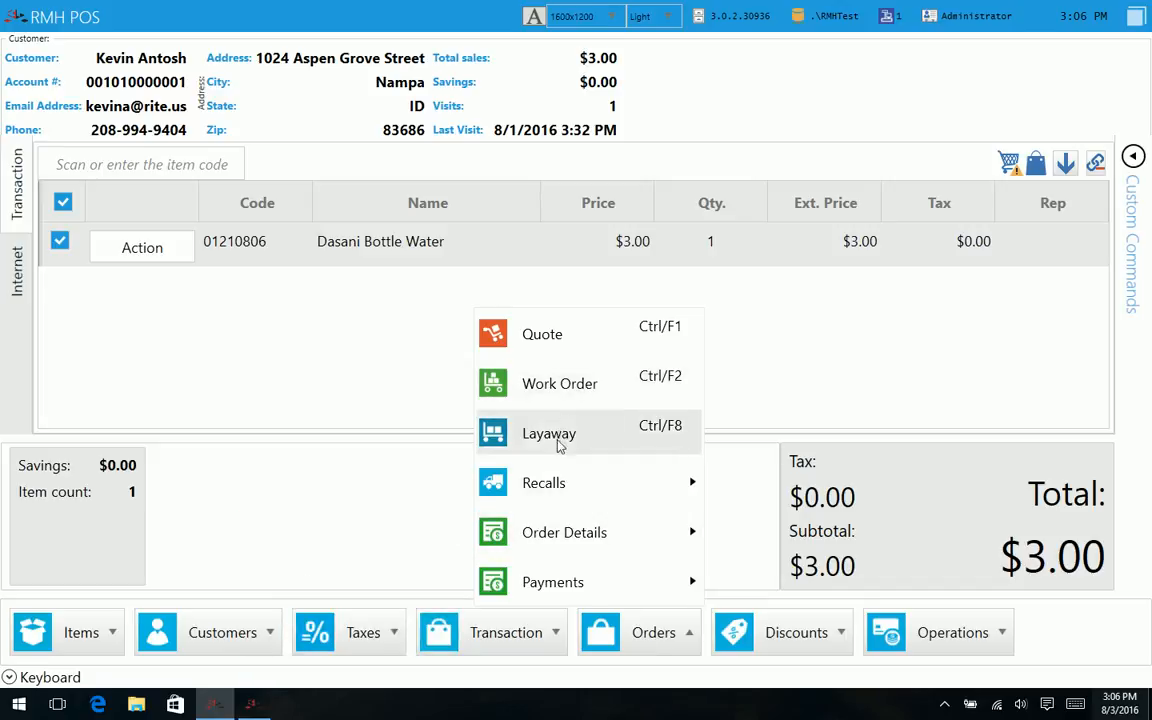
mouse_move(564, 532)
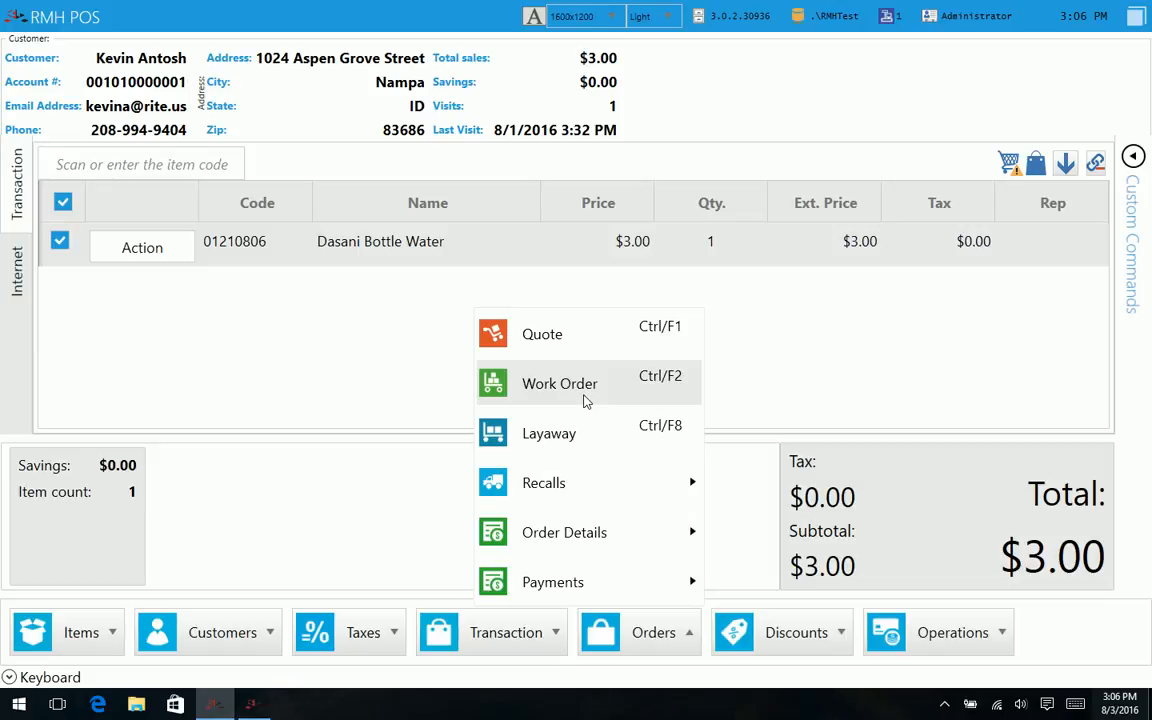
mouse_move(780, 632)
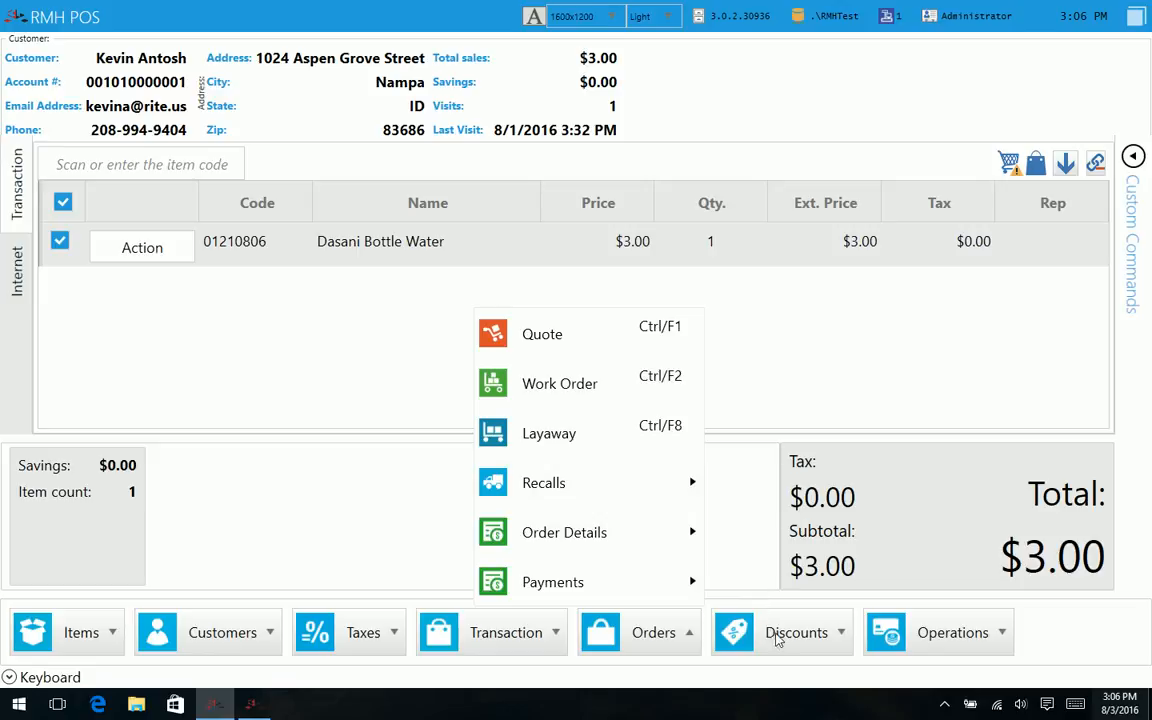
Step: Browse Discounts and Operations, then show the Batch amounts and X, Z, ZZ report options
click(796, 632)
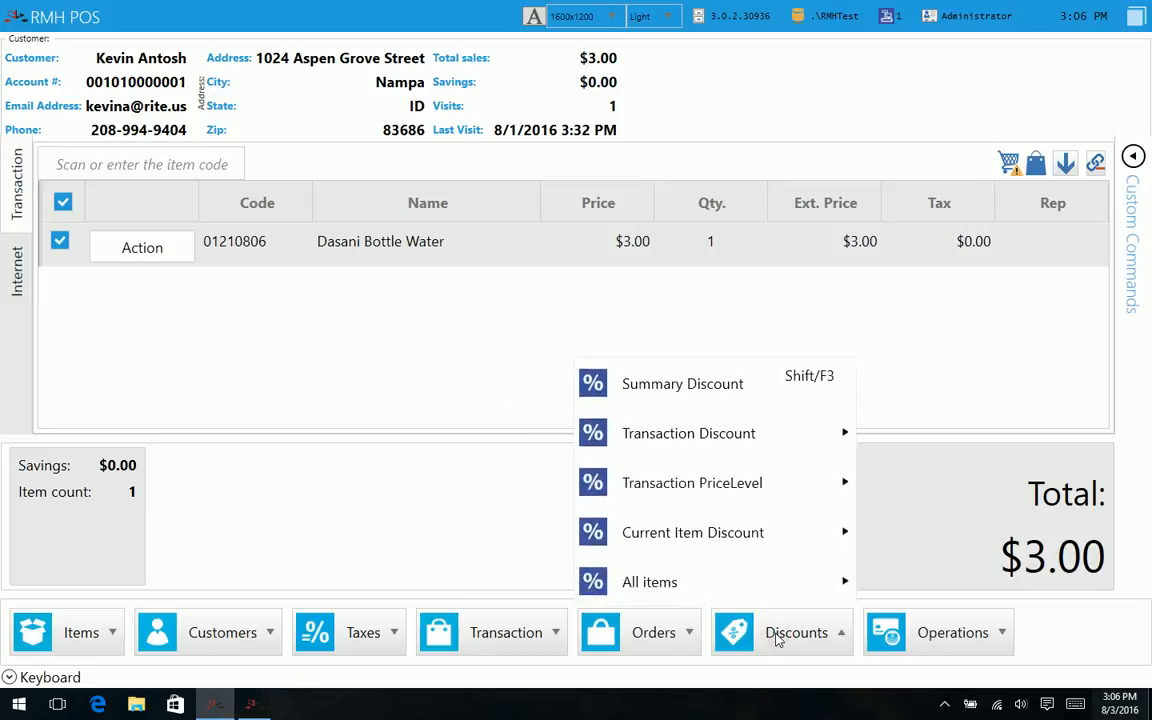
click(953, 632)
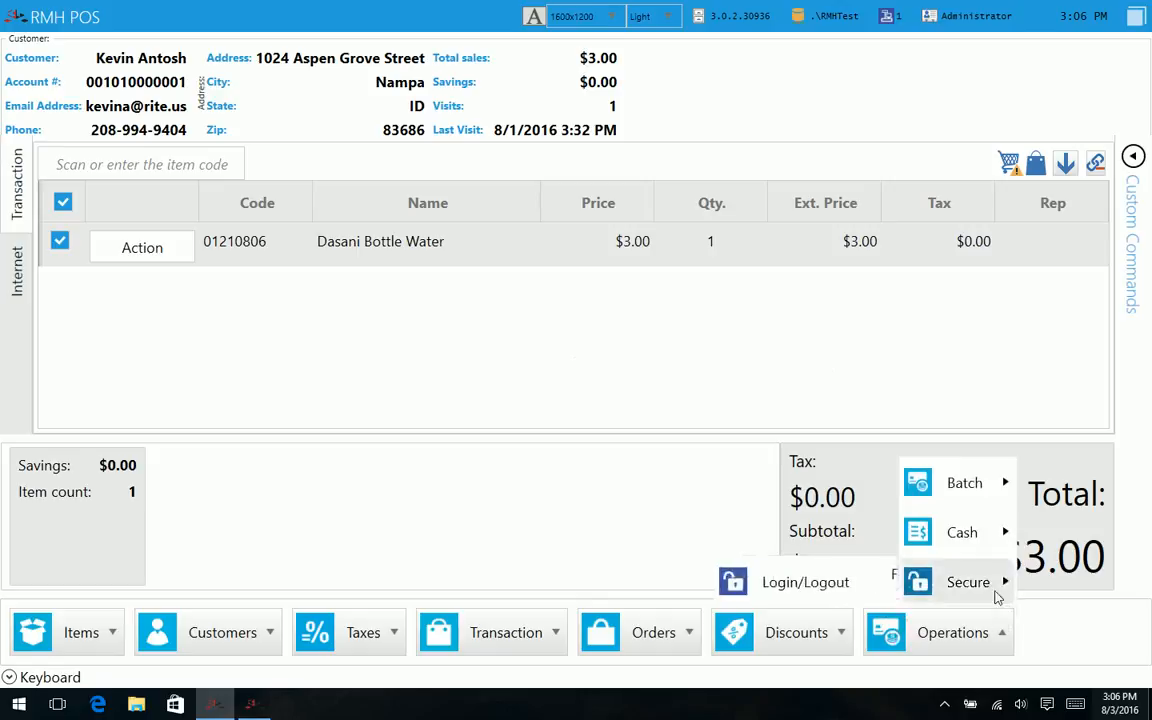
mouse_move(962, 531)
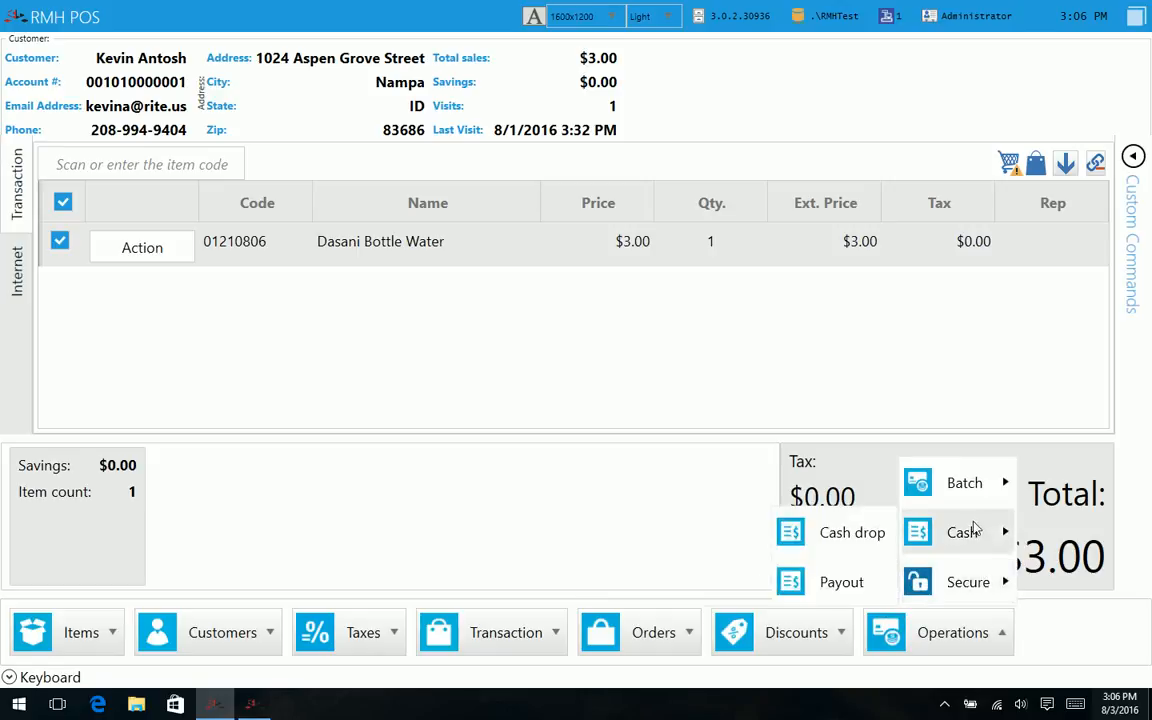
mouse_move(972, 531)
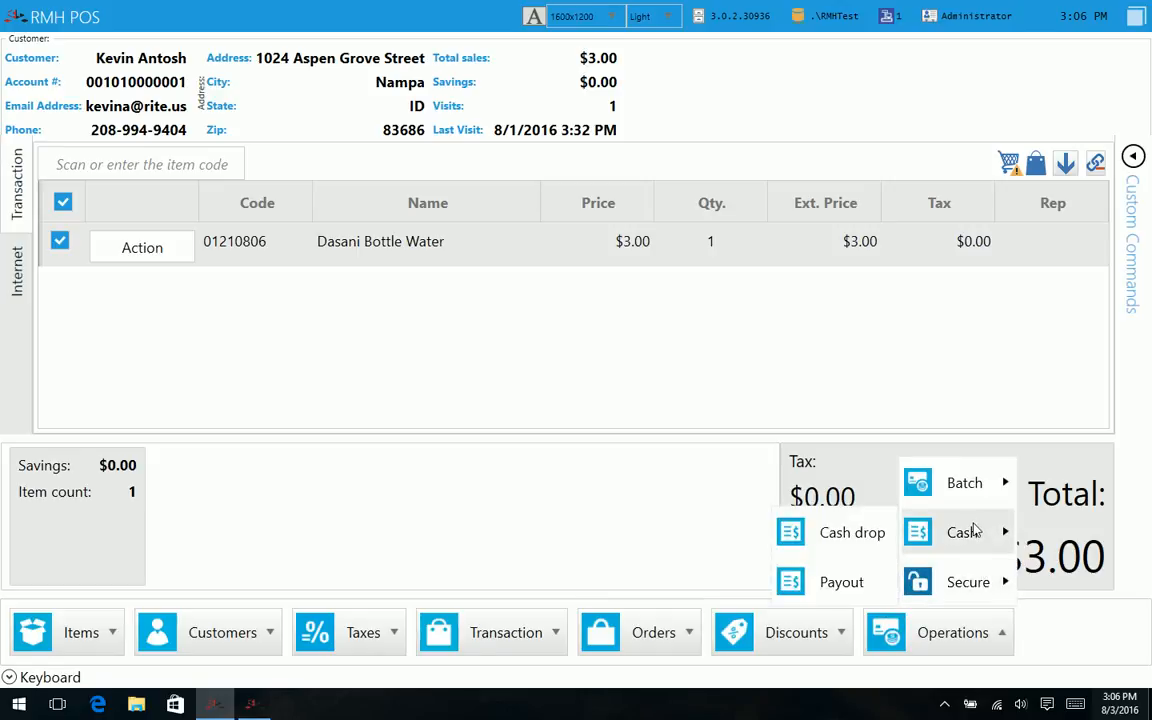
click(964, 482)
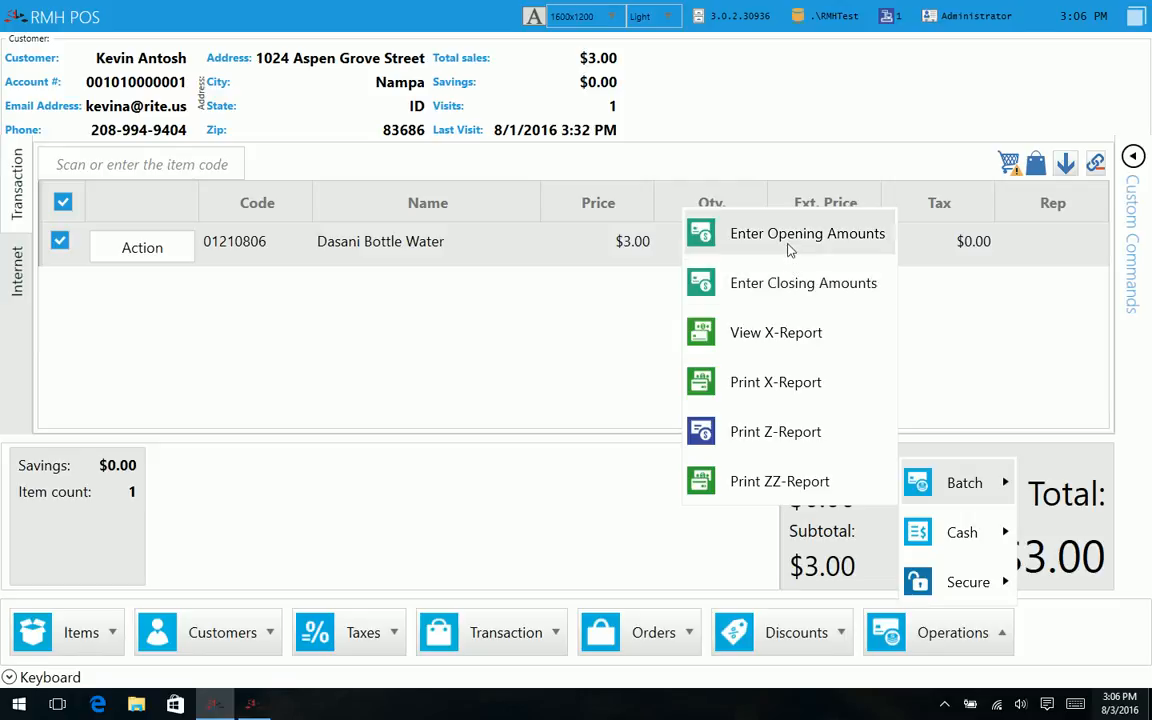
mouse_move(798, 481)
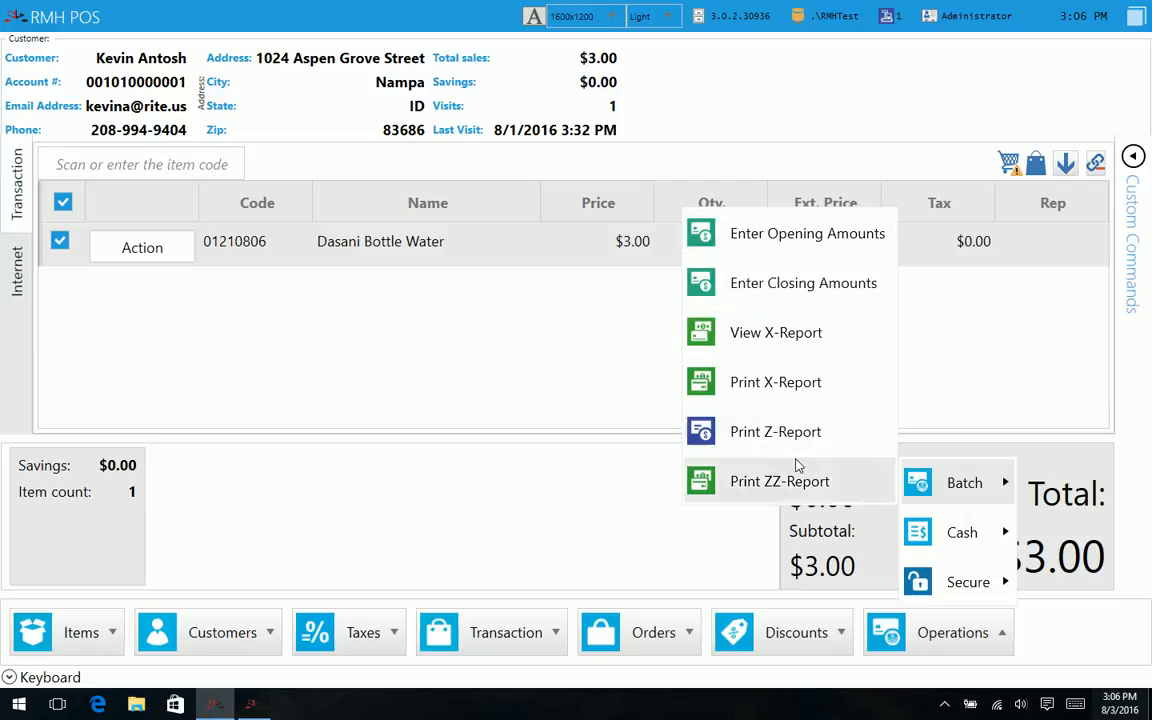
mouse_move(820, 331)
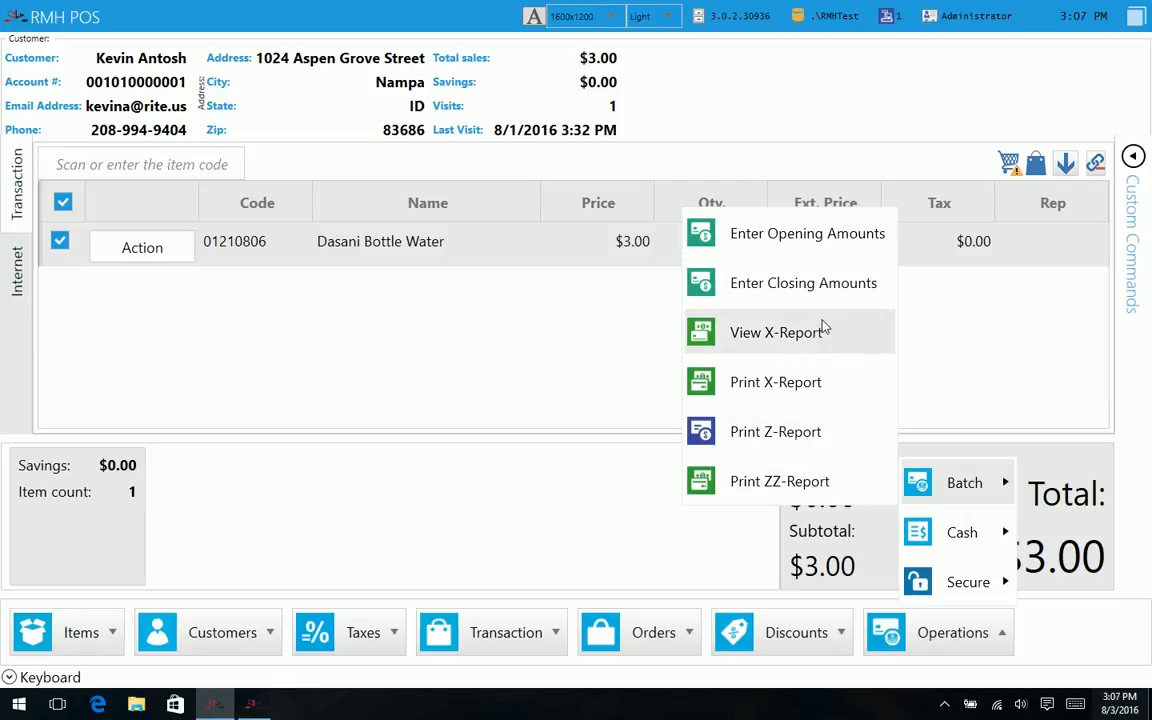
mouse_move(810, 431)
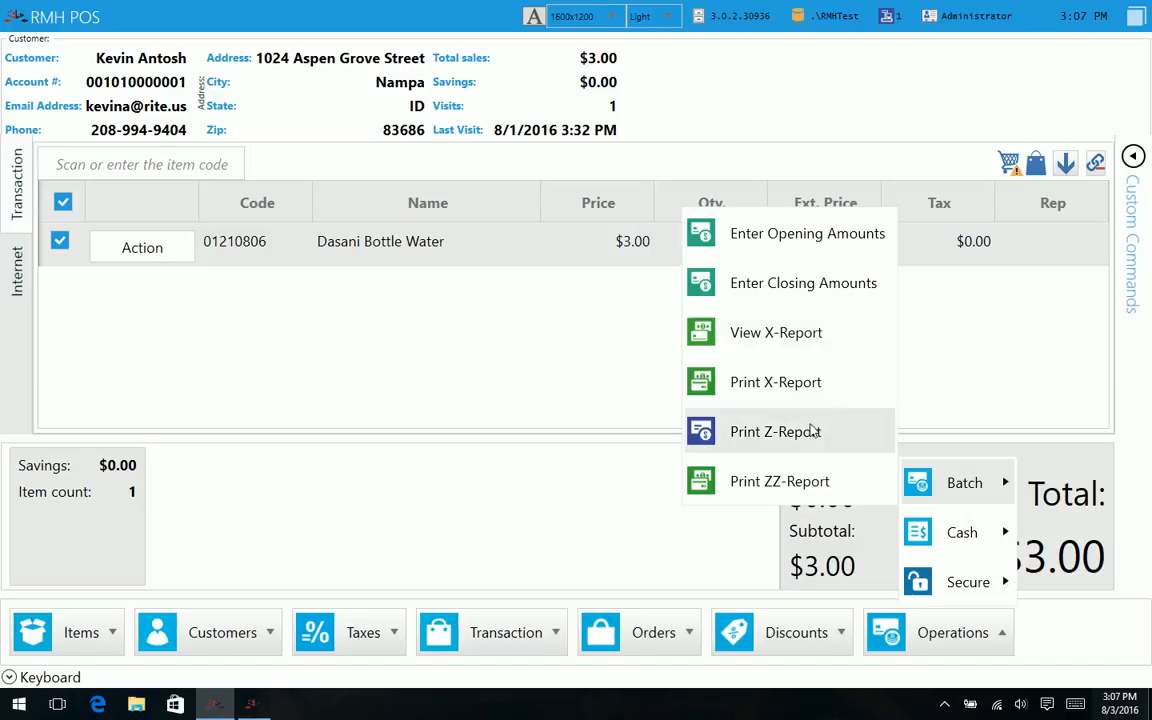
mouse_move(797, 451)
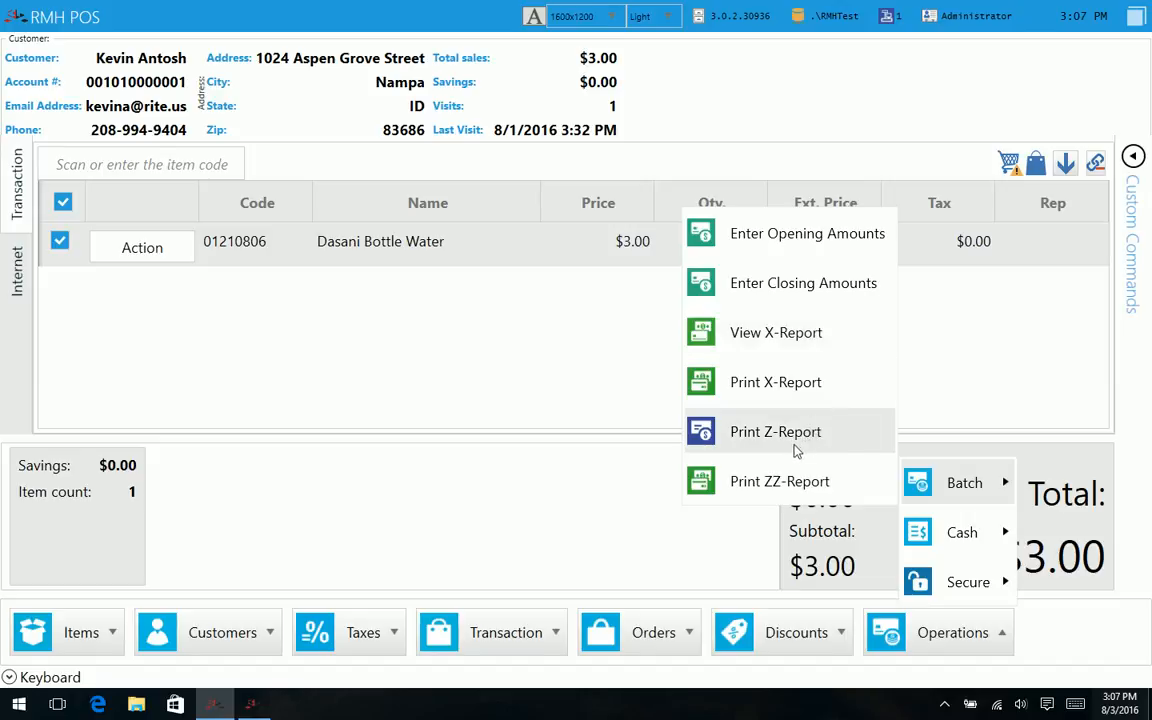
mouse_move(797, 431)
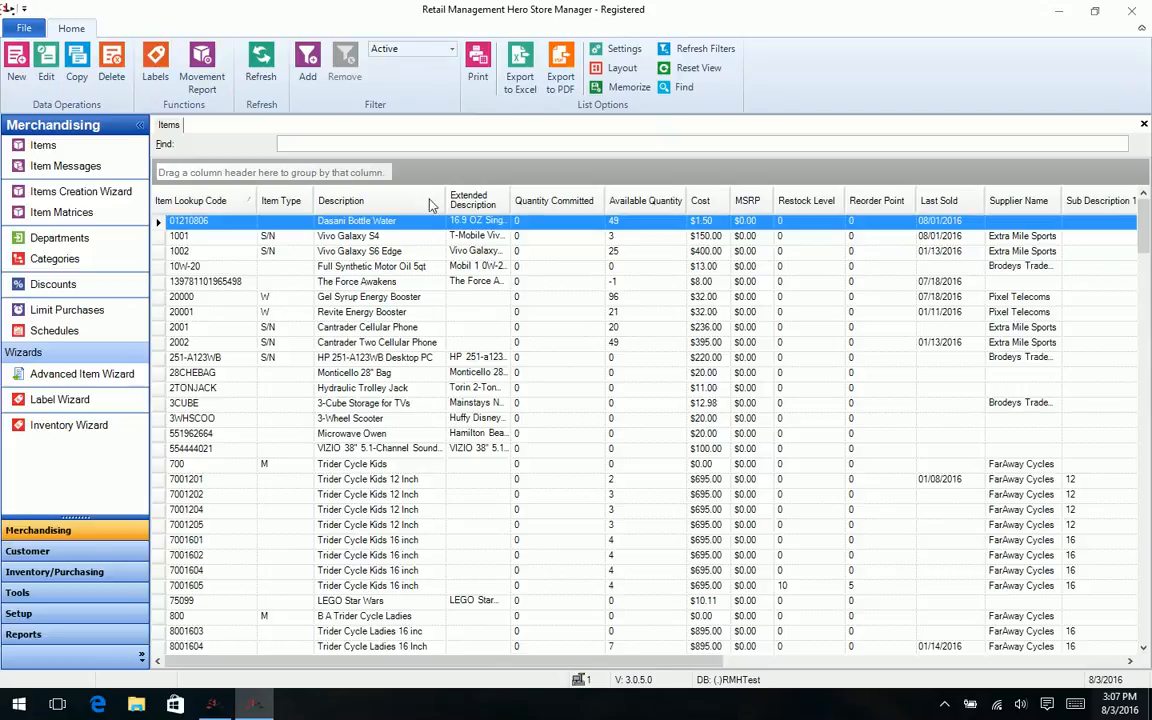
mouse_move(95, 471)
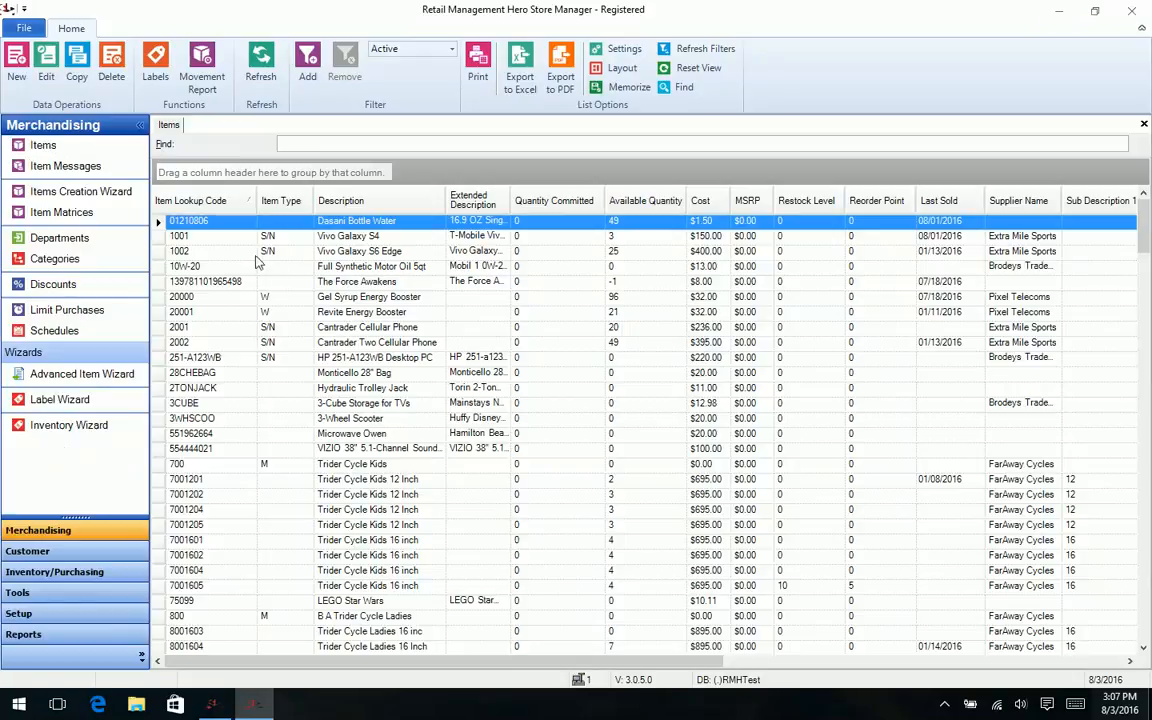
mouse_move(527, 301)
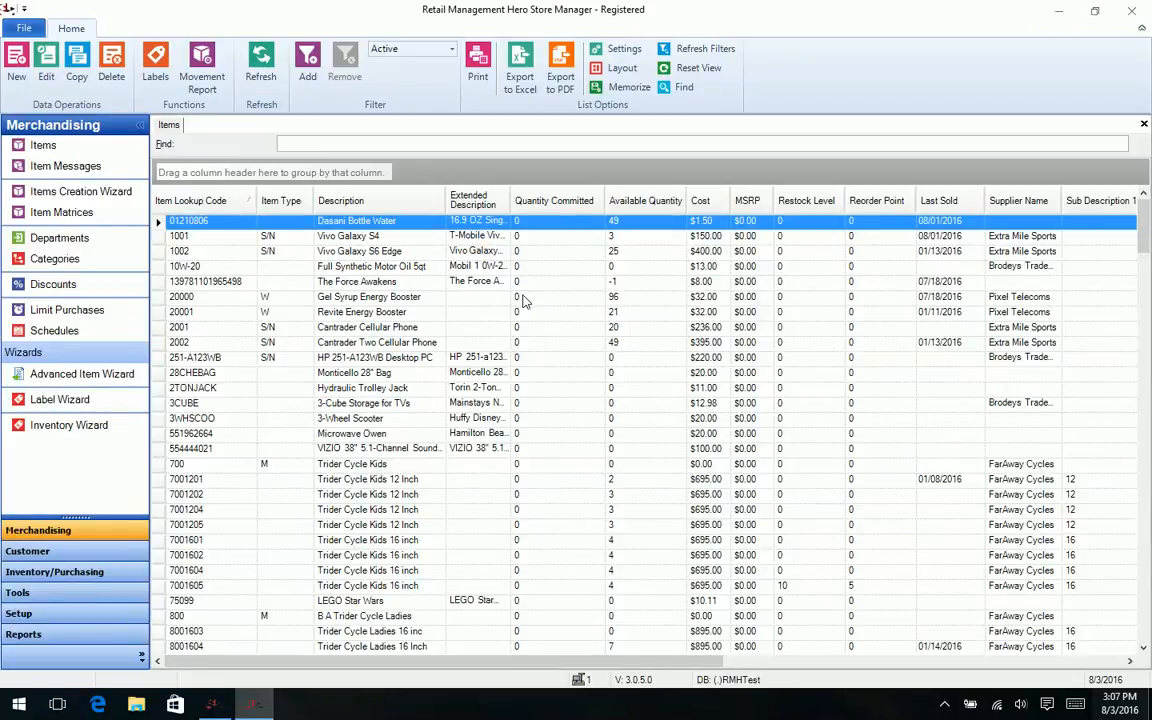
mouse_move(89, 187)
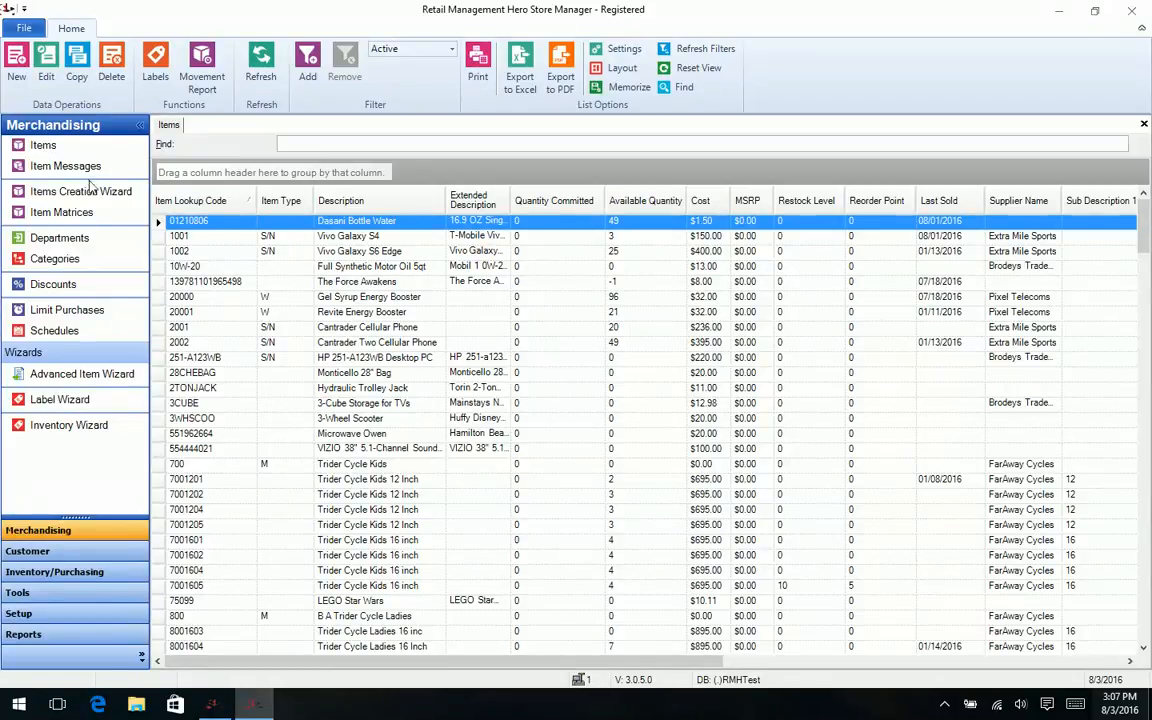
Step: Show the Item Messages list with Cell battery, Wash and Receipt
click(66, 166)
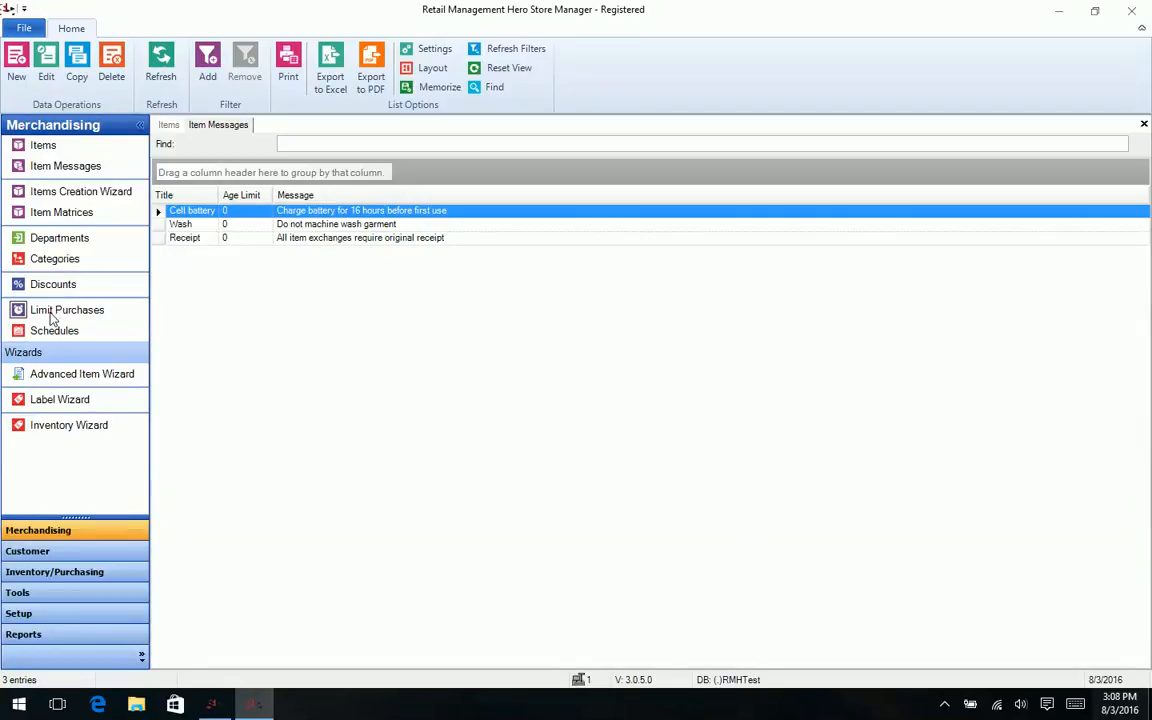
mouse_move(65, 425)
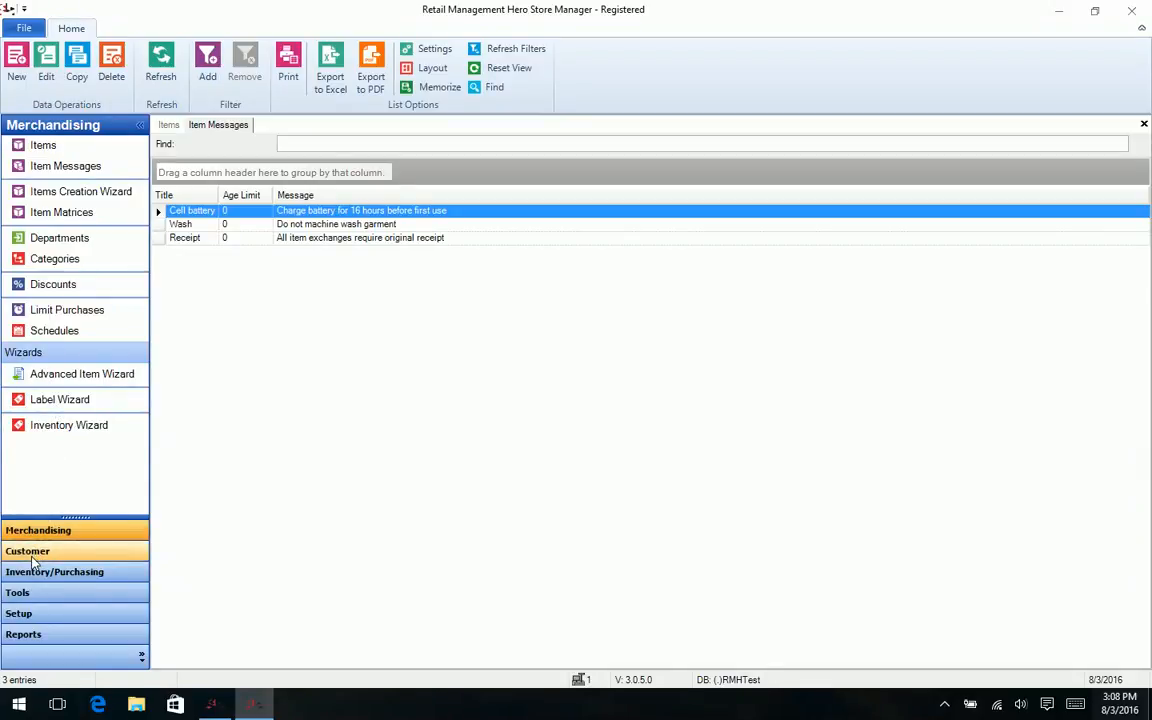
Step: Switch to the Customer module and list Accounts and Customers
click(27, 551)
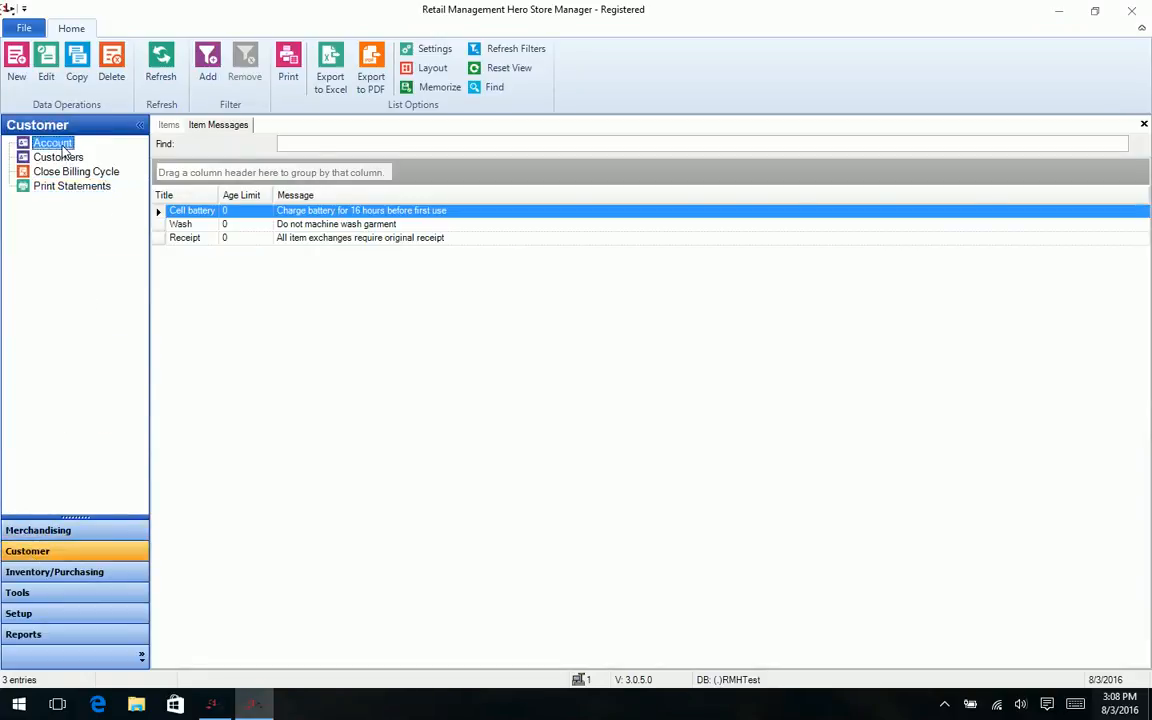
click(52, 143)
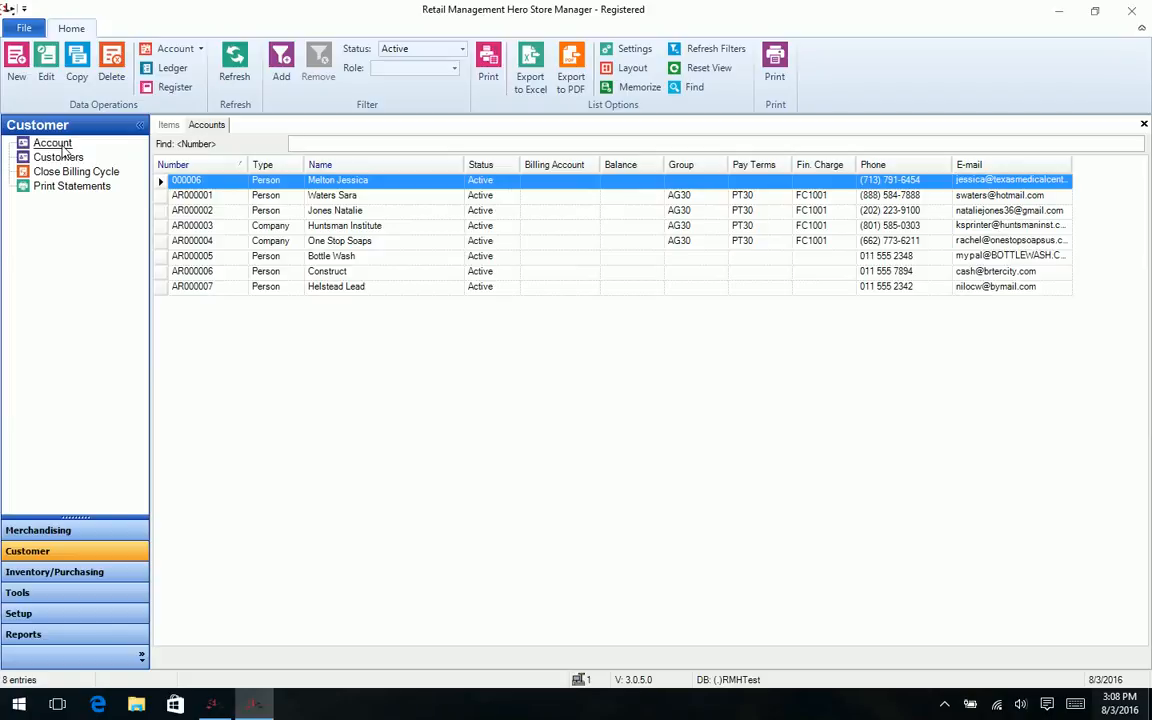
click(58, 157)
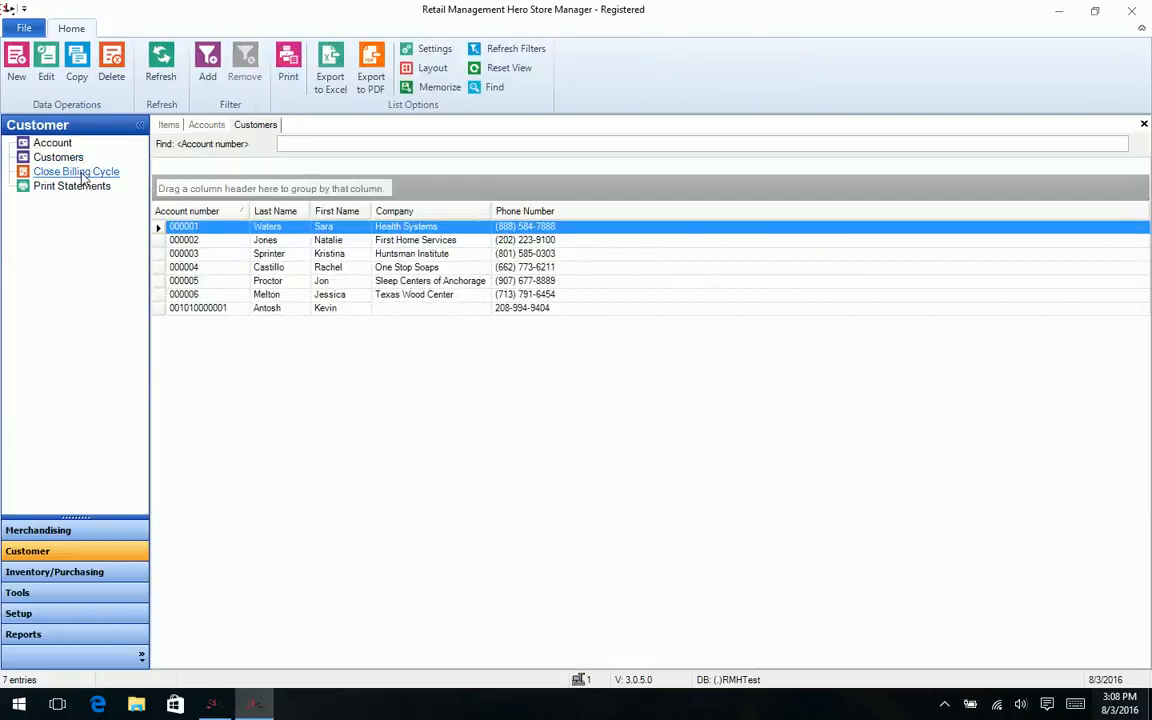
Step: Start Close Billing Cycle and cancel it without running
click(76, 171)
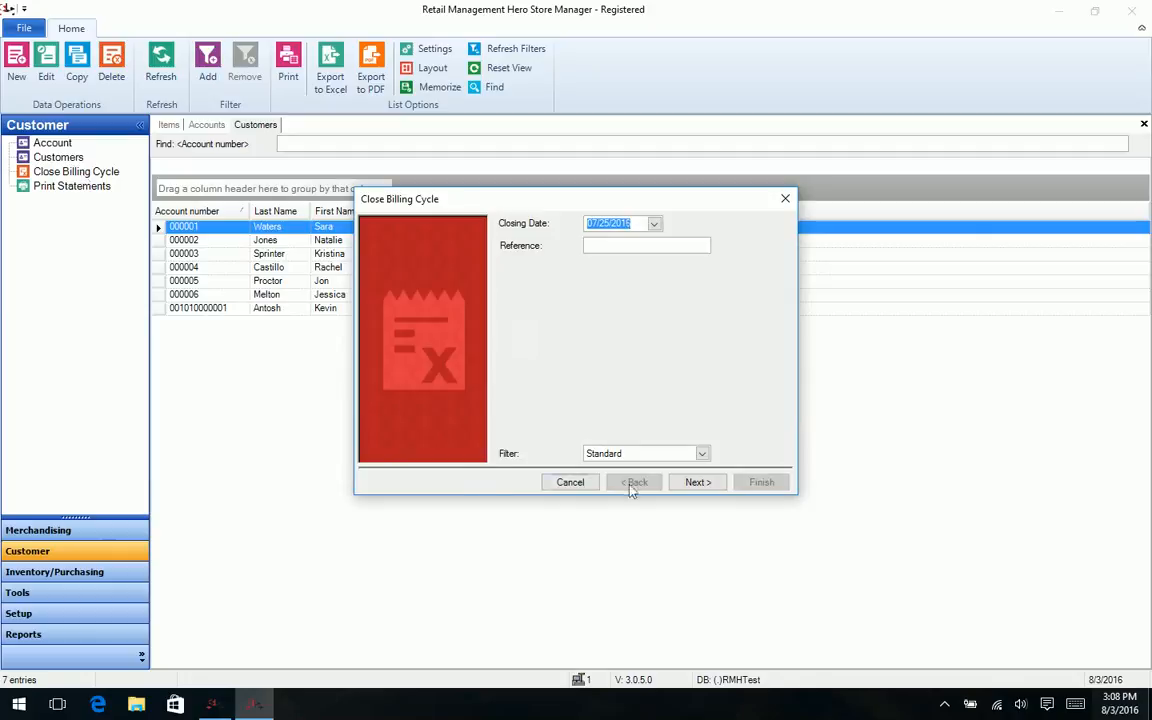
click(570, 482)
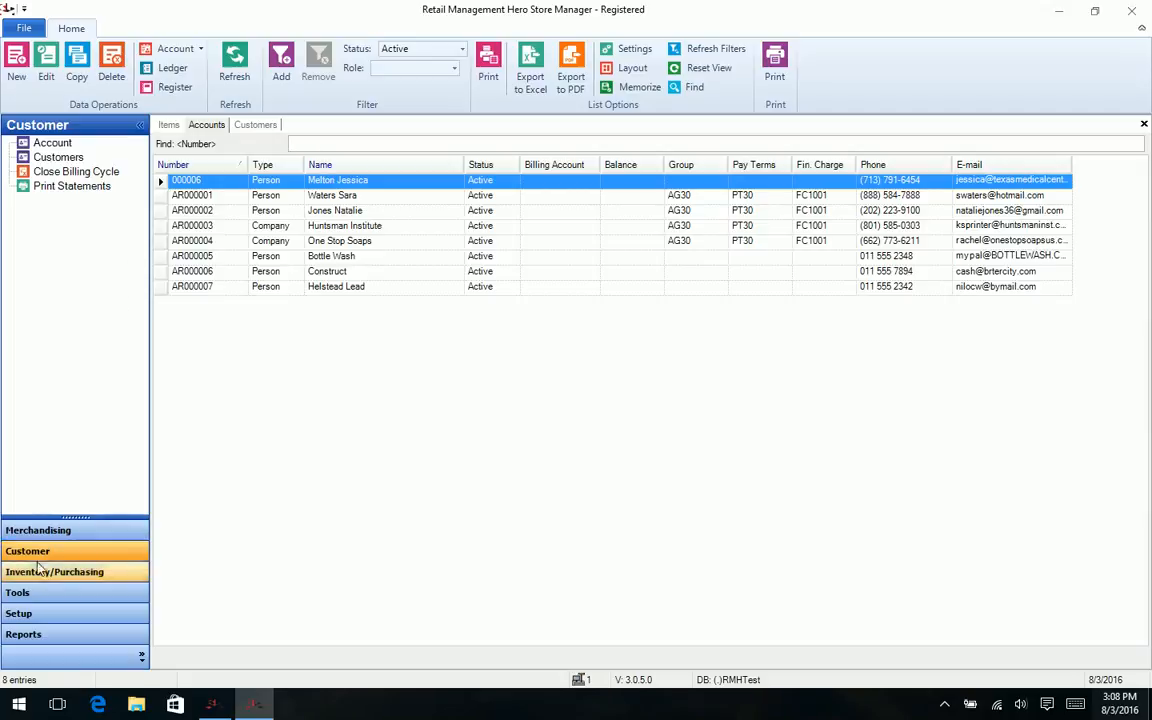
Step: Visit Inventory/Purchasing, then the Tools module with Backup Database and Label Designer
click(55, 571)
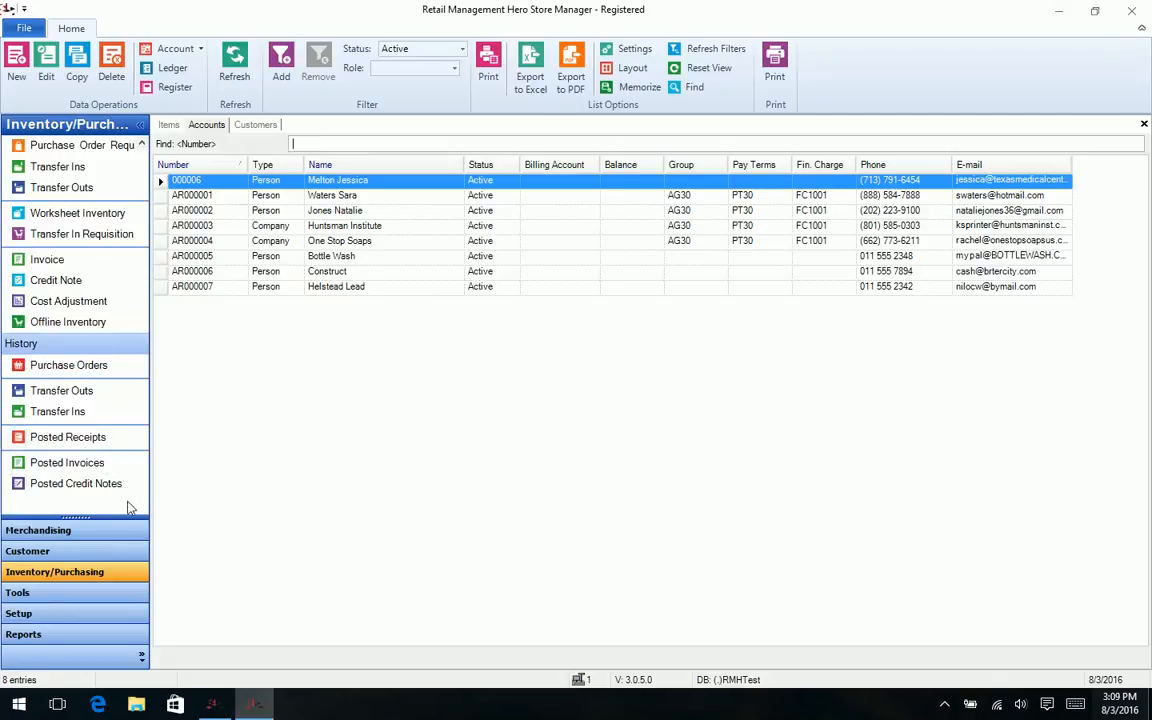
click(17, 592)
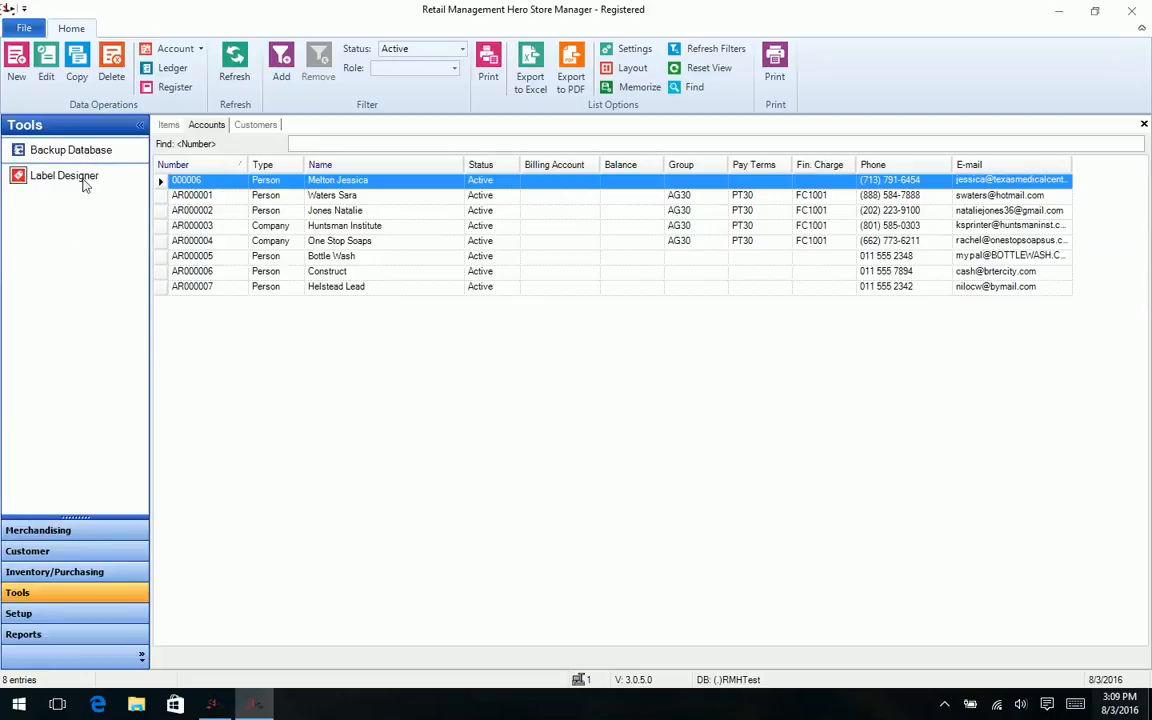
mouse_move(18, 613)
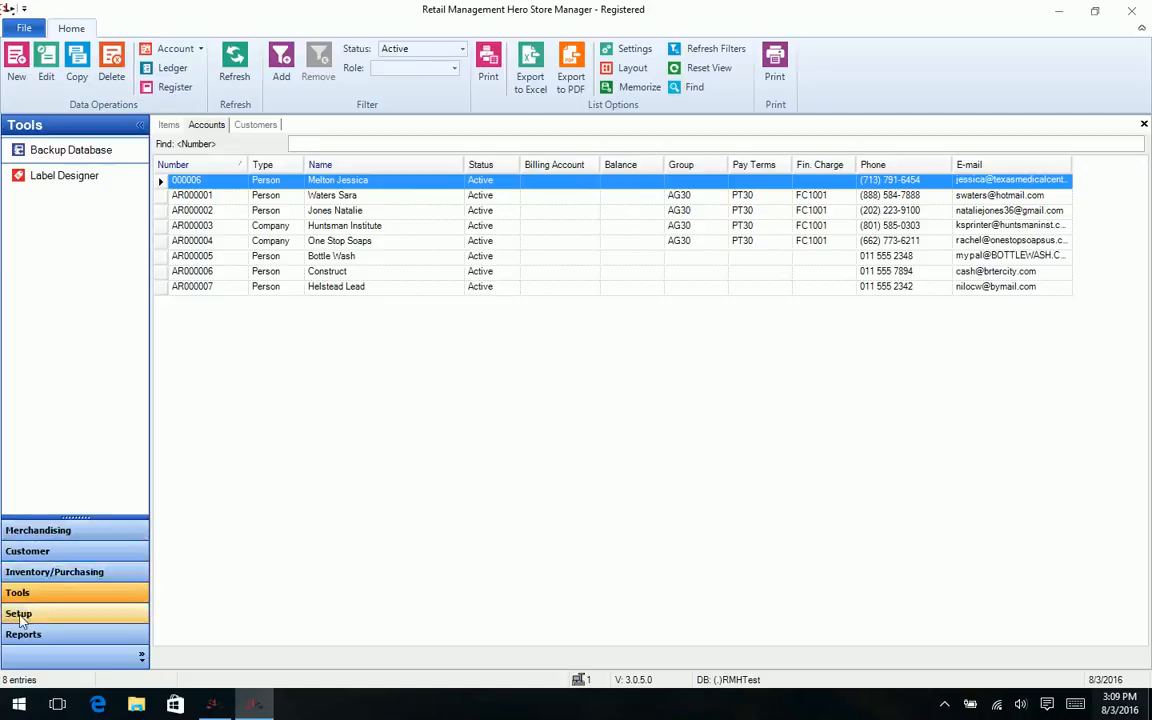
Step: Go to Setup and expand the Merchandising, People & Security and Inventory/Purchasing branches
click(18, 613)
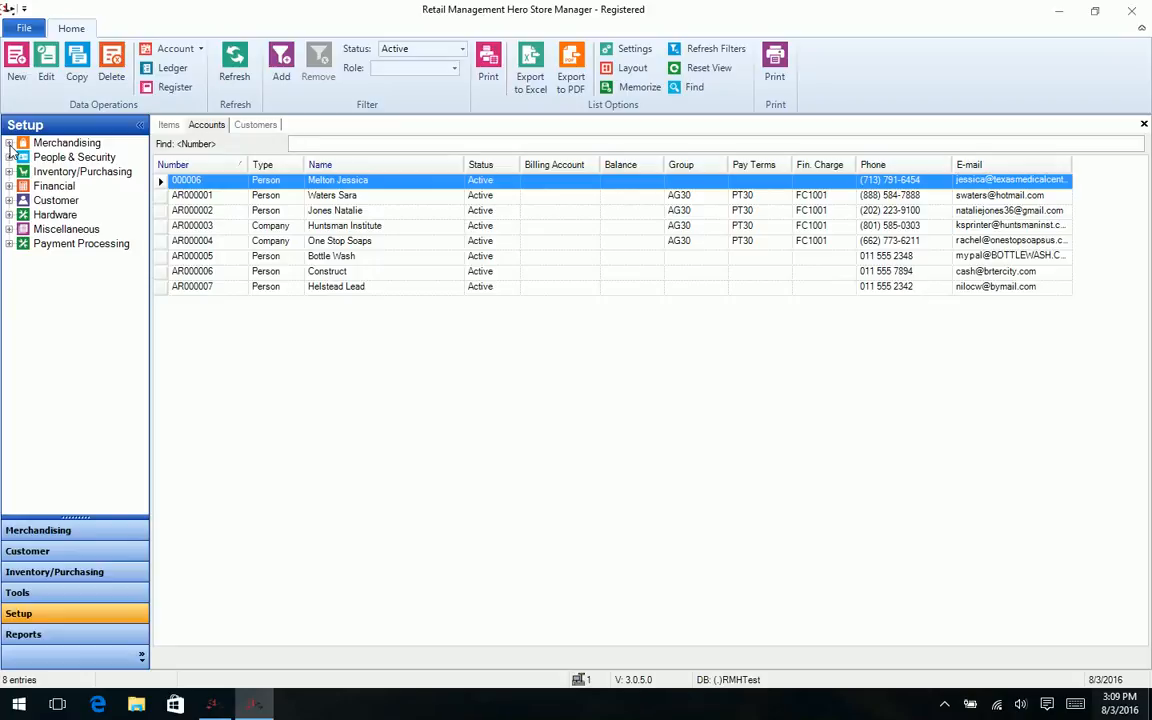
click(10, 142)
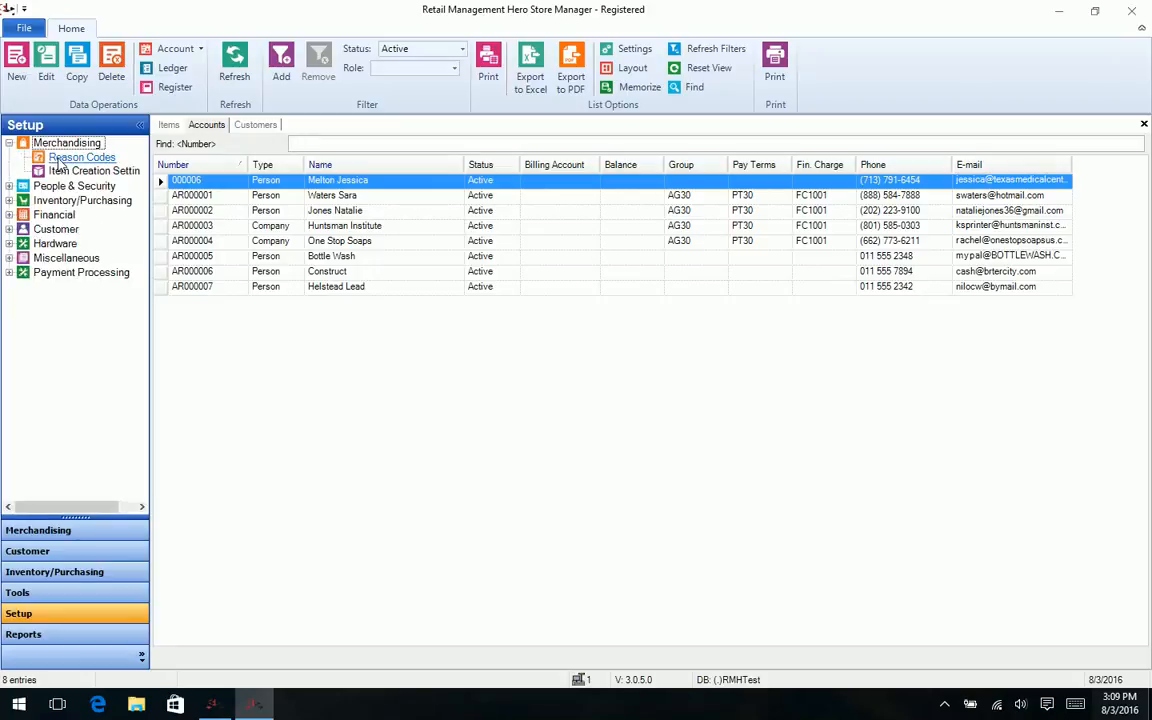
click(9, 186)
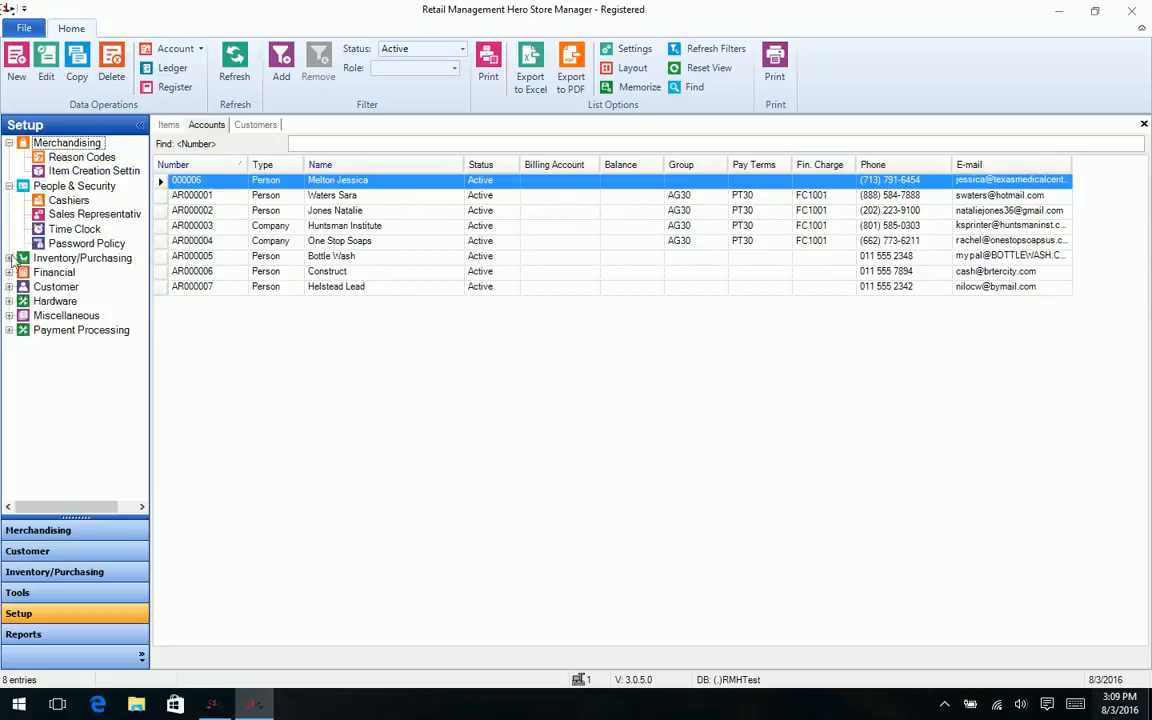
click(9, 258)
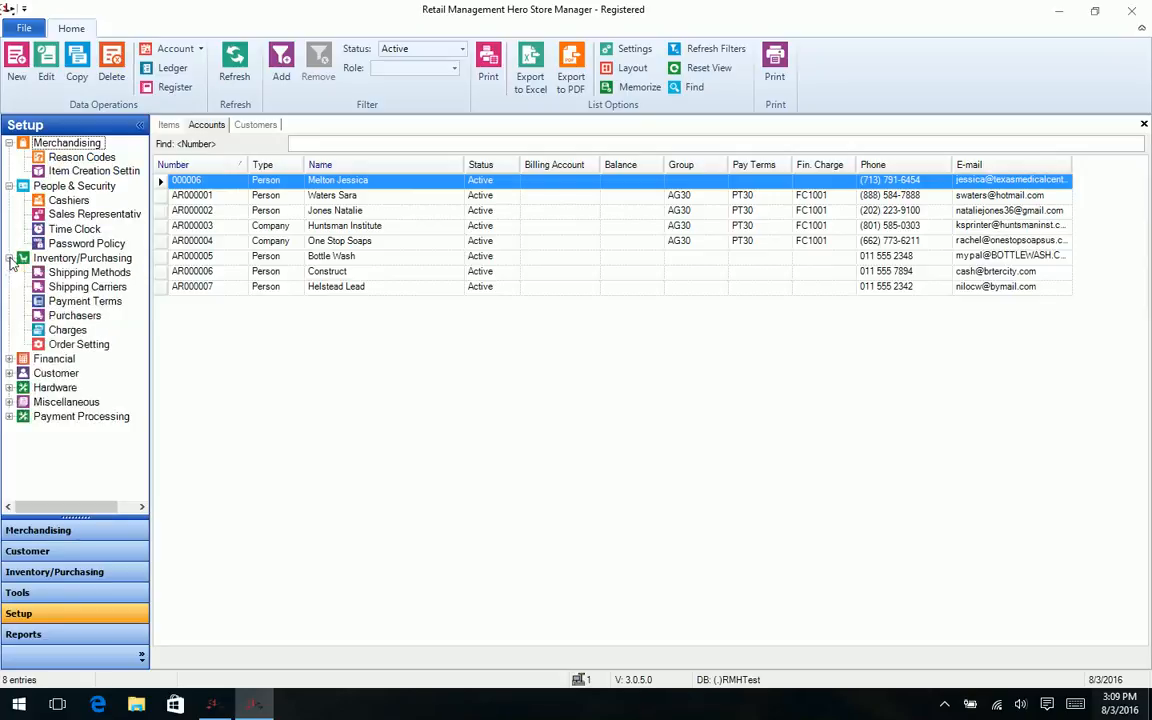
click(9, 258)
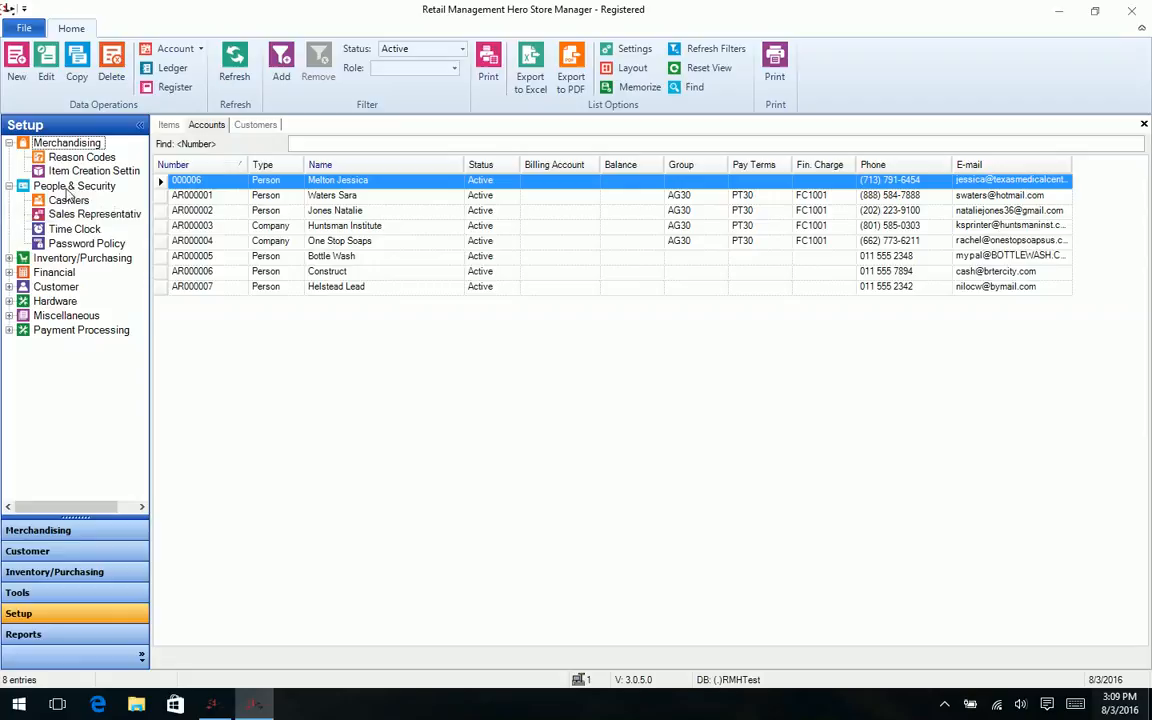
Step: View the Cashiers and Sales Representative lists, look at Password Policy without saving, and re-expand Inventory/Purchasing
click(68, 200)
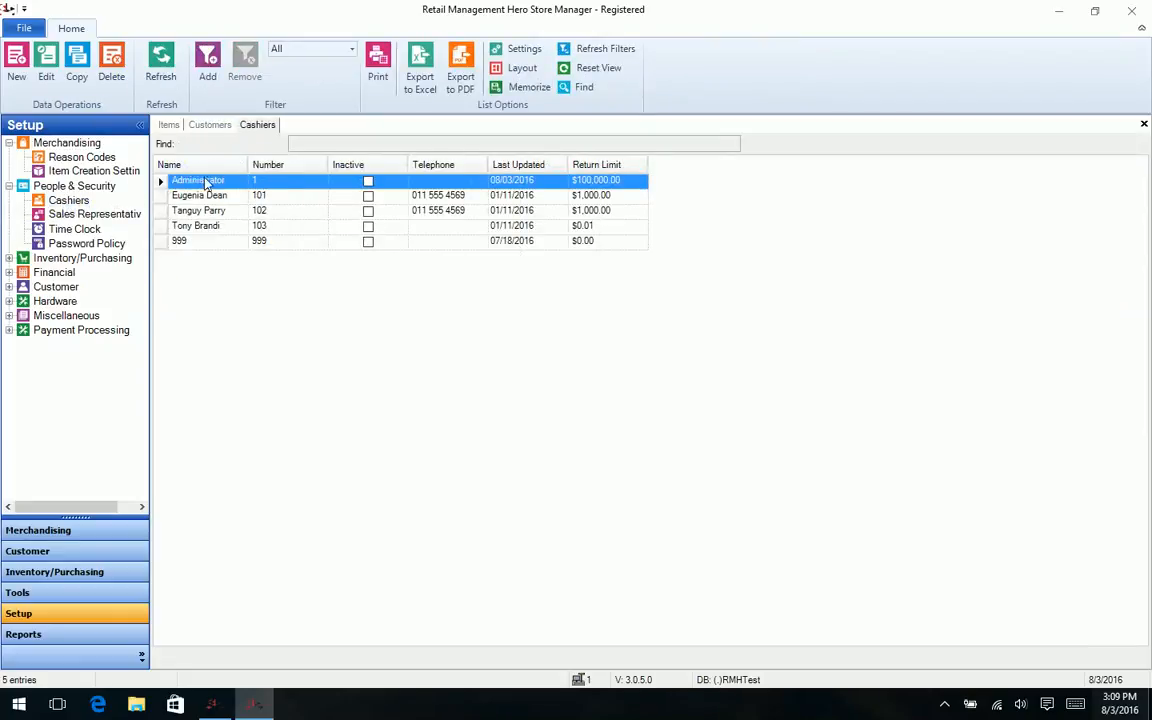
click(94, 214)
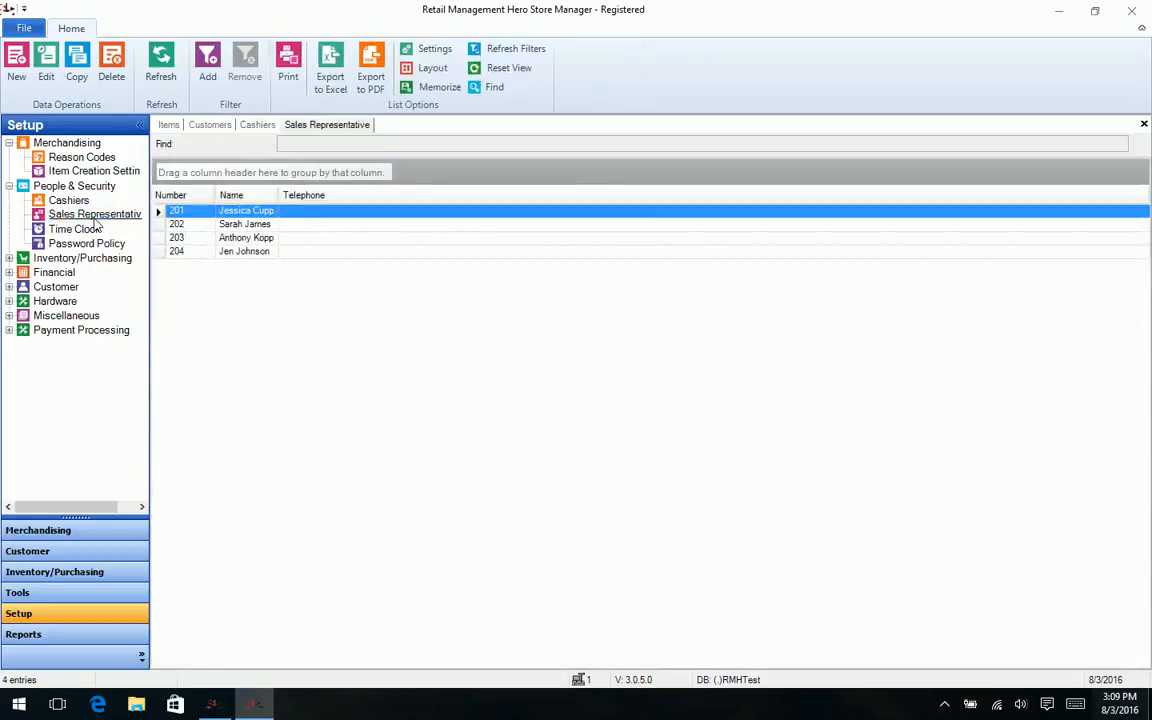
click(87, 243)
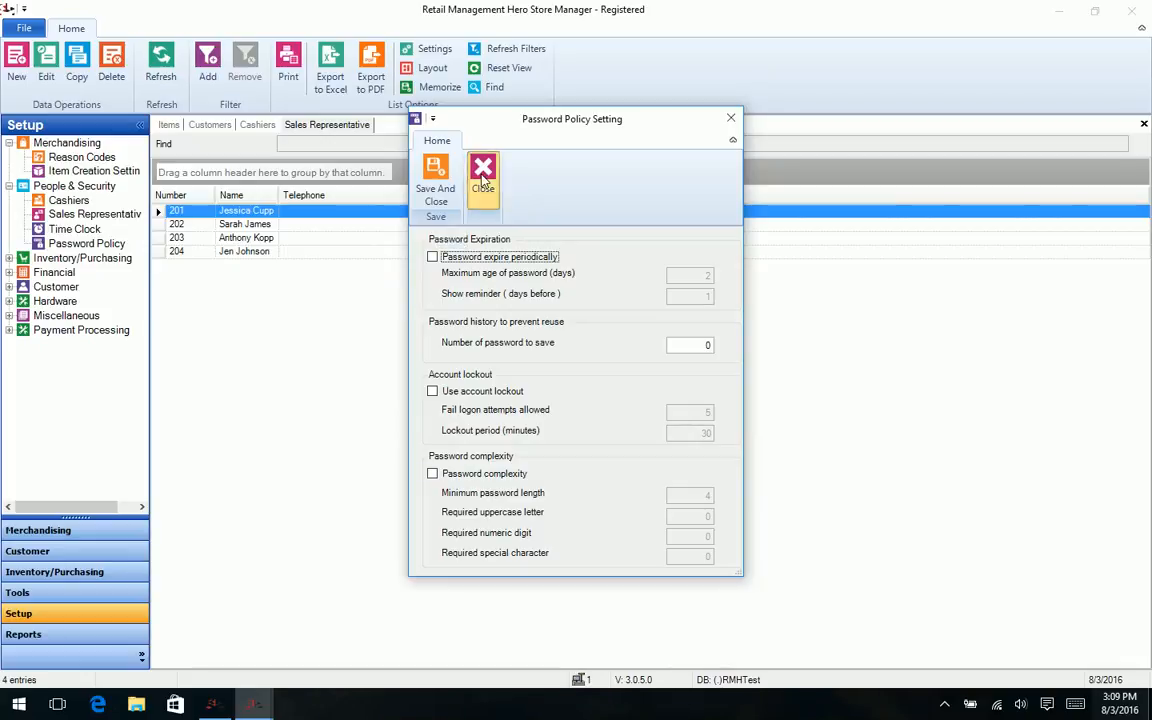
click(483, 175)
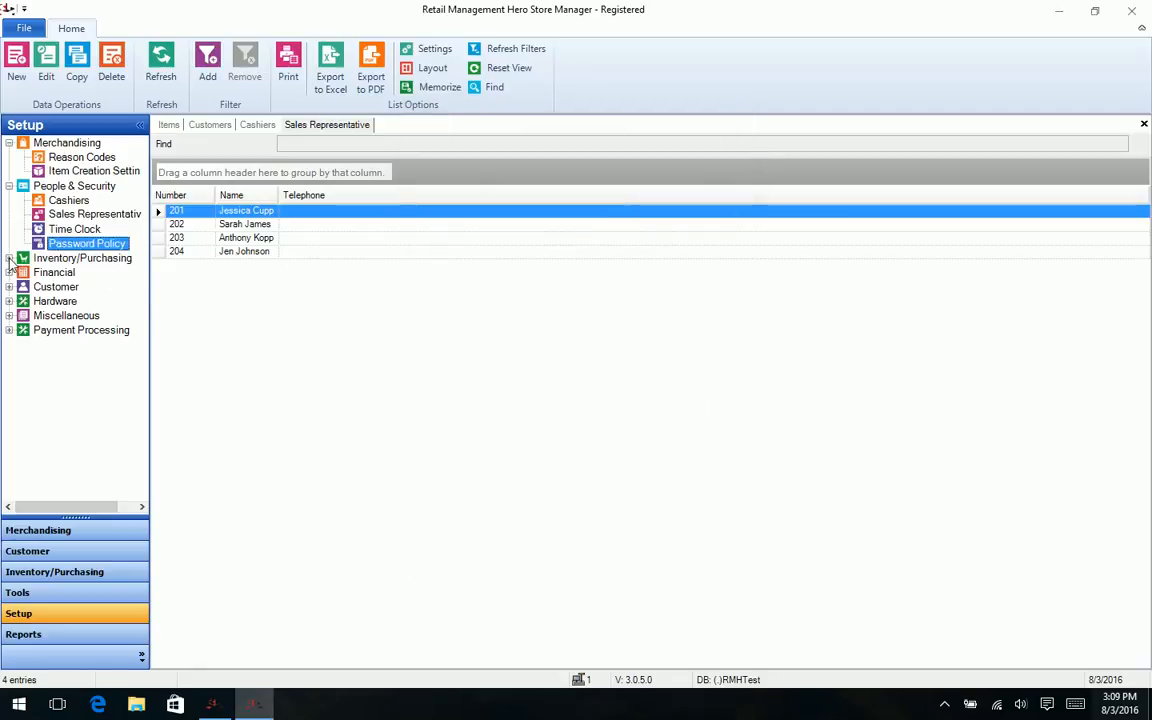
click(9, 258)
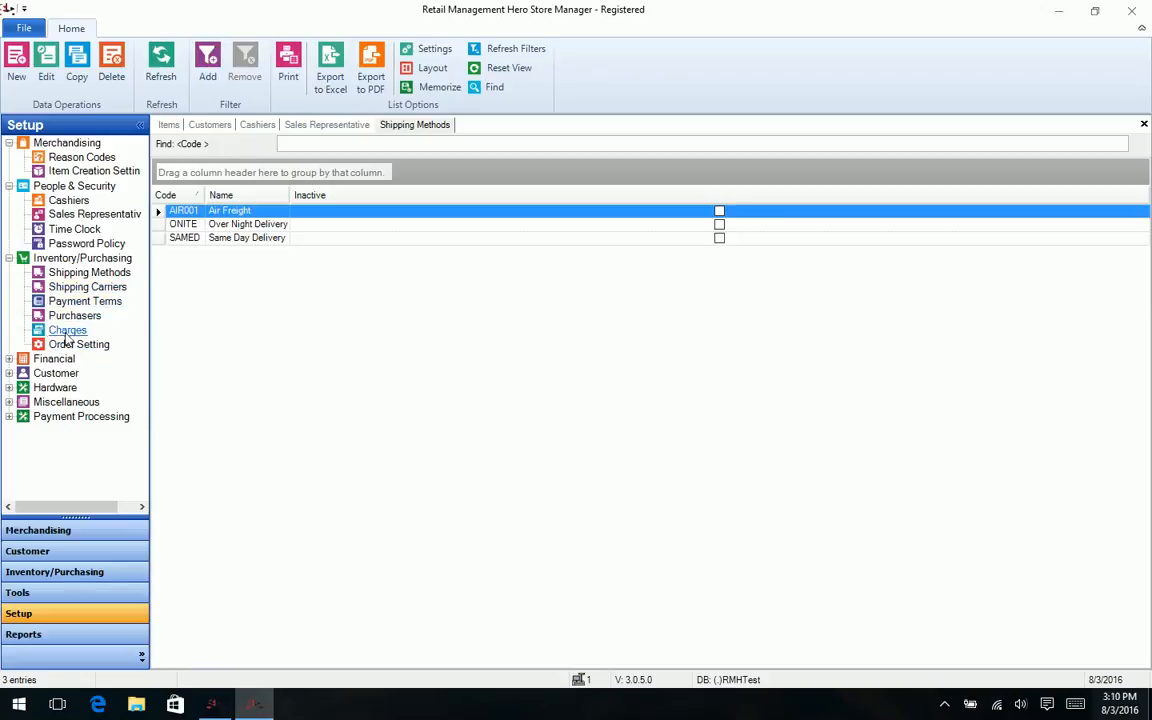
Step: View the Charges, Item Taxes and Tender Types lists
click(68, 330)
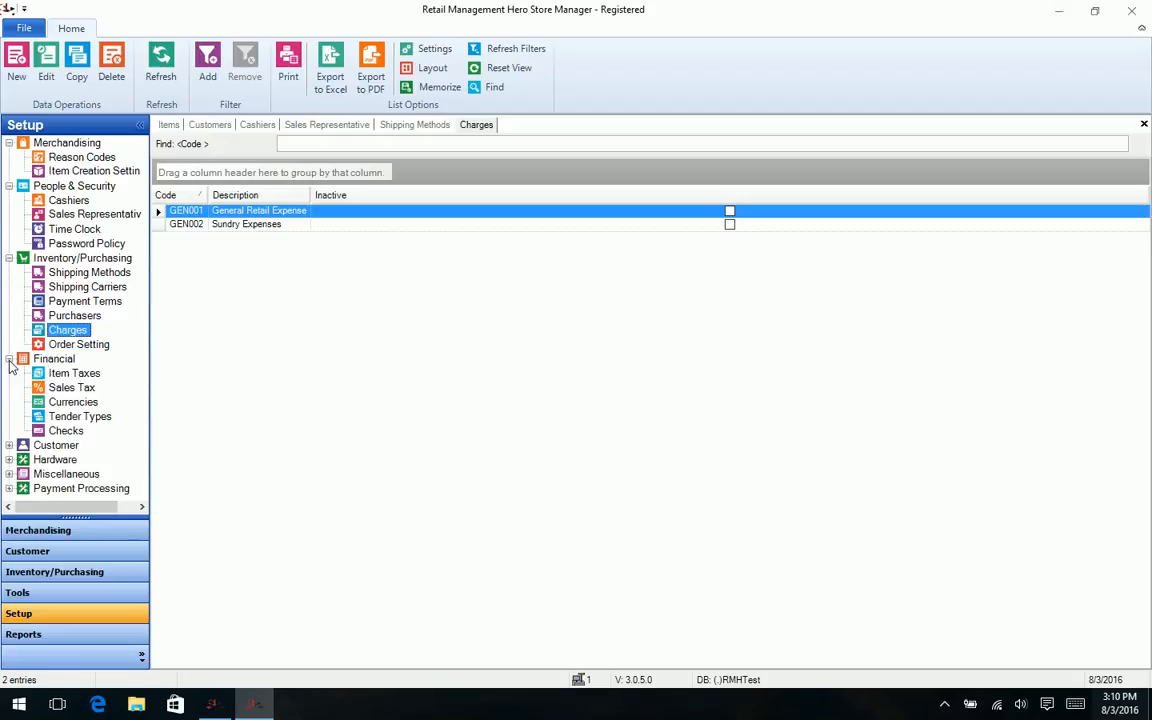
click(74, 373)
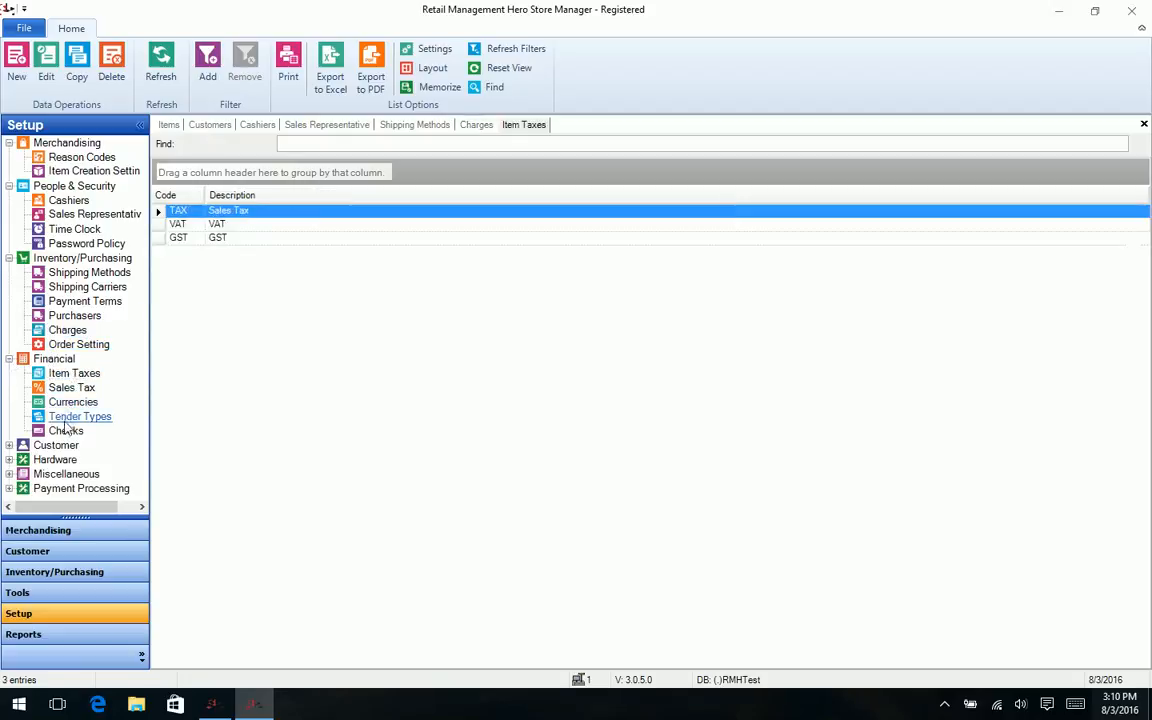
click(80, 416)
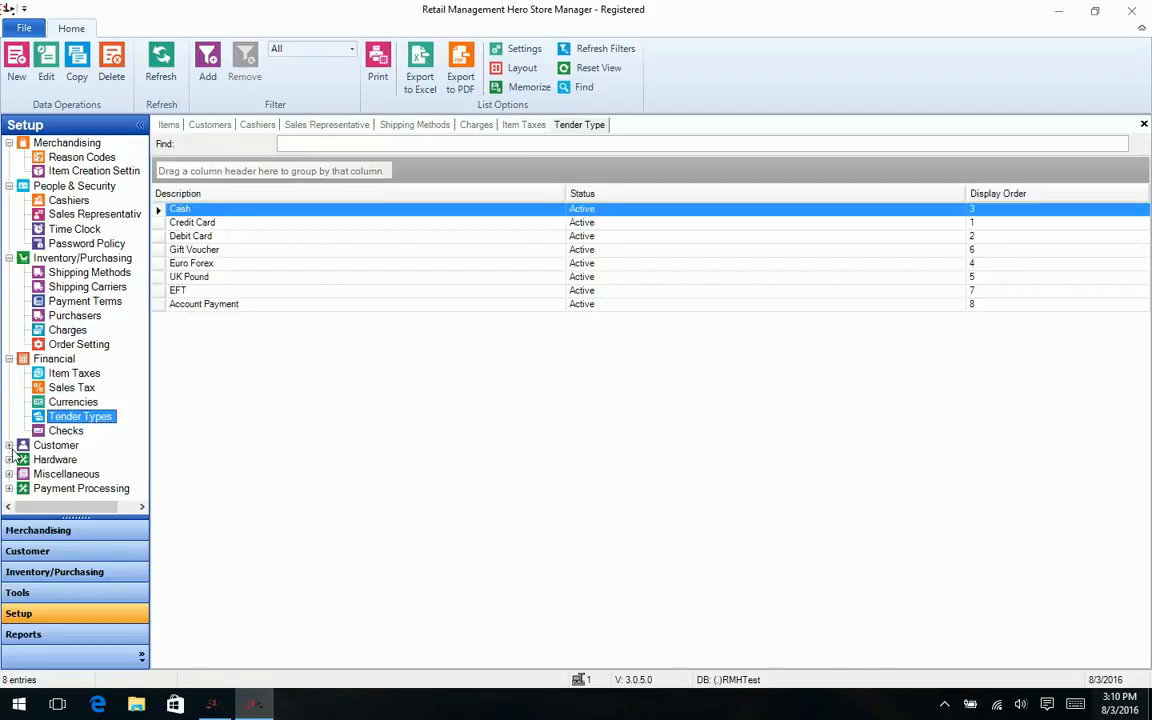
Step: Expand the Customer > Account Receivable, Hardware and Miscellaneous setup groups
click(88, 458)
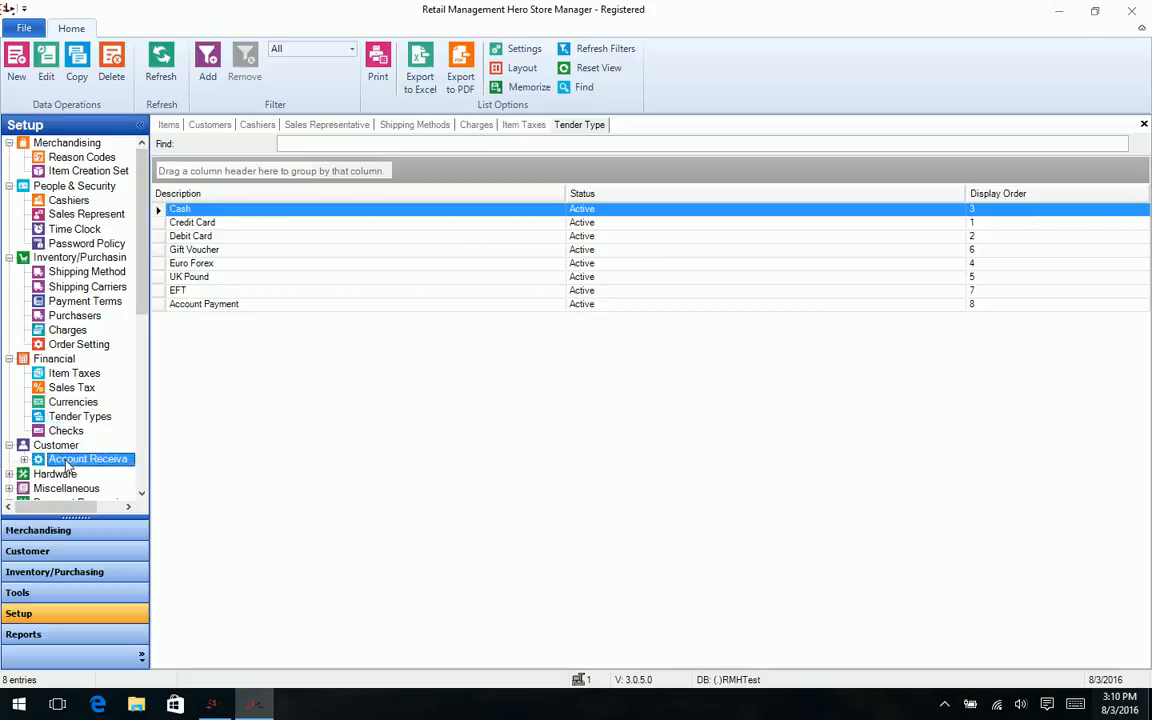
click(37, 459)
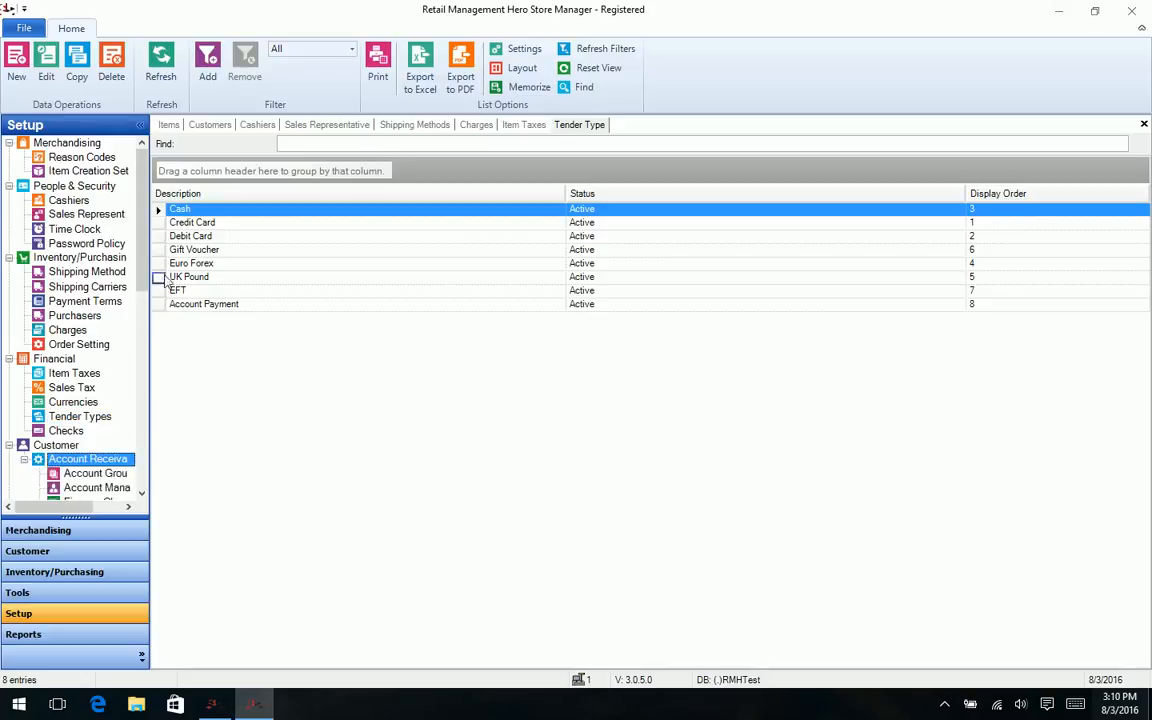
scroll(down, 3)
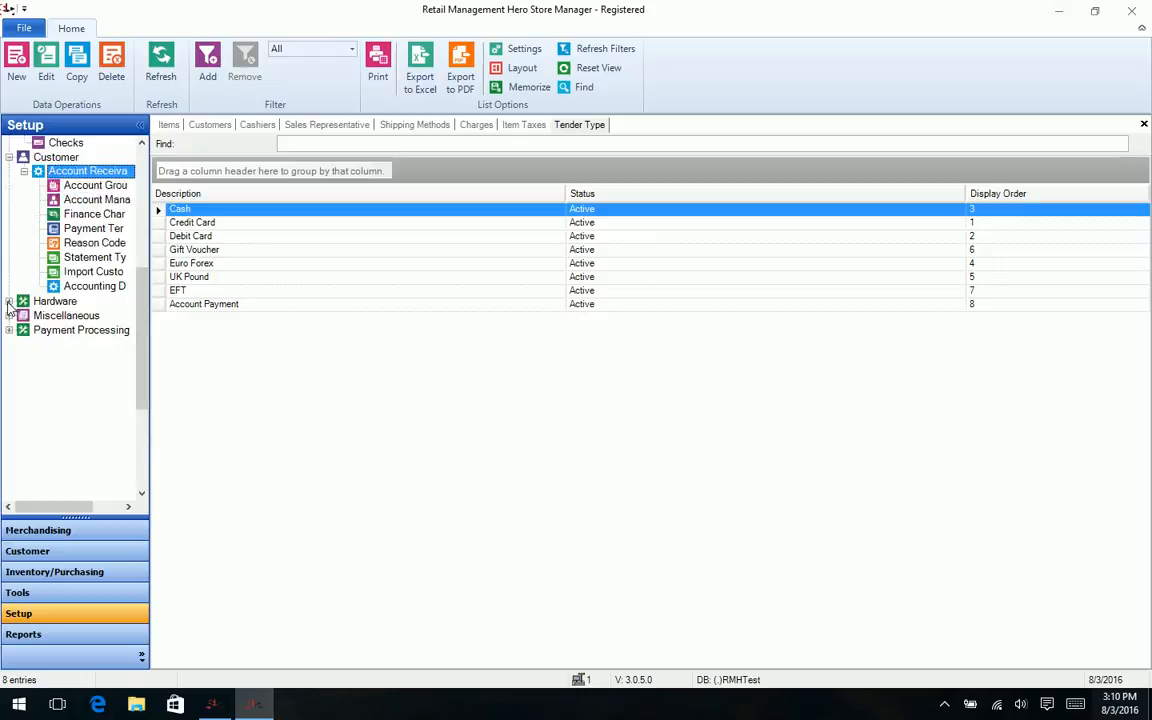
click(9, 301)
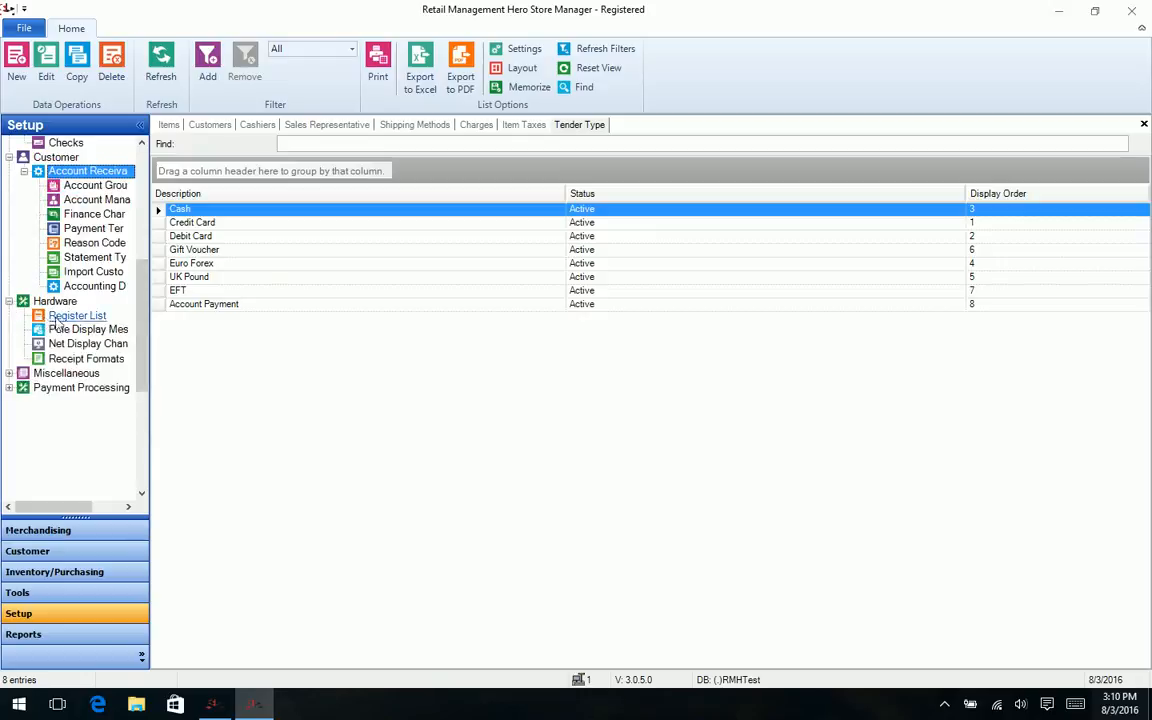
mouse_move(90, 329)
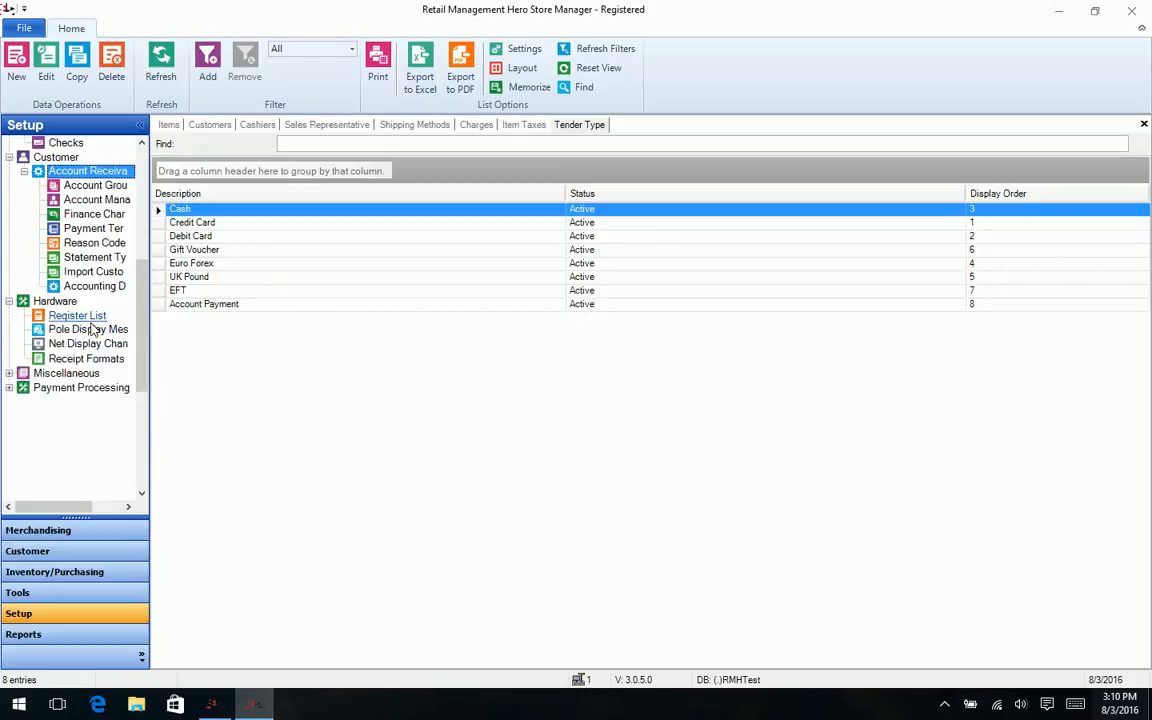
click(9, 373)
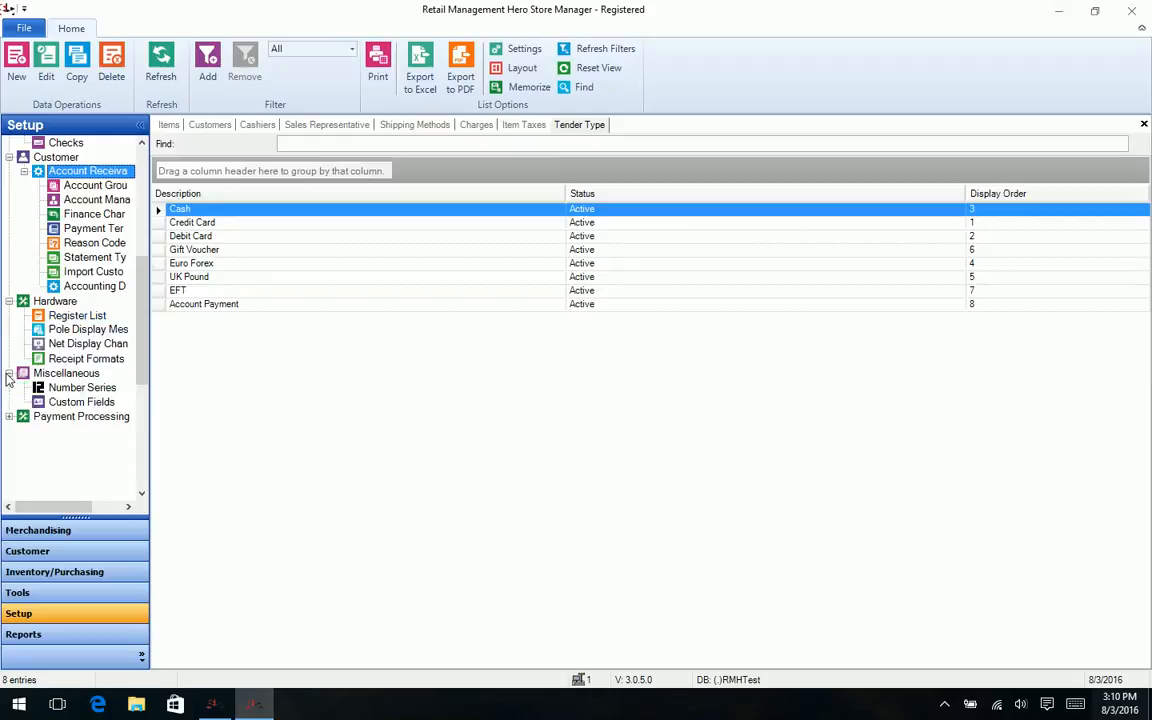
mouse_move(81, 401)
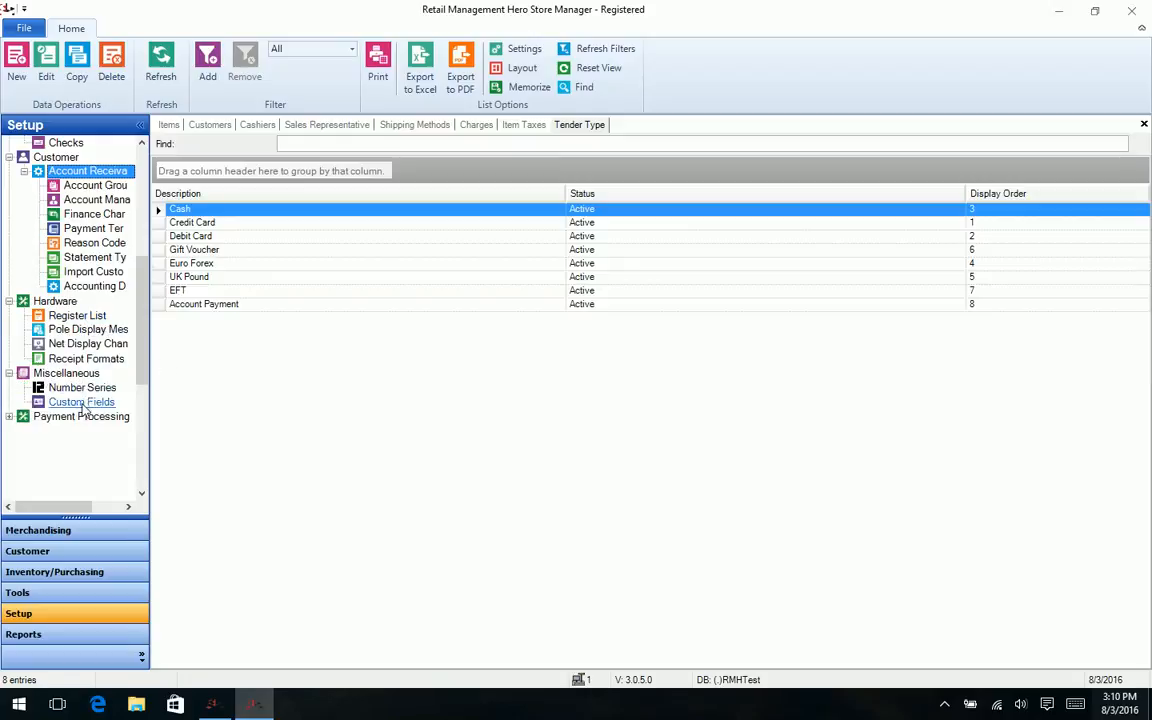
Step: View and close the Custom Fields settings, then go to the Reports module
click(81, 401)
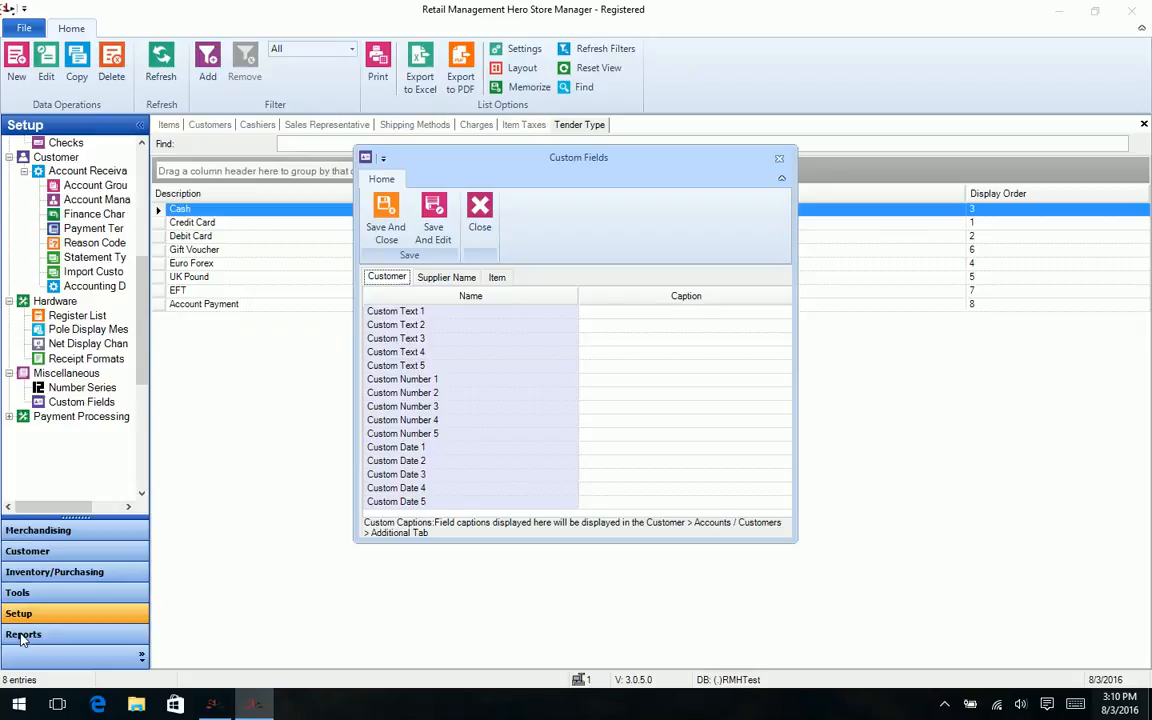
click(479, 210)
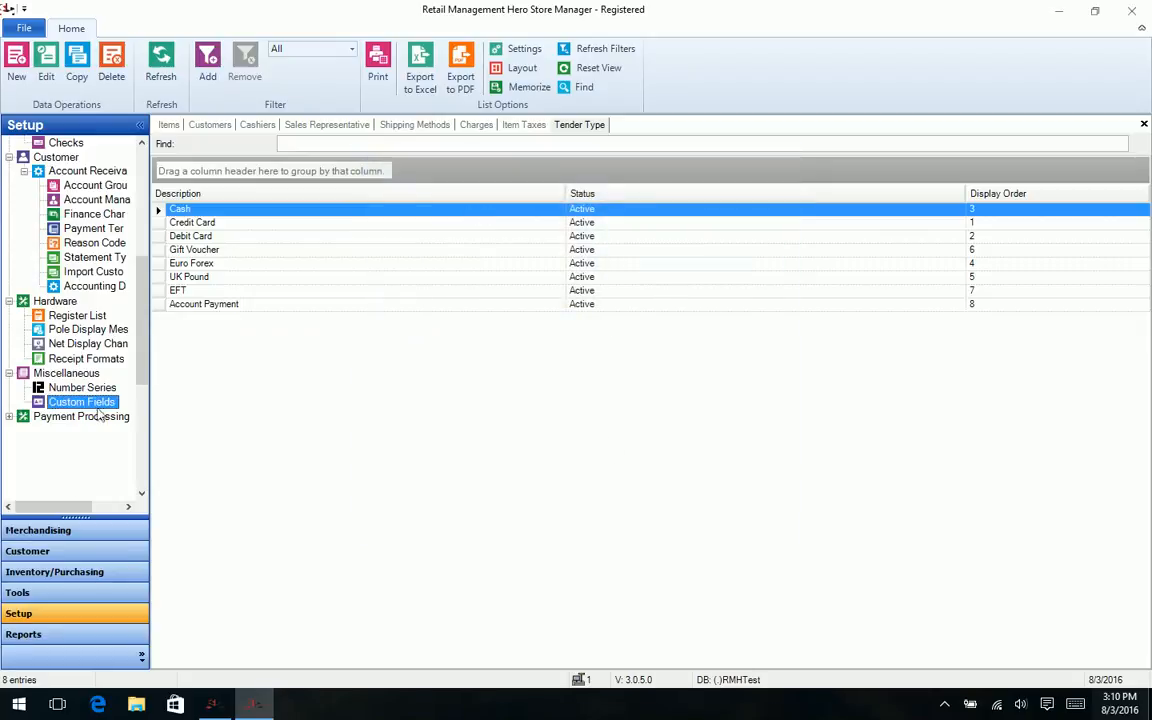
click(23, 634)
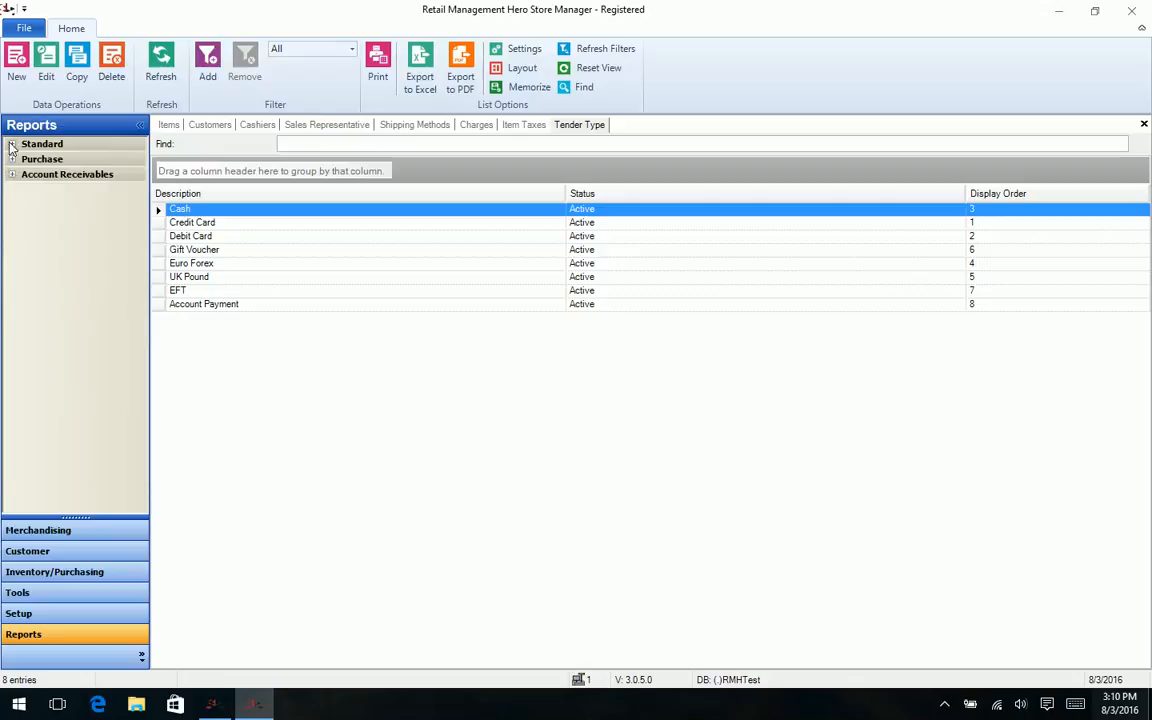
Step: Expand the Standard reports group to reach the Daily Sales Tax Collected report
click(13, 143)
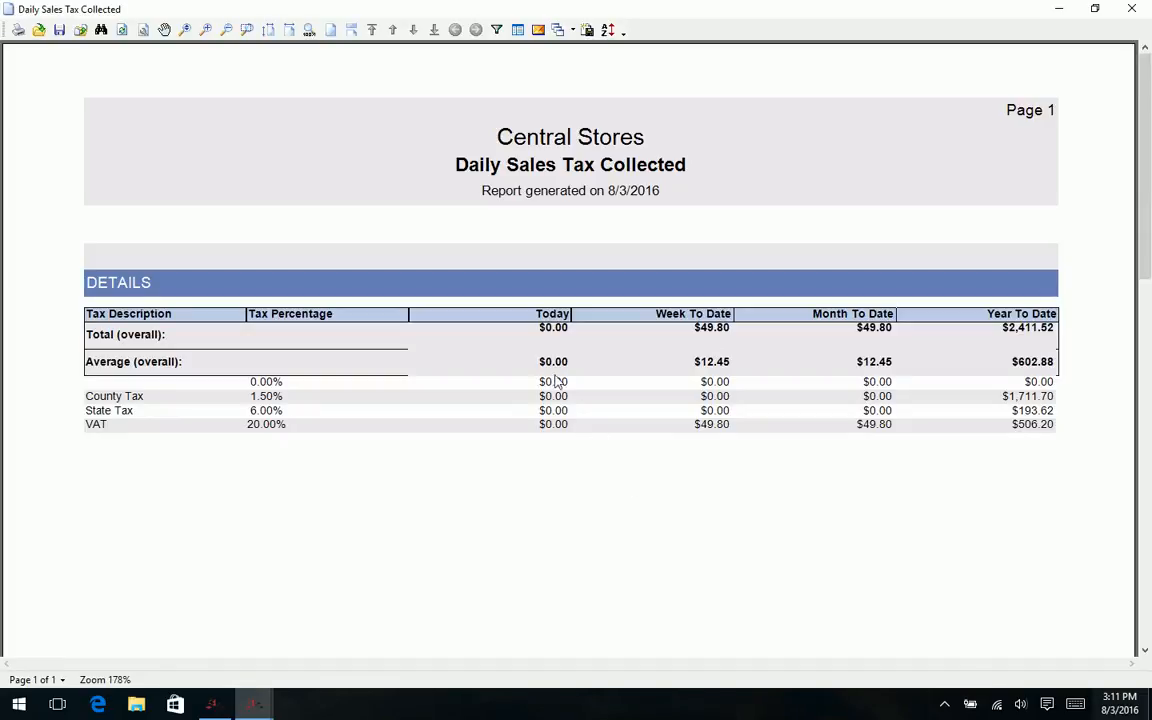
mouse_move(505, 230)
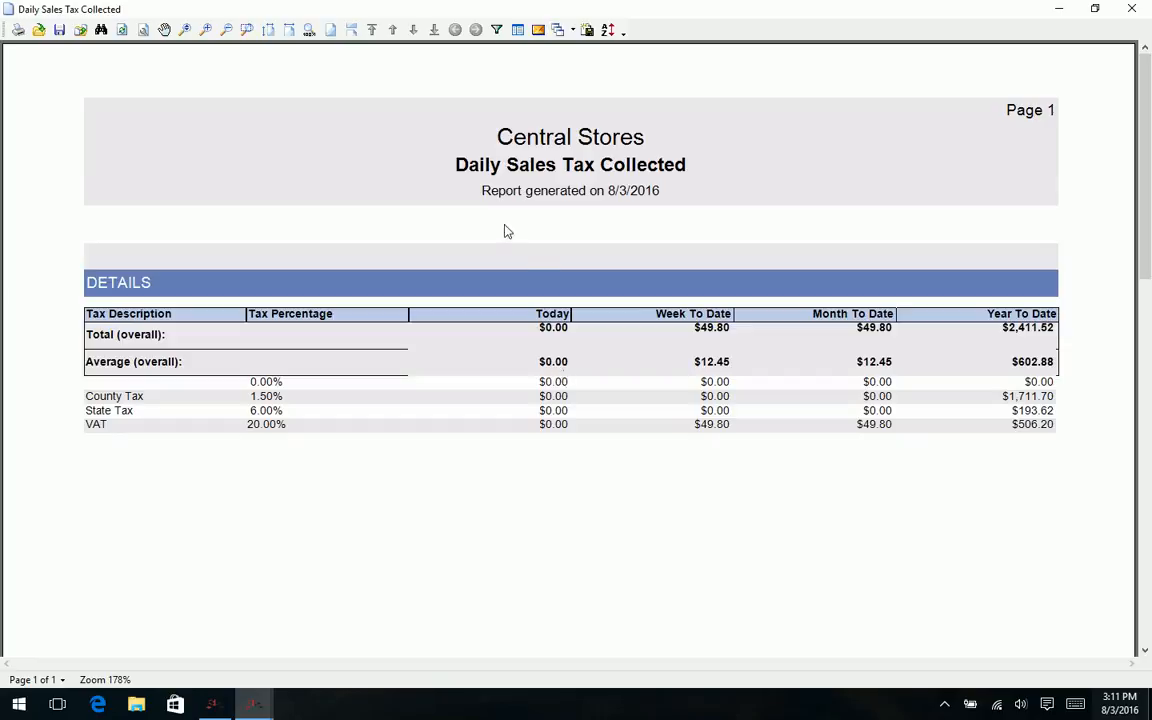
mouse_move(18, 30)
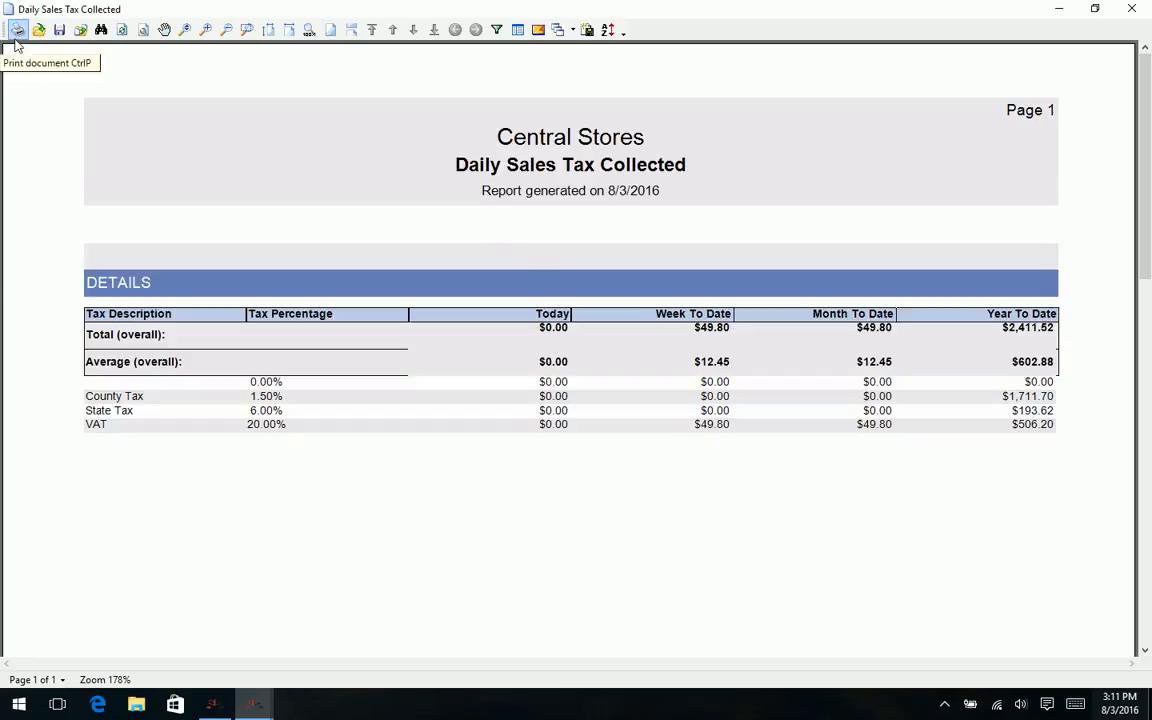
mouse_move(82, 84)
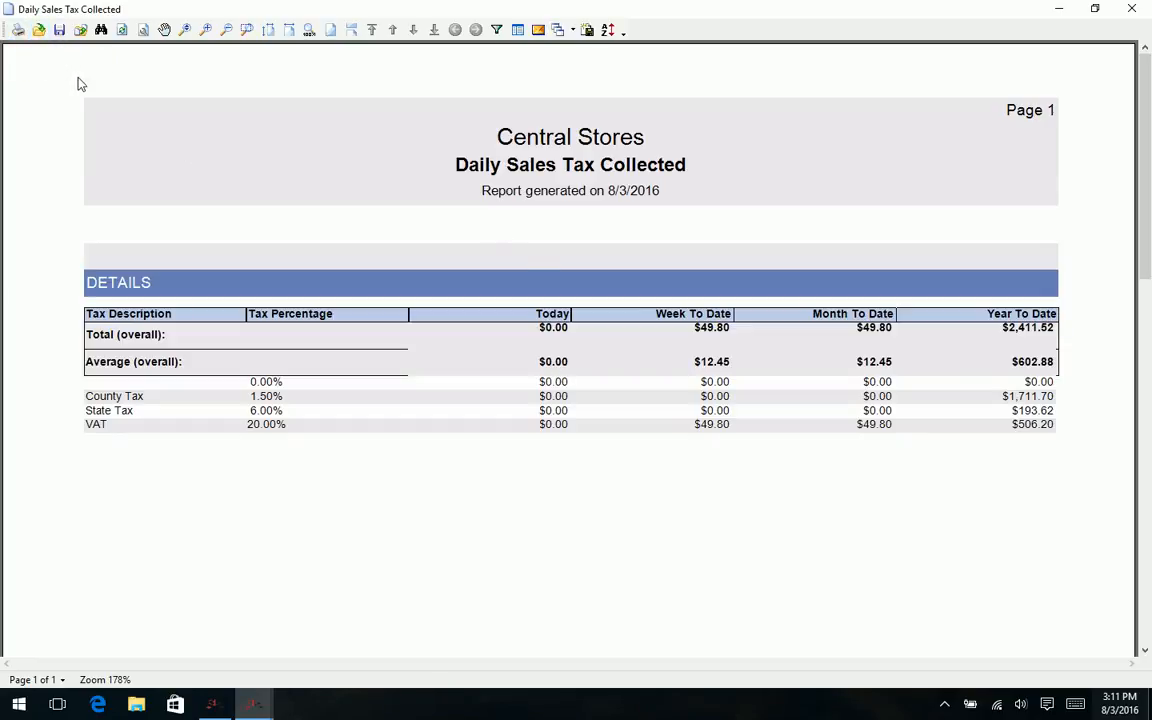
mouse_move(1068, 58)
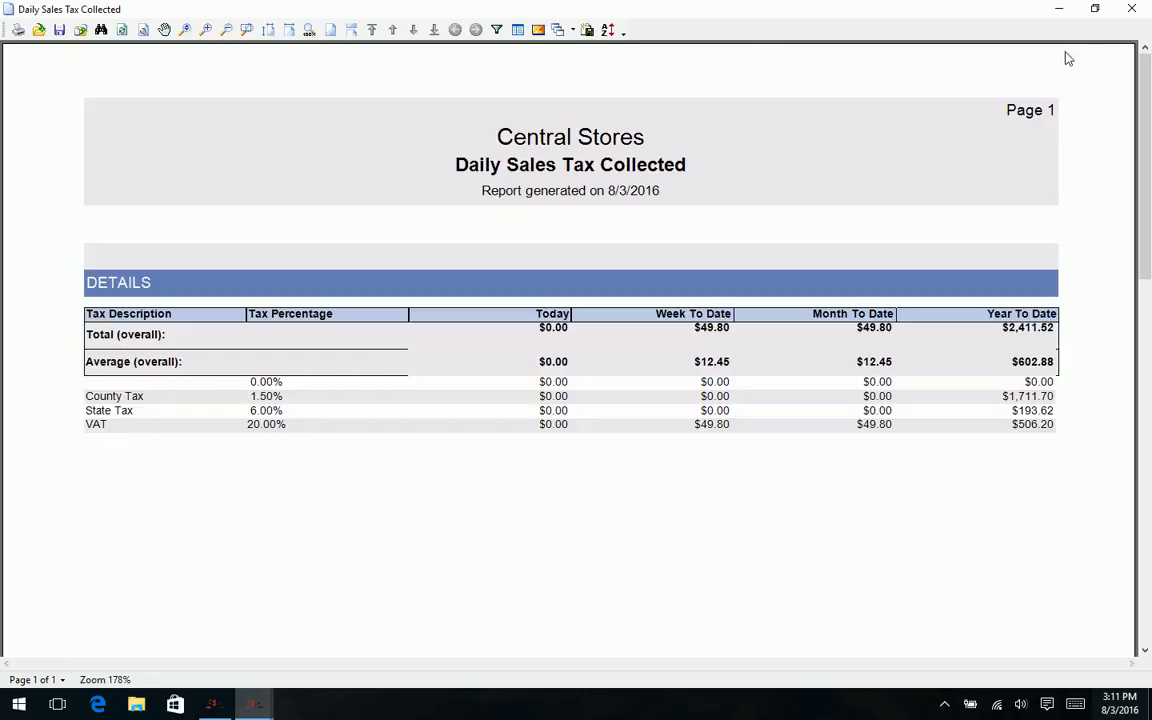